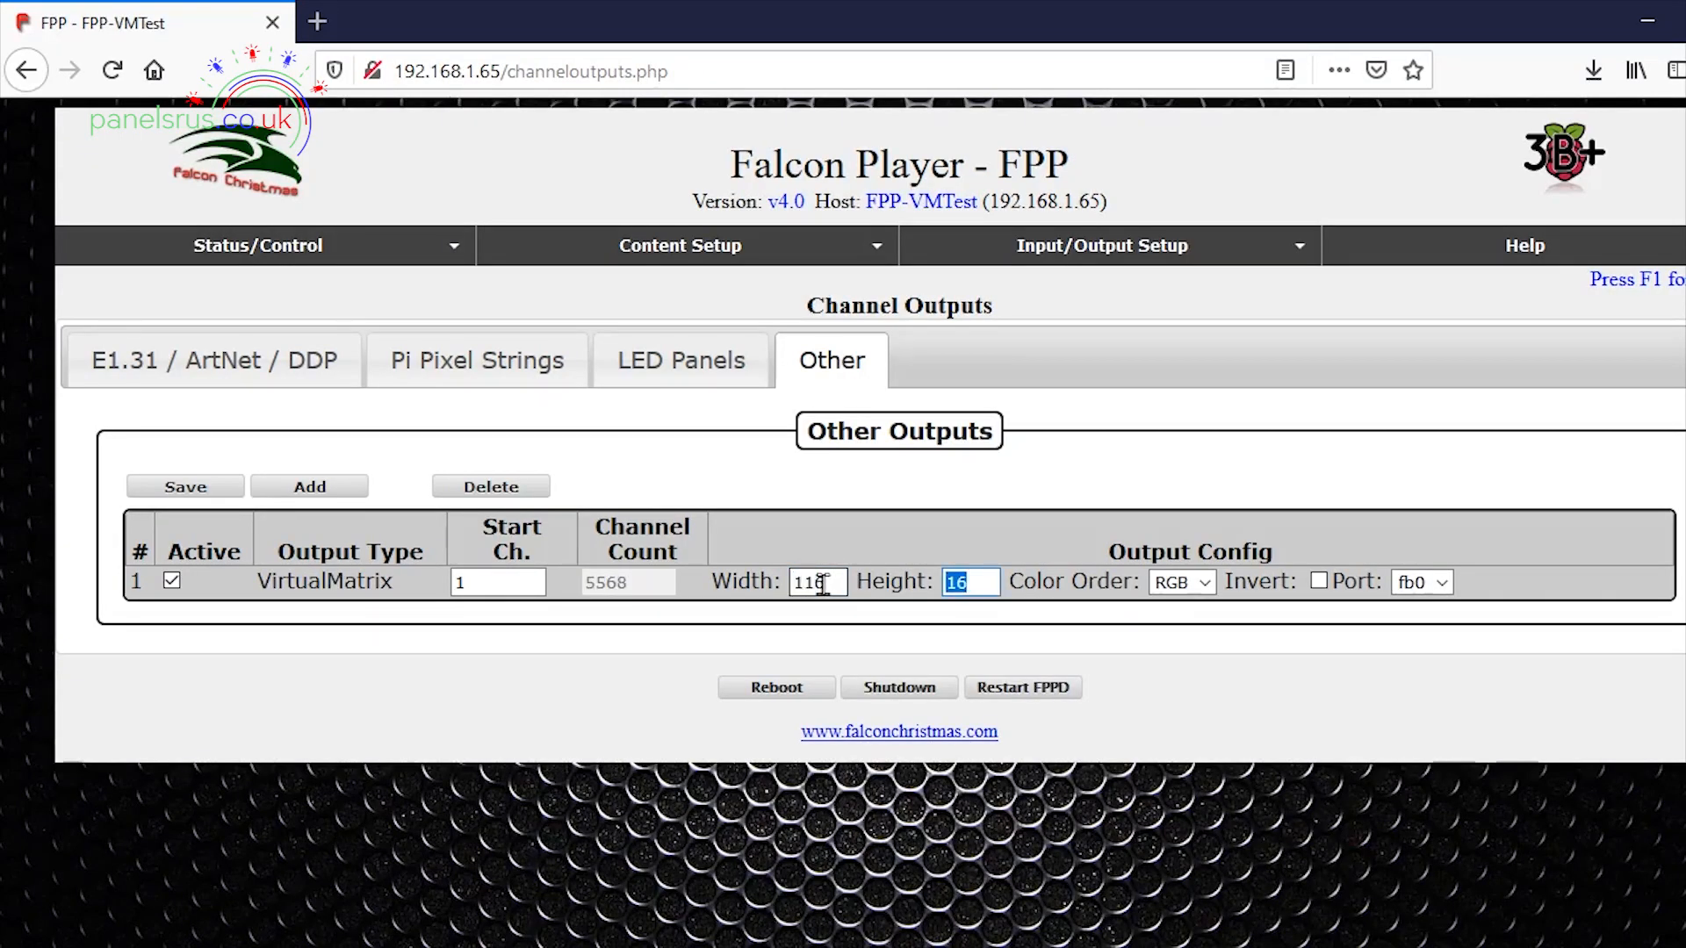
Set the VirtualMatrix output height to 66, making it 116 by 66 (22968 channels)
text(66)
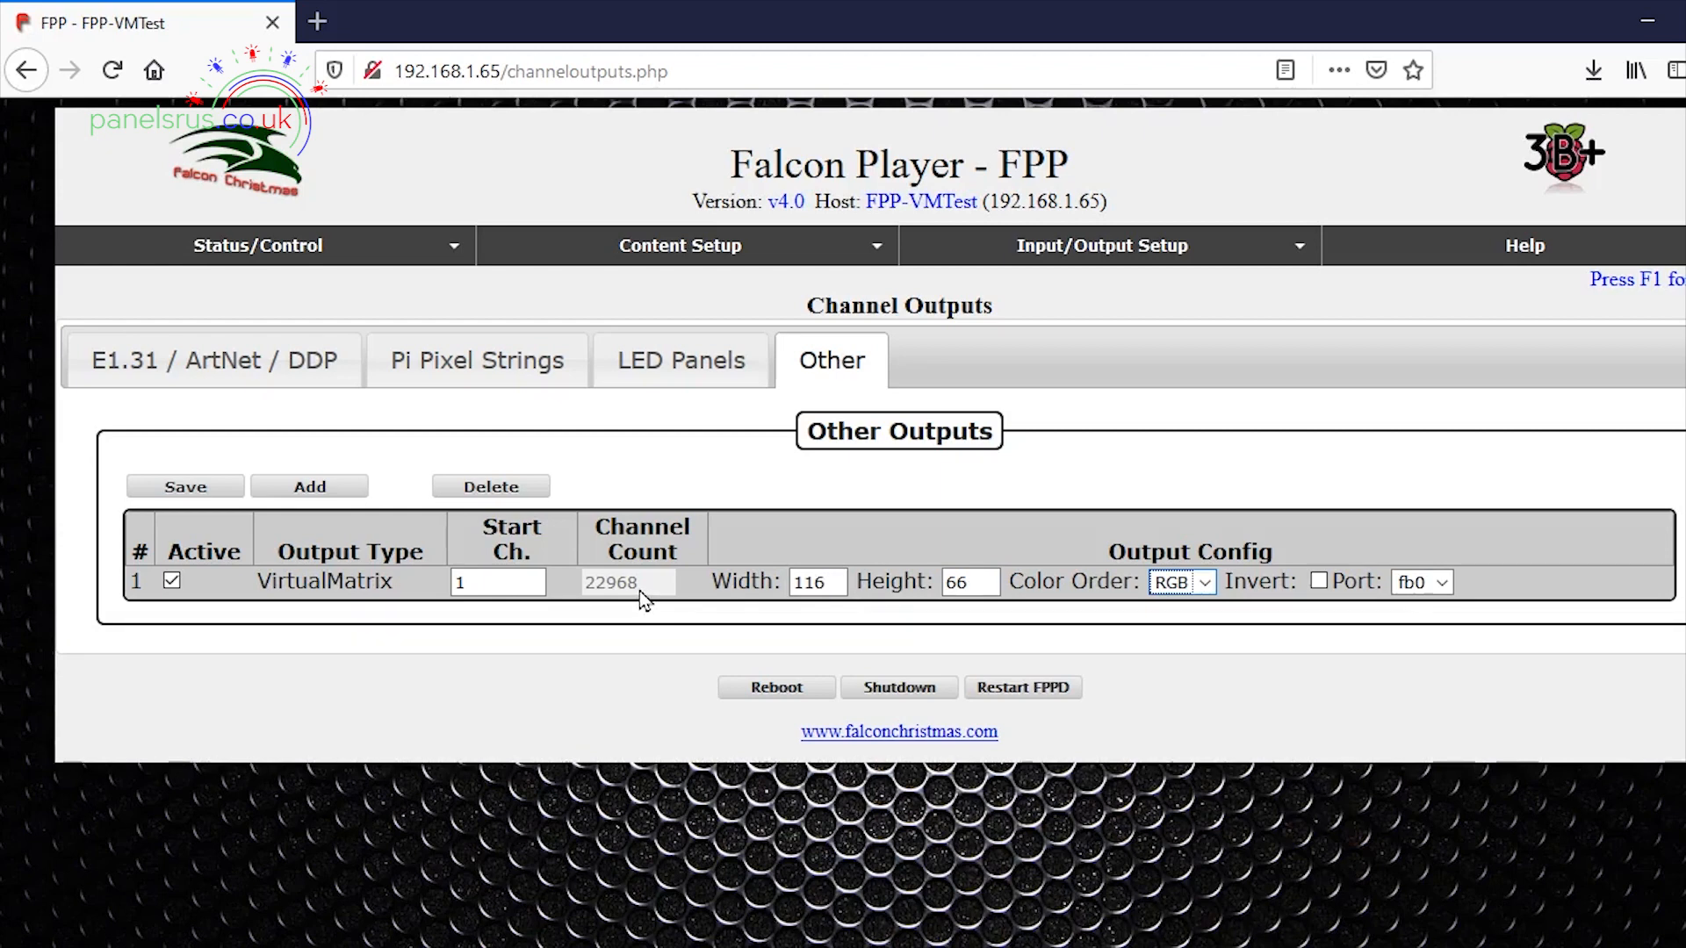
mouse_move(1059, 600)
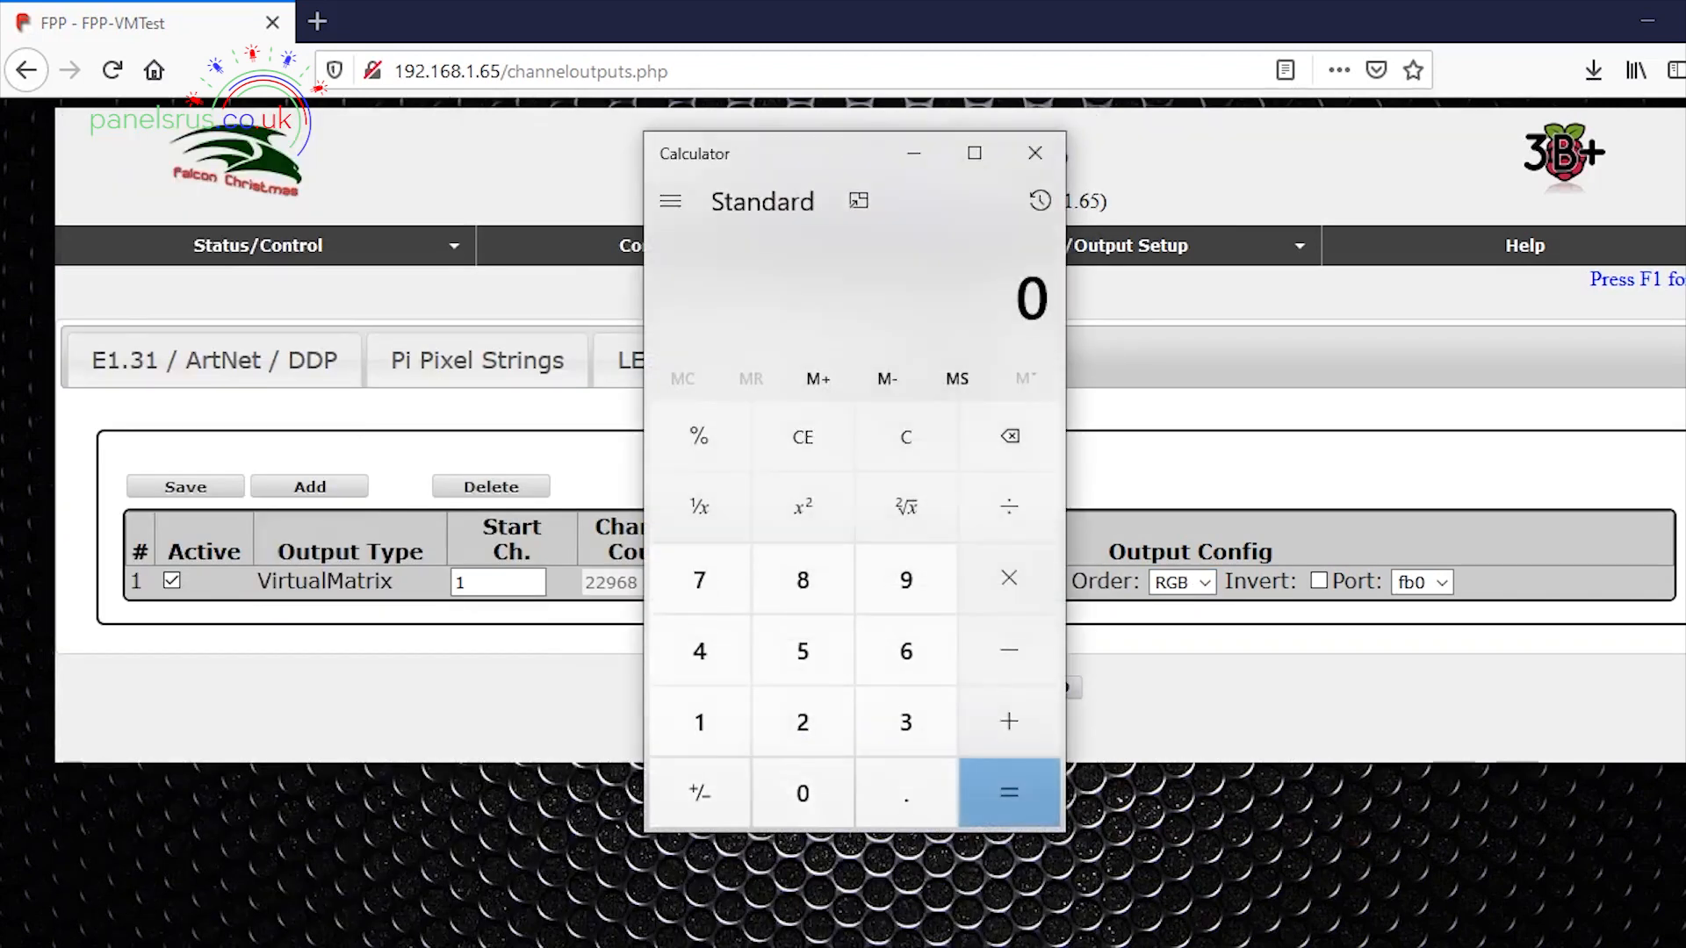
Compute 22968 ÷ 3 = 7,656 in Calculator and close it
click(801, 722)
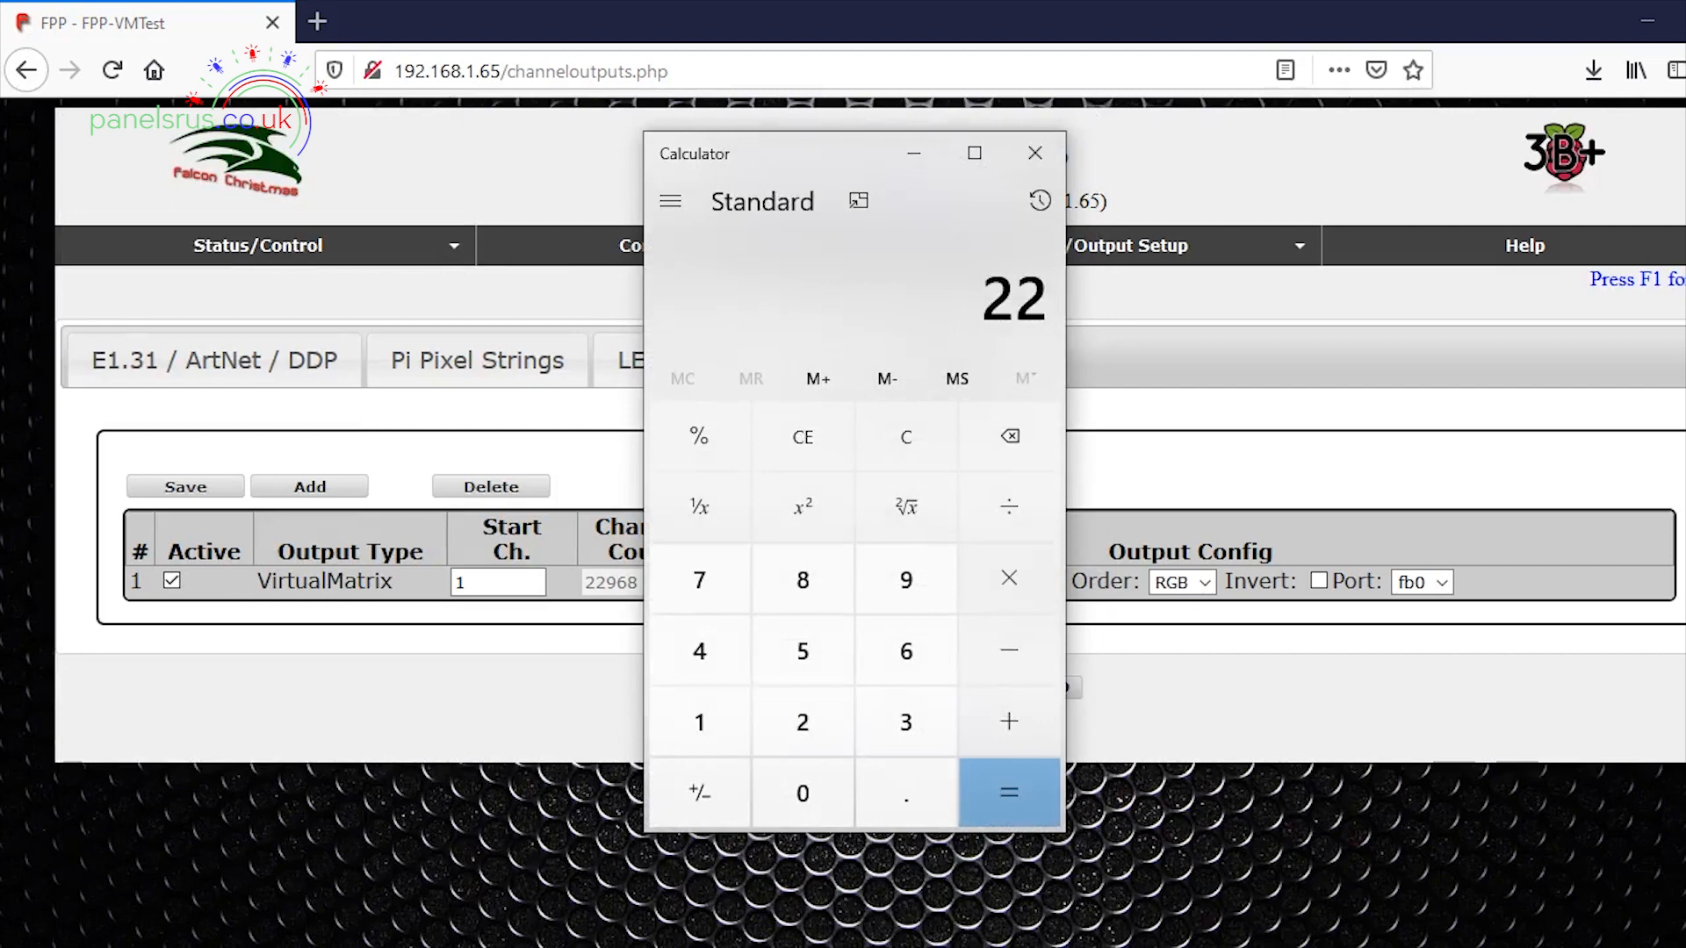
click(1006, 792)
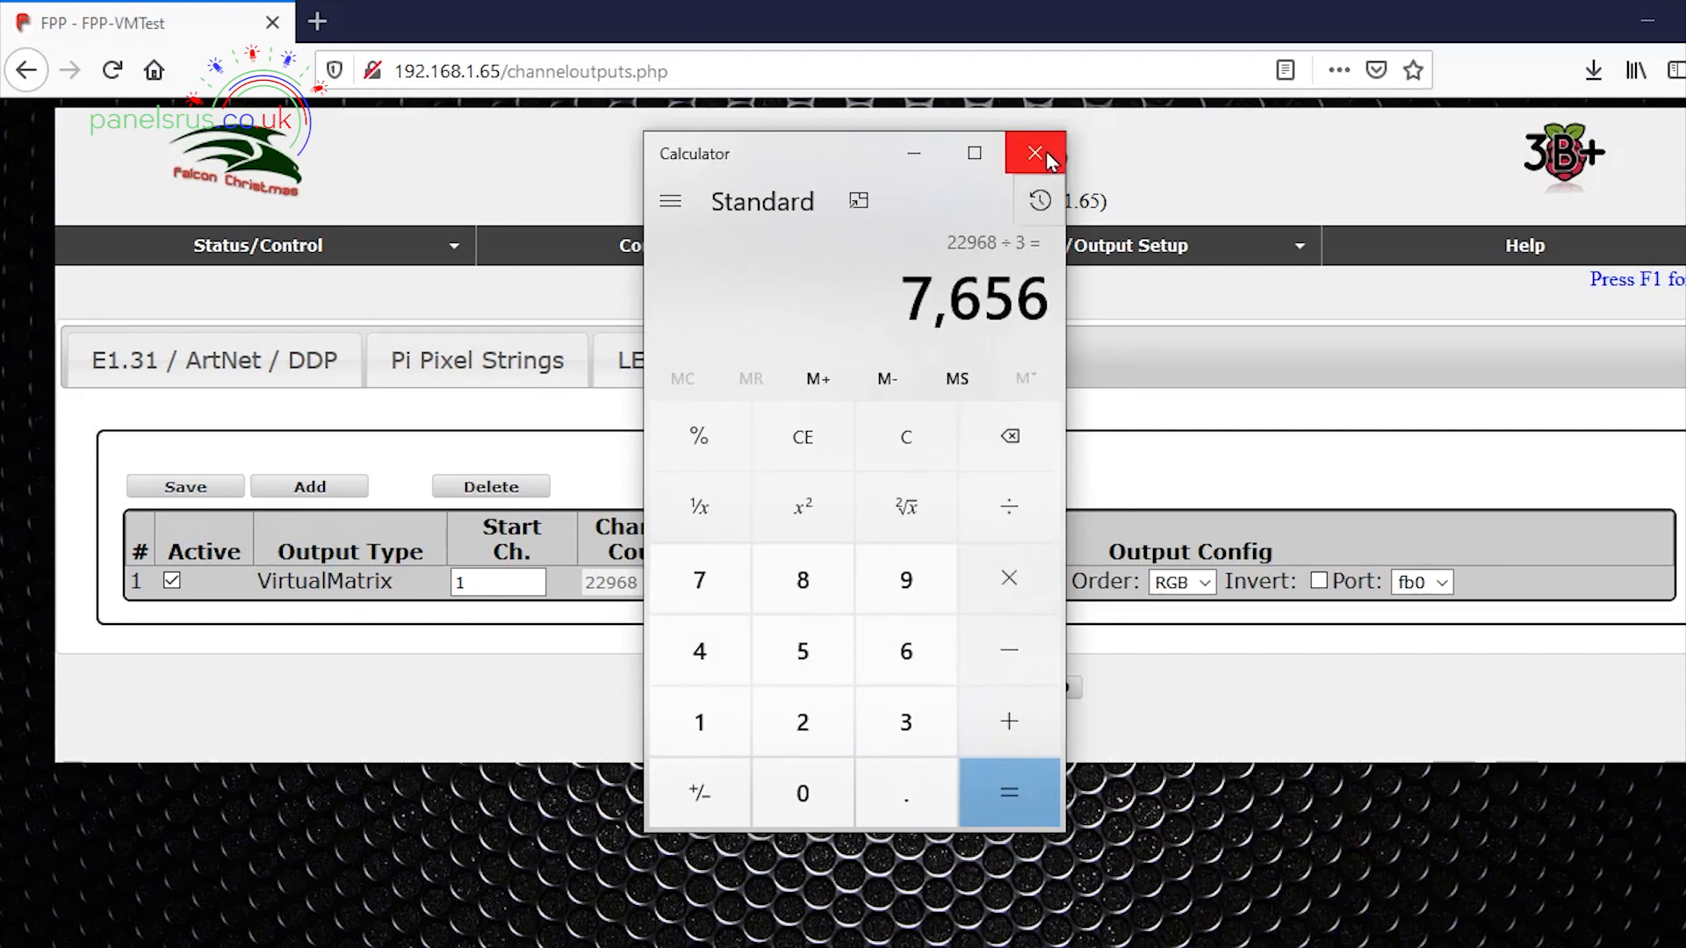
click(1034, 154)
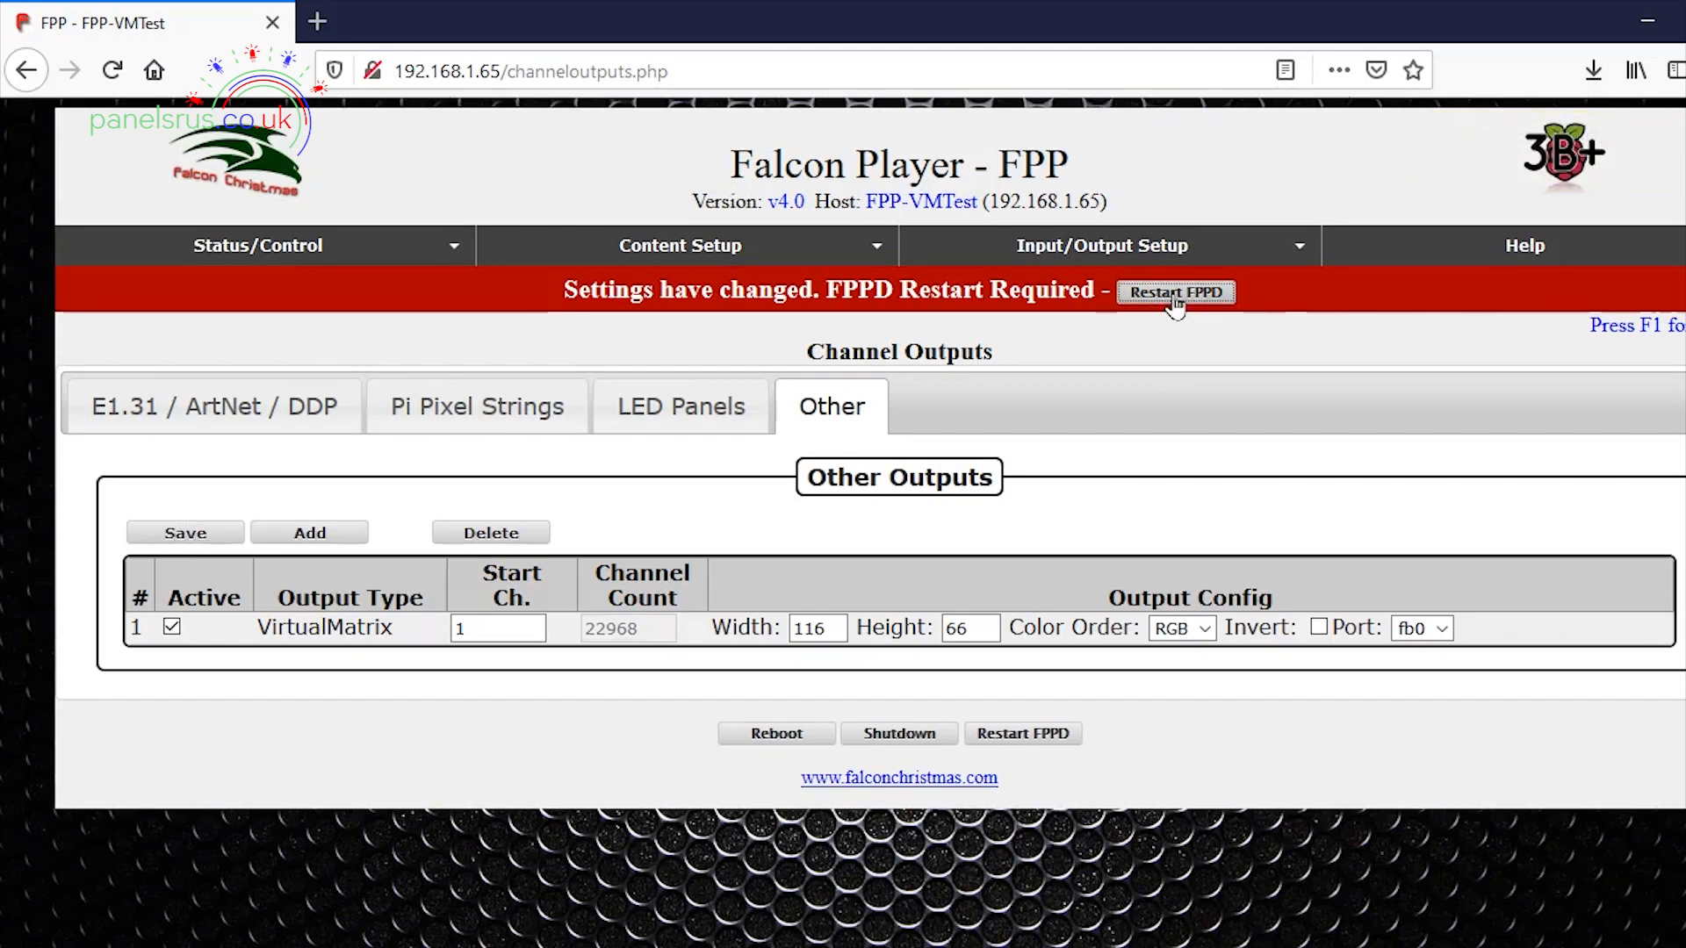
Restart FPPD from the 'Settings have changed' banner to apply the matrix output
click(1175, 292)
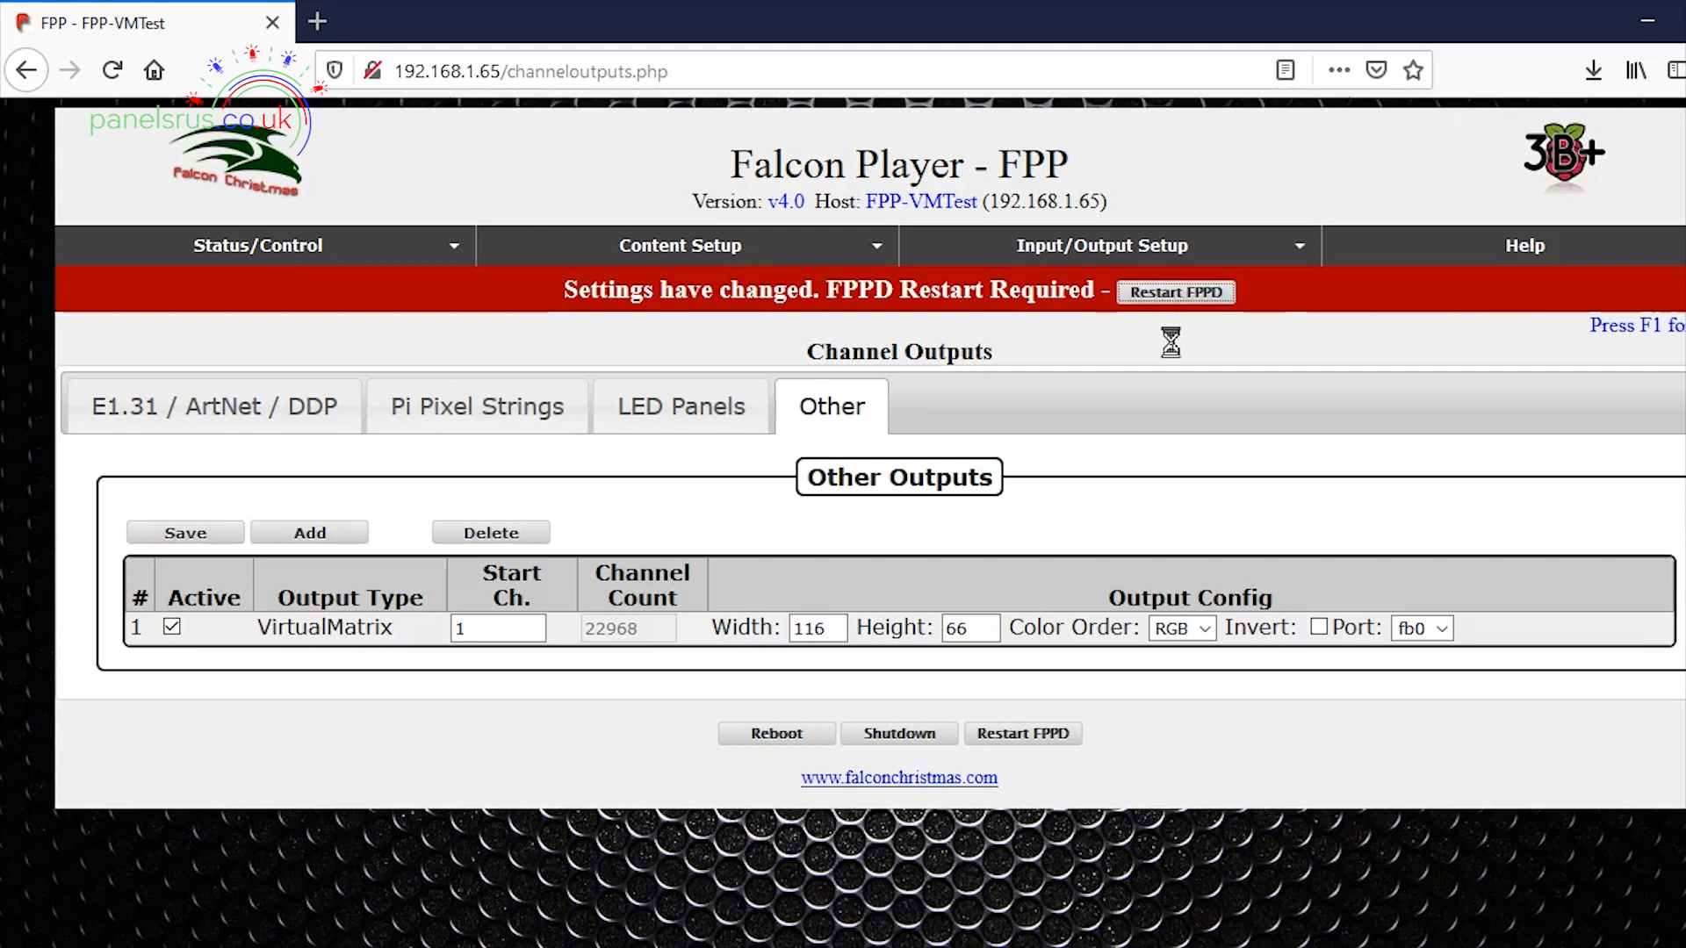
click(1175, 292)
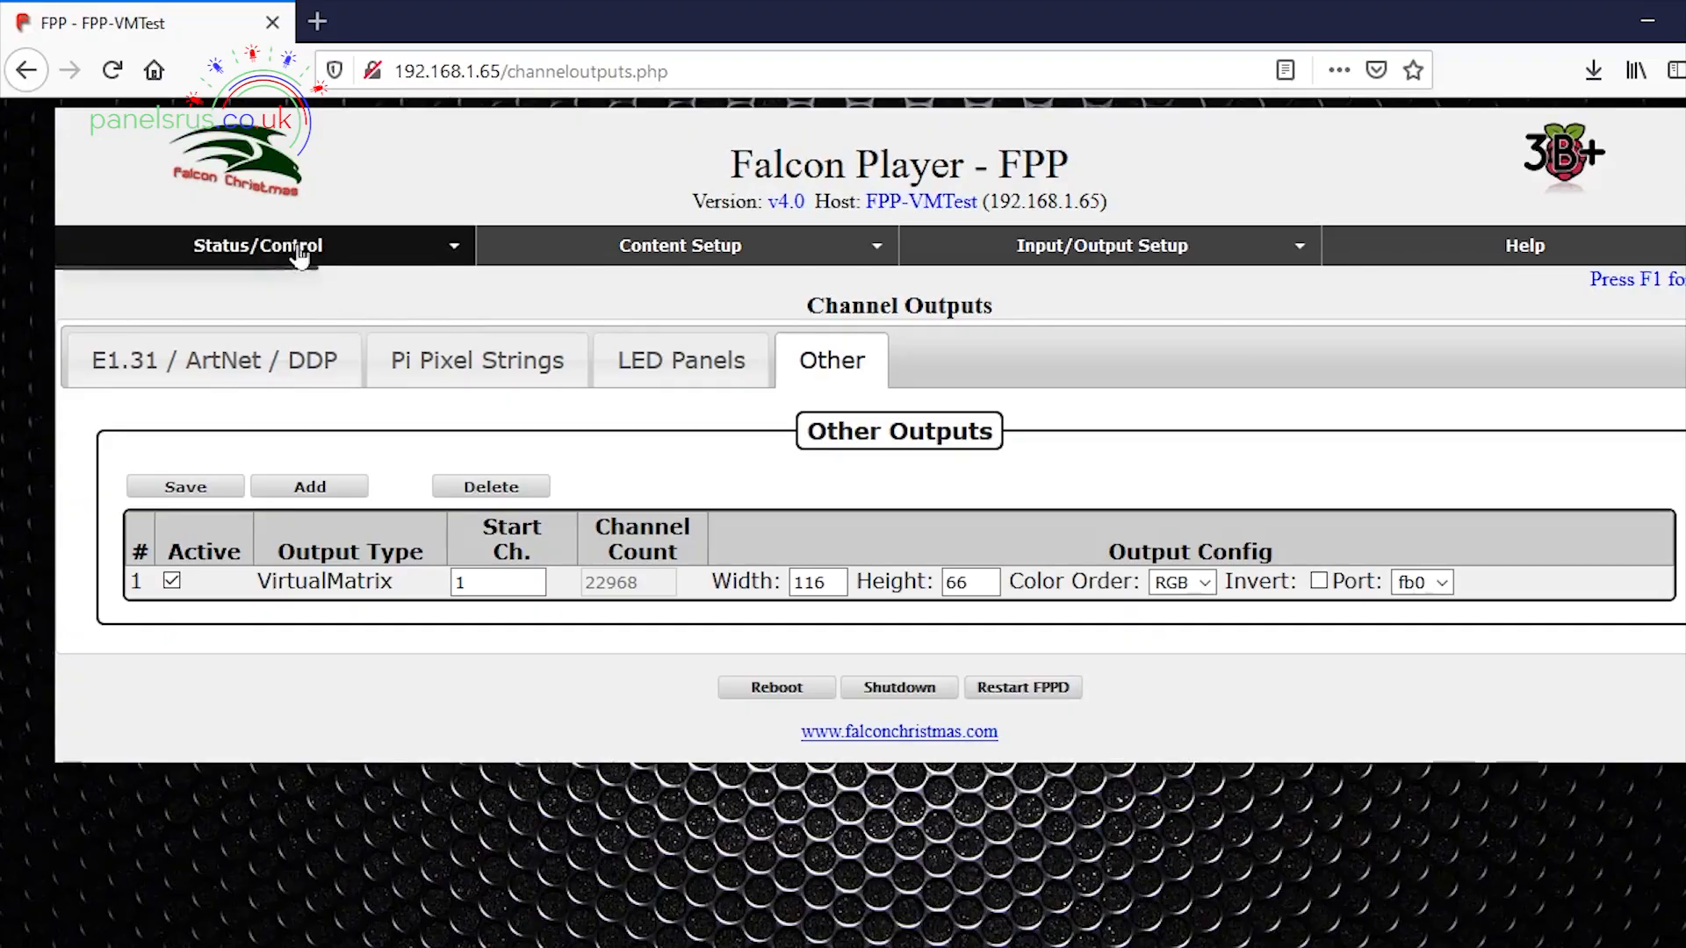
Go to Display Testing for channels 1 to 22968 and select a cycling RGB test pattern
click(256, 245)
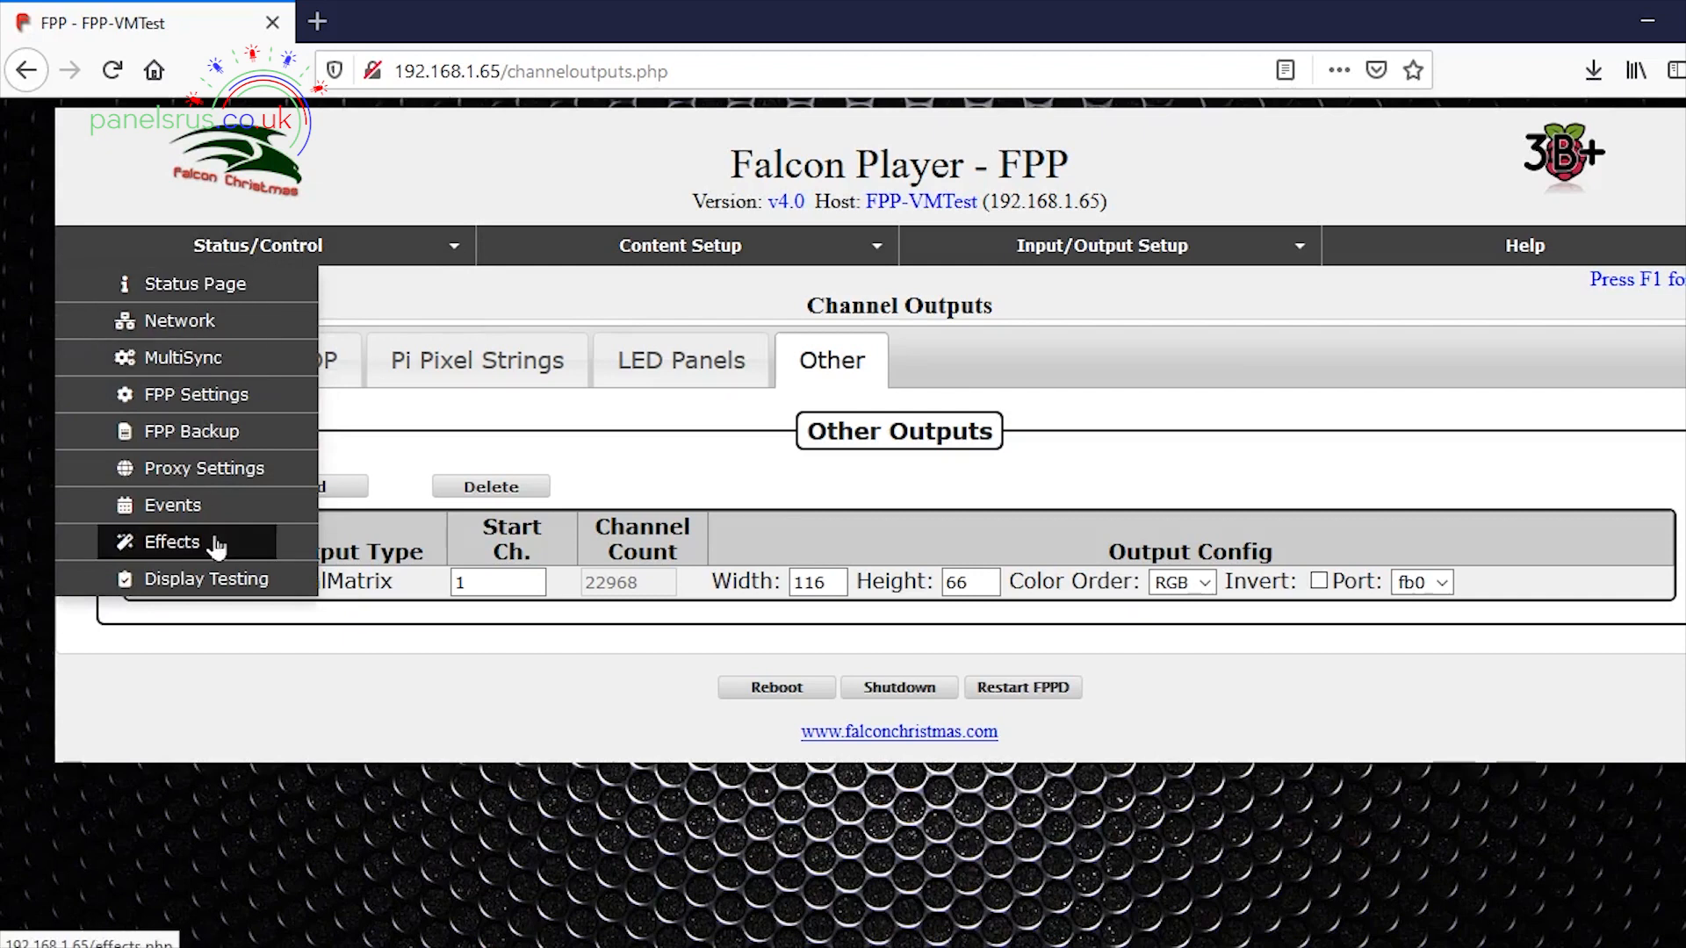
click(206, 578)
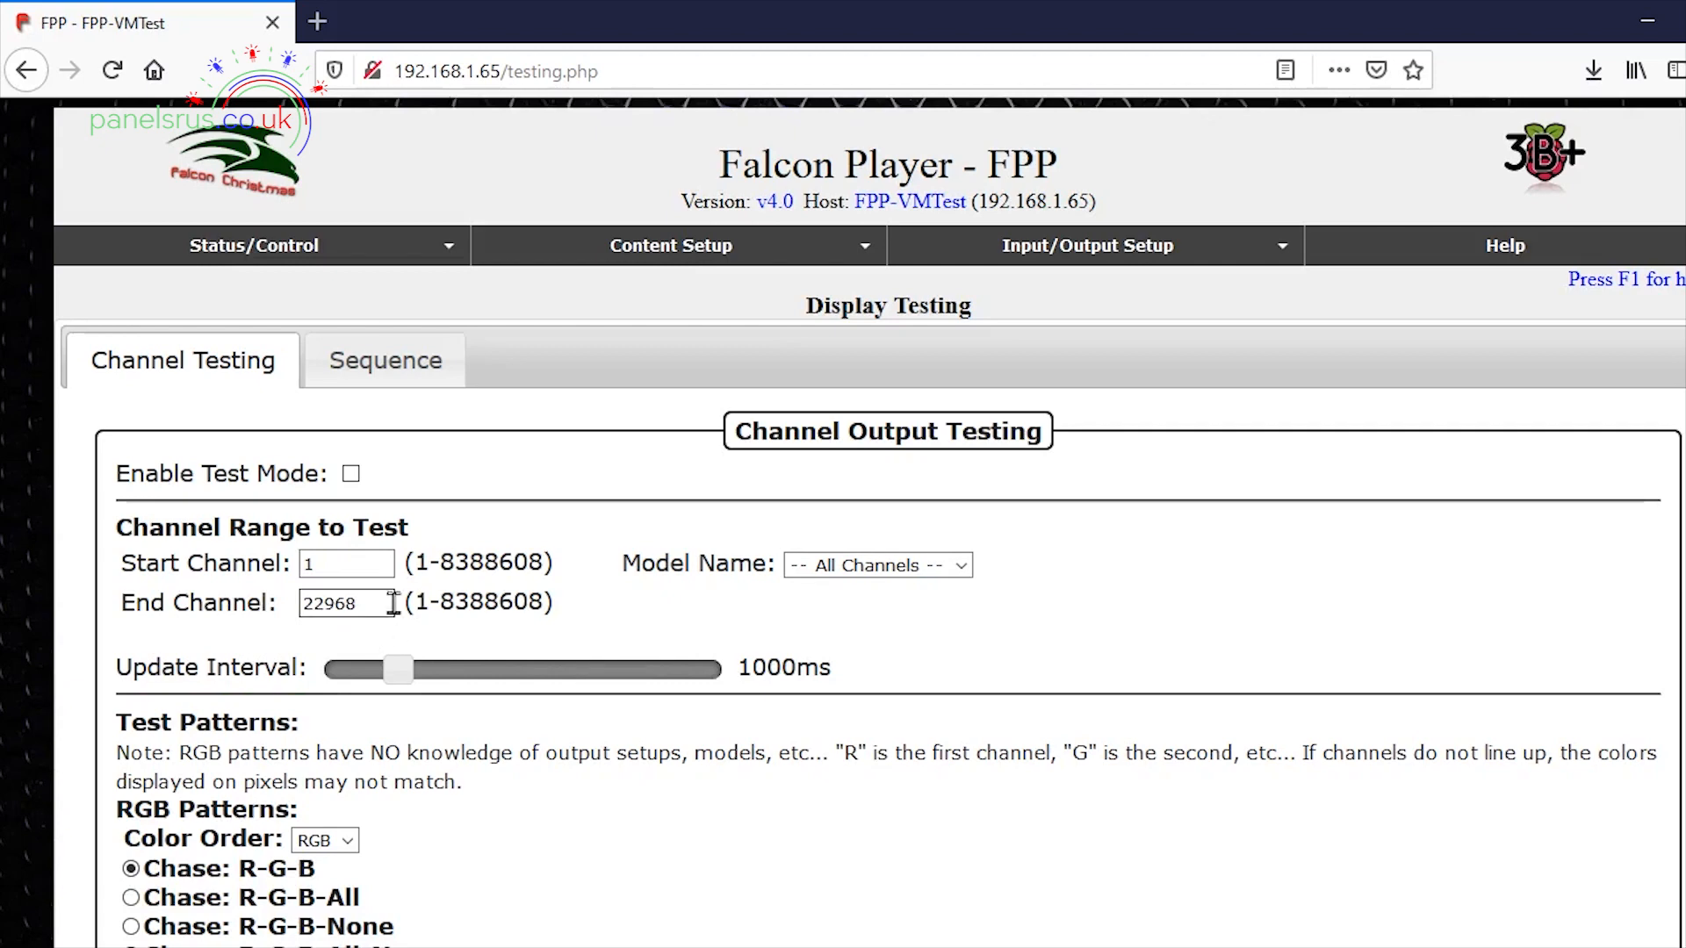
mouse_move(1662, 486)
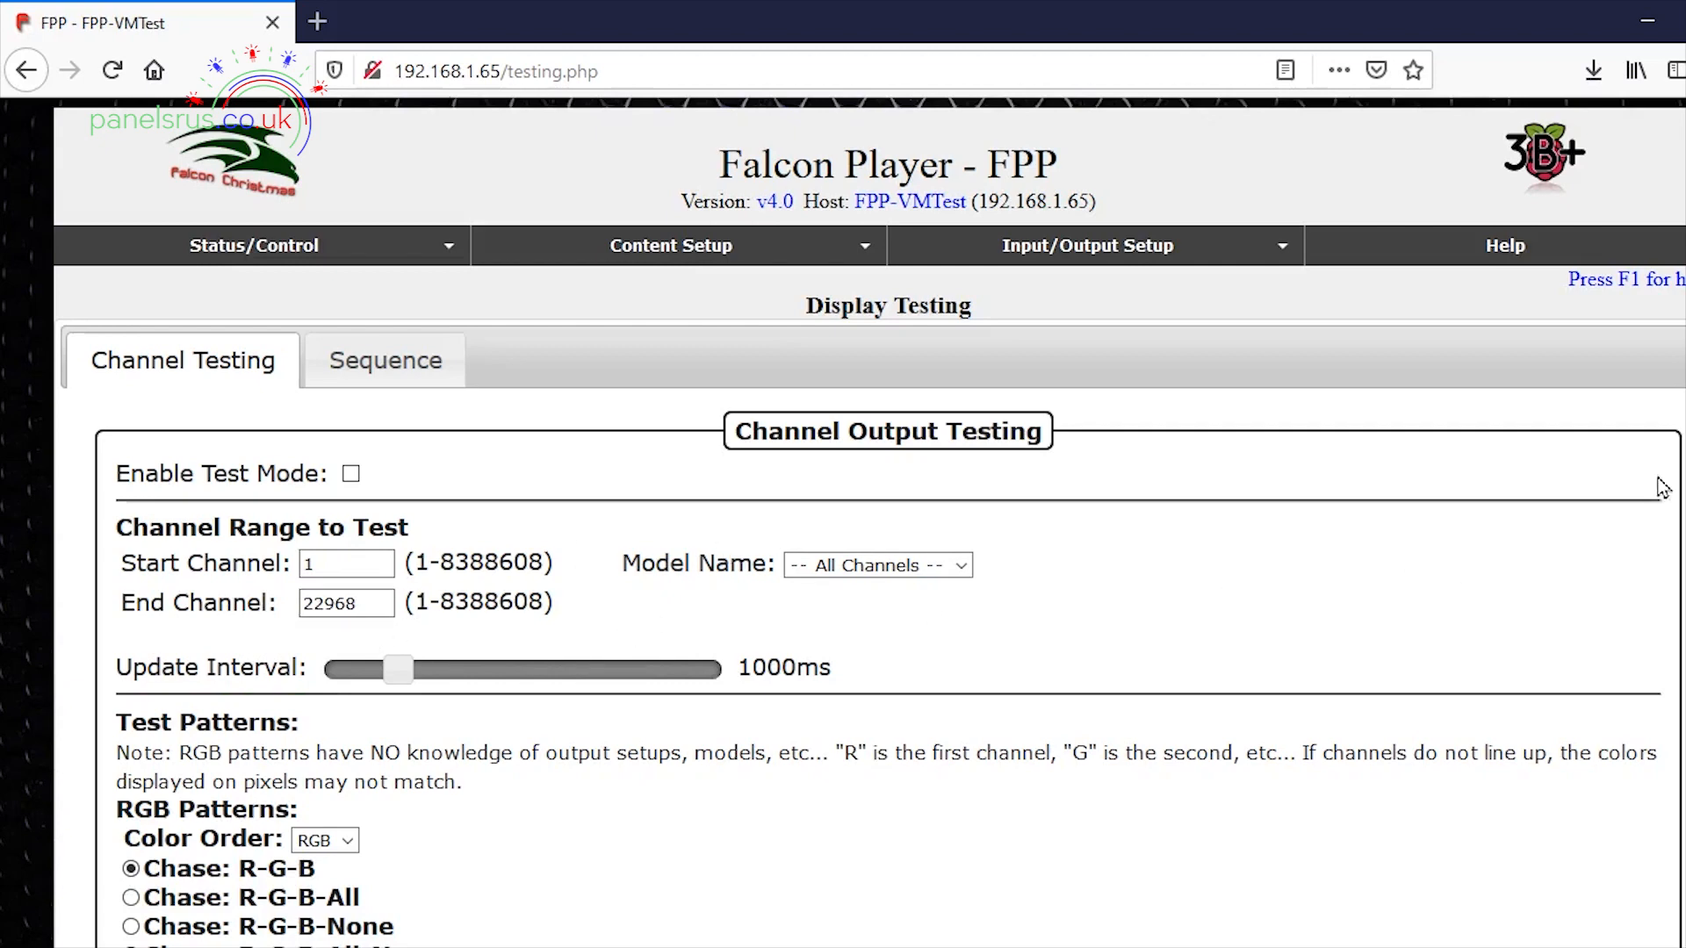
scroll(down, 3)
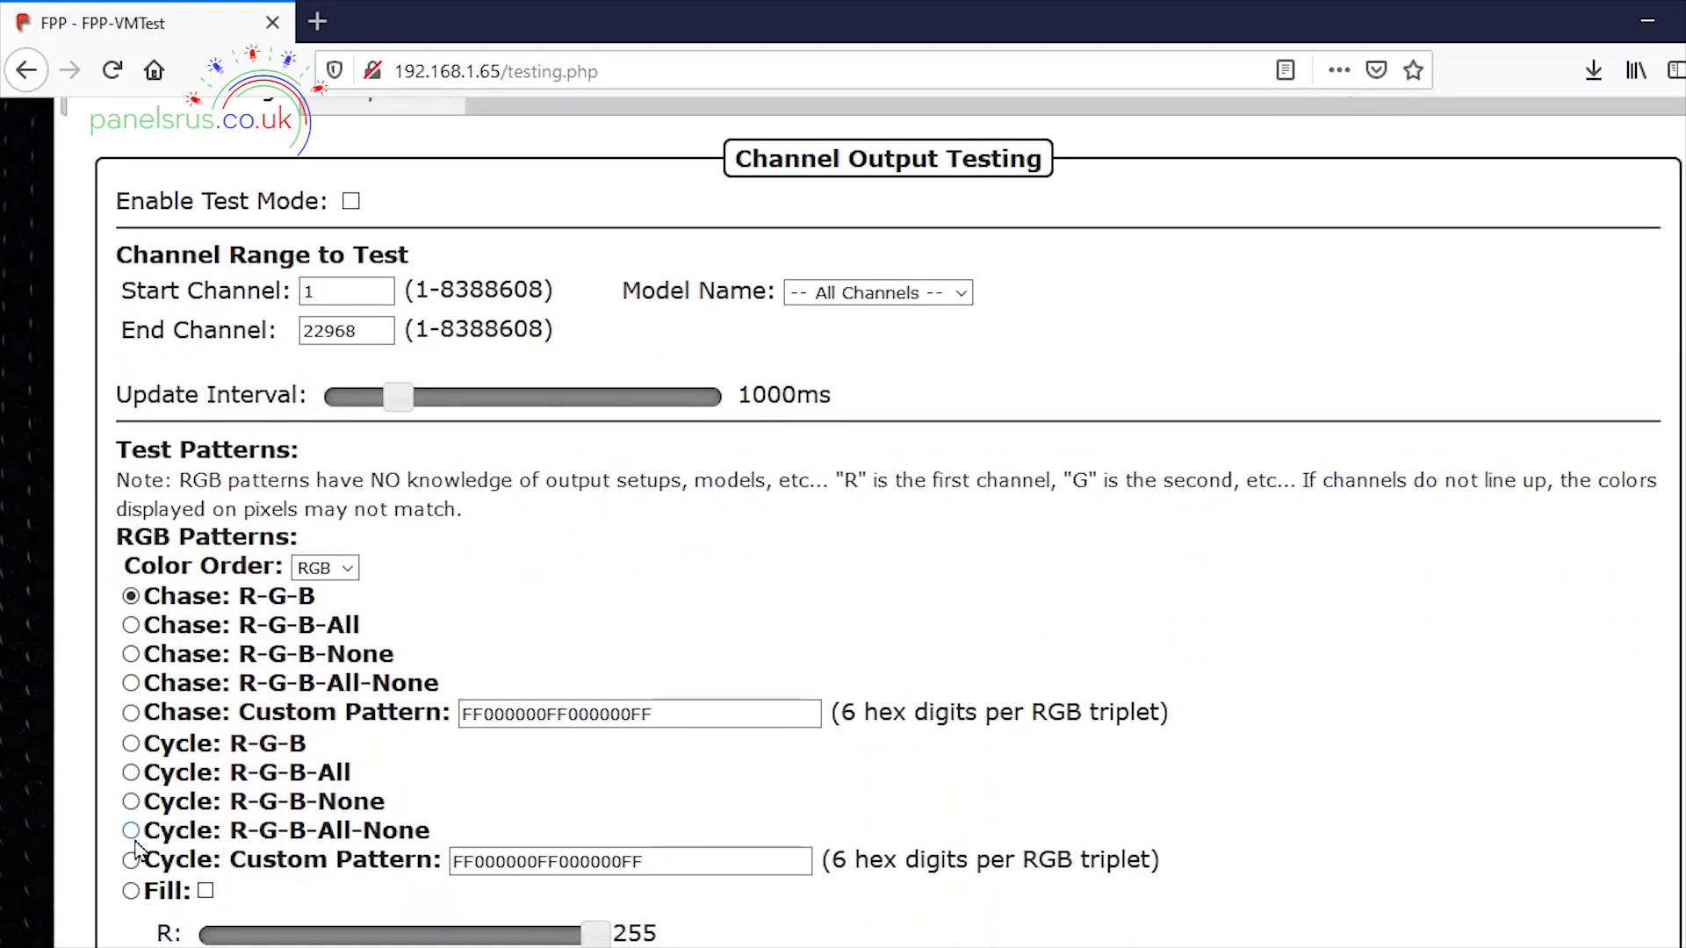
click(131, 830)
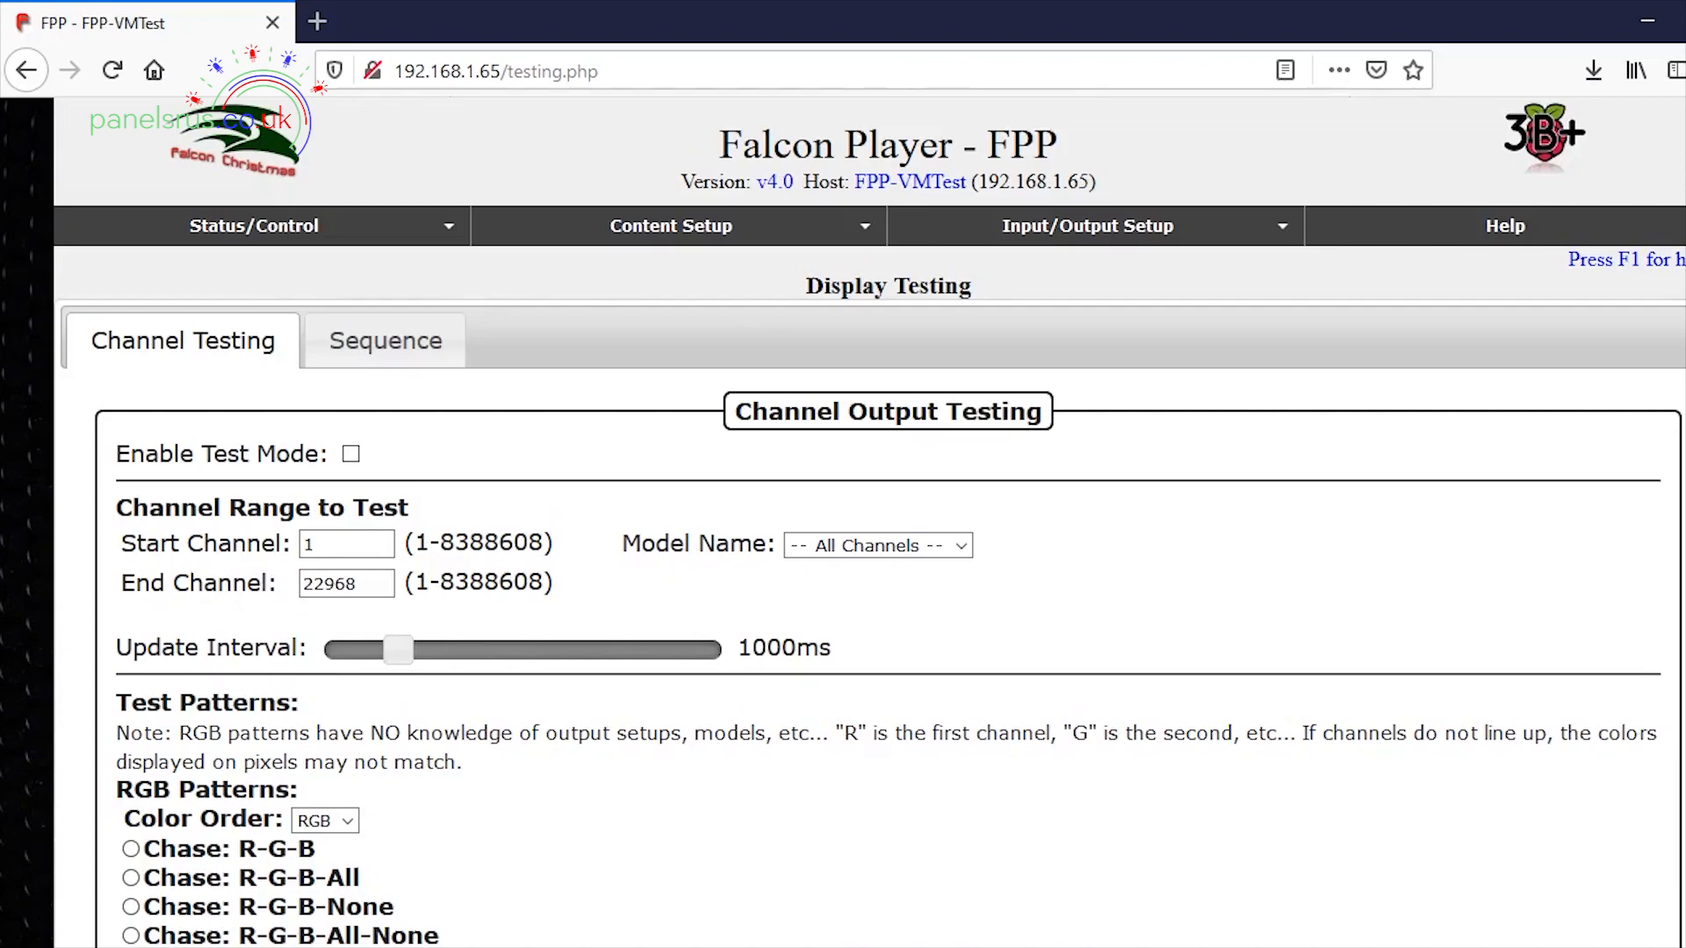
On Channel Inputs, create 1 bridge input and describe it as 'Virtual matrix'
click(670, 226)
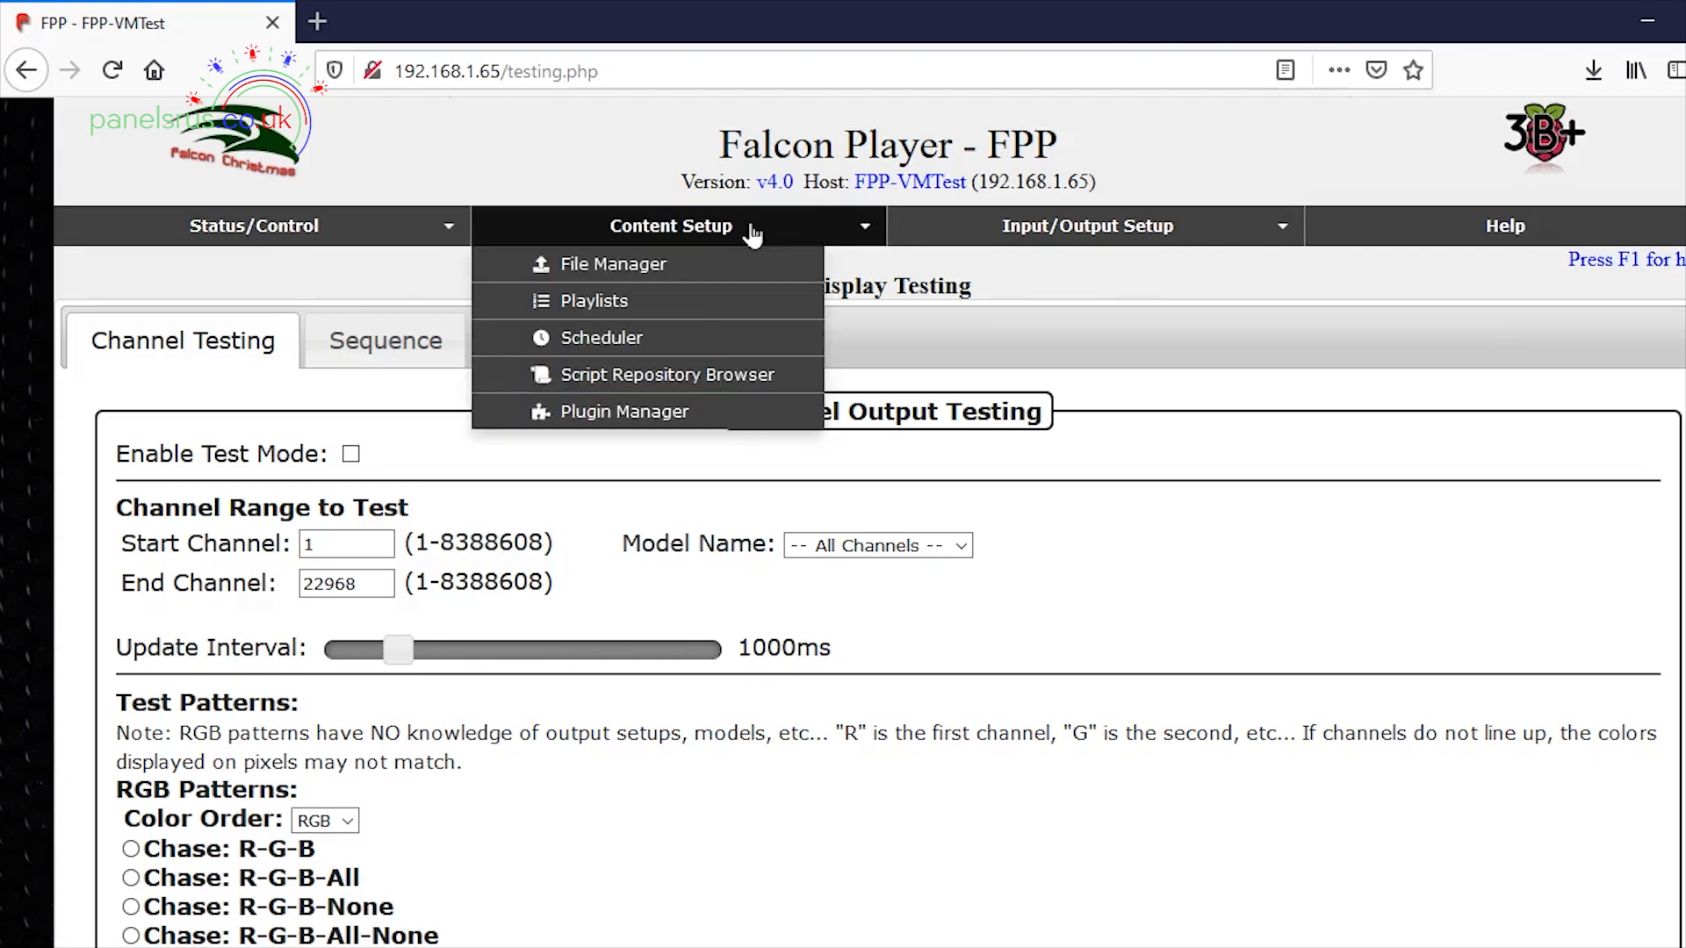
mouse_move(1087, 226)
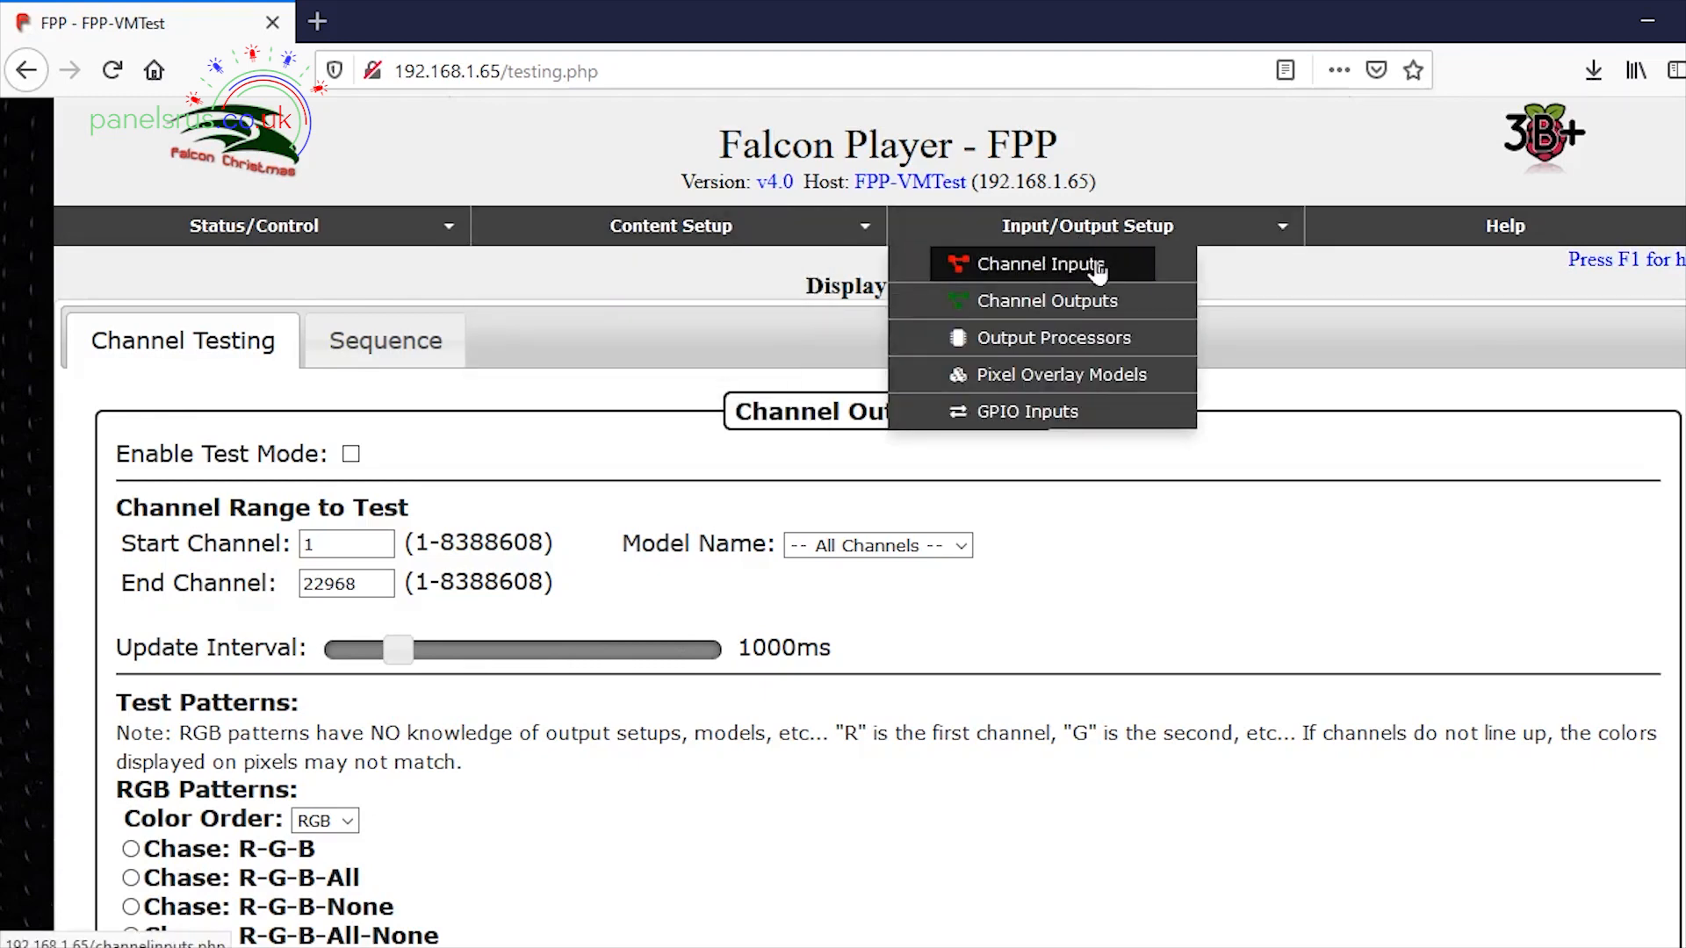
click(1038, 263)
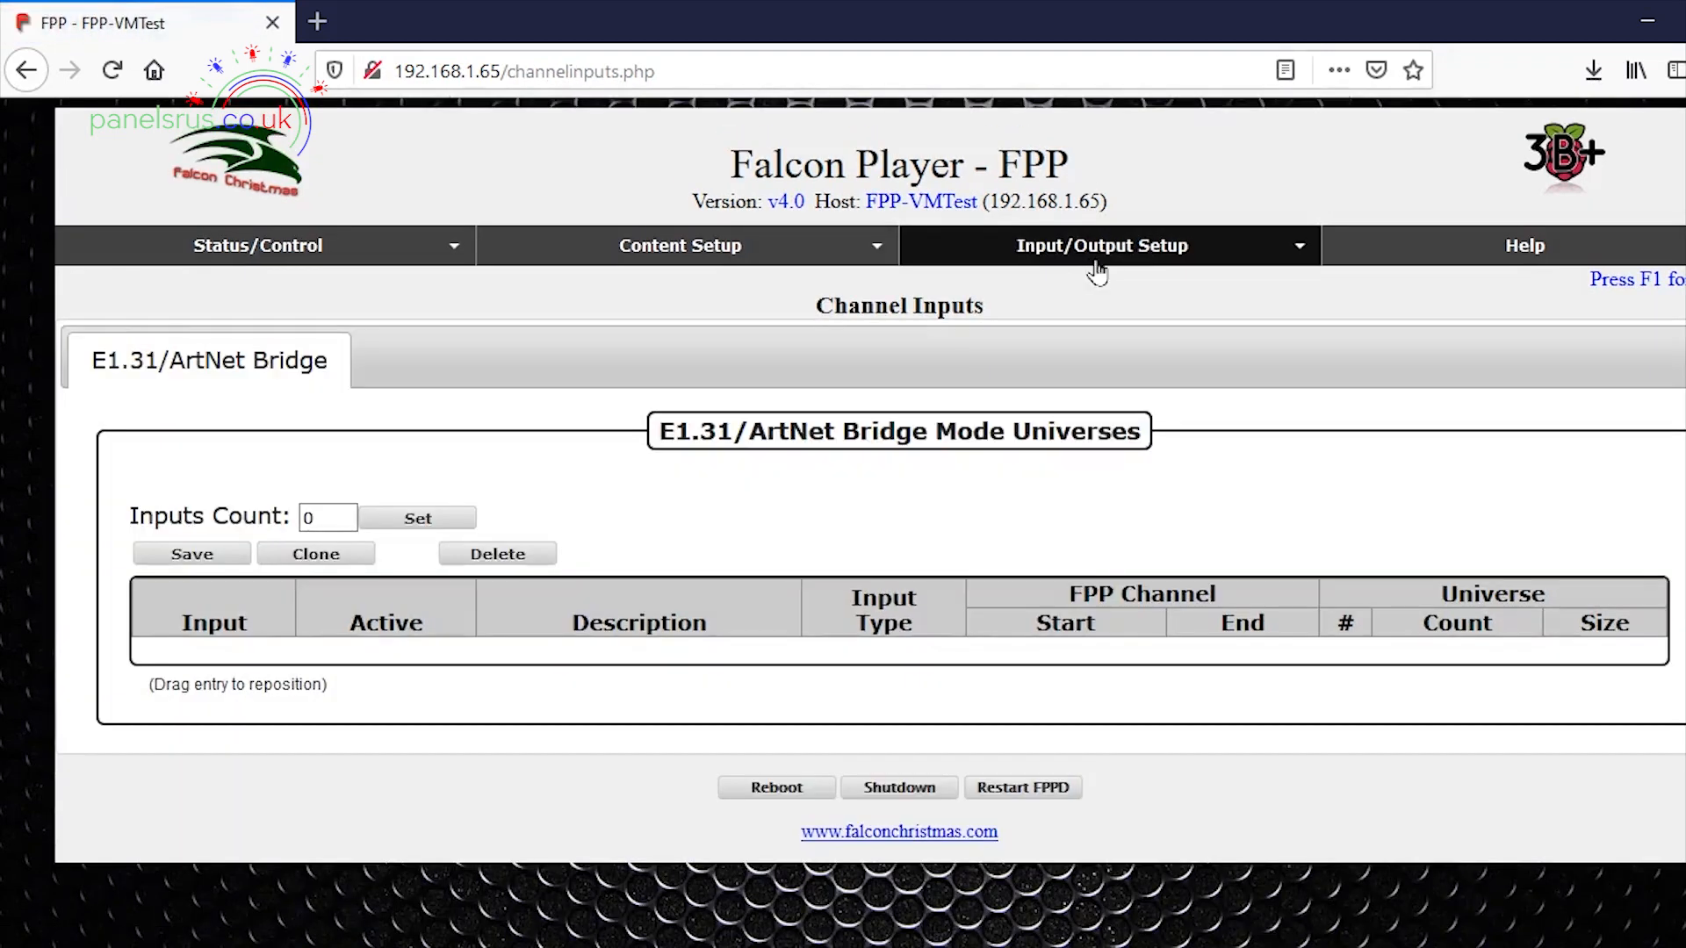
click(328, 518)
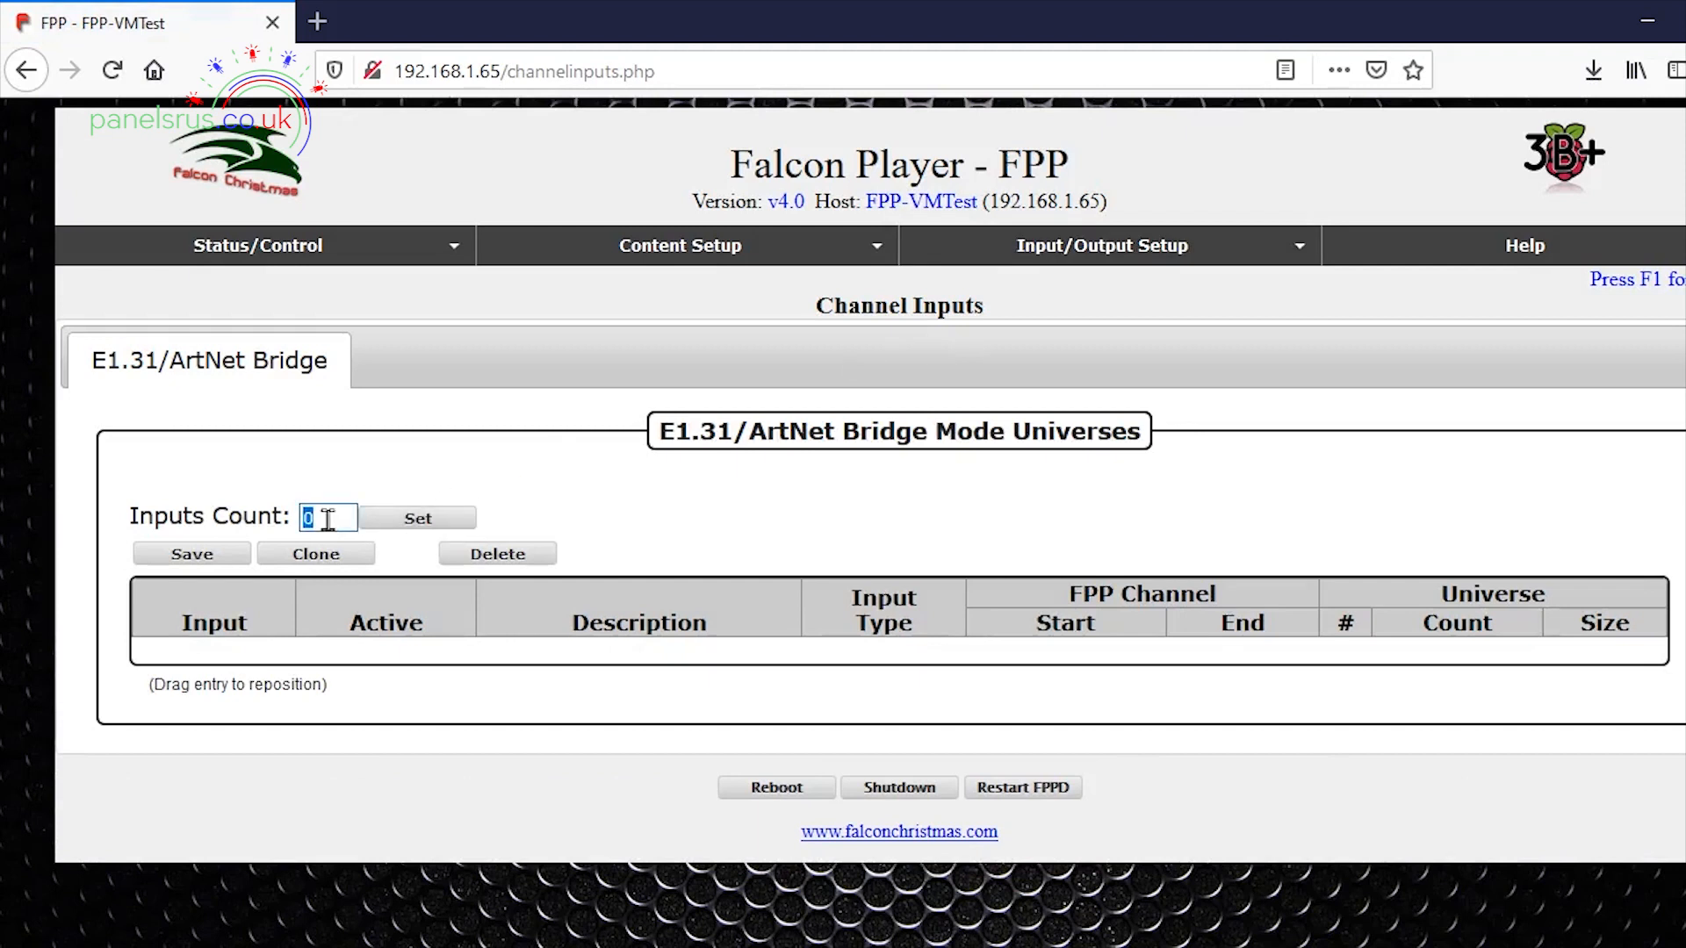
text(1)
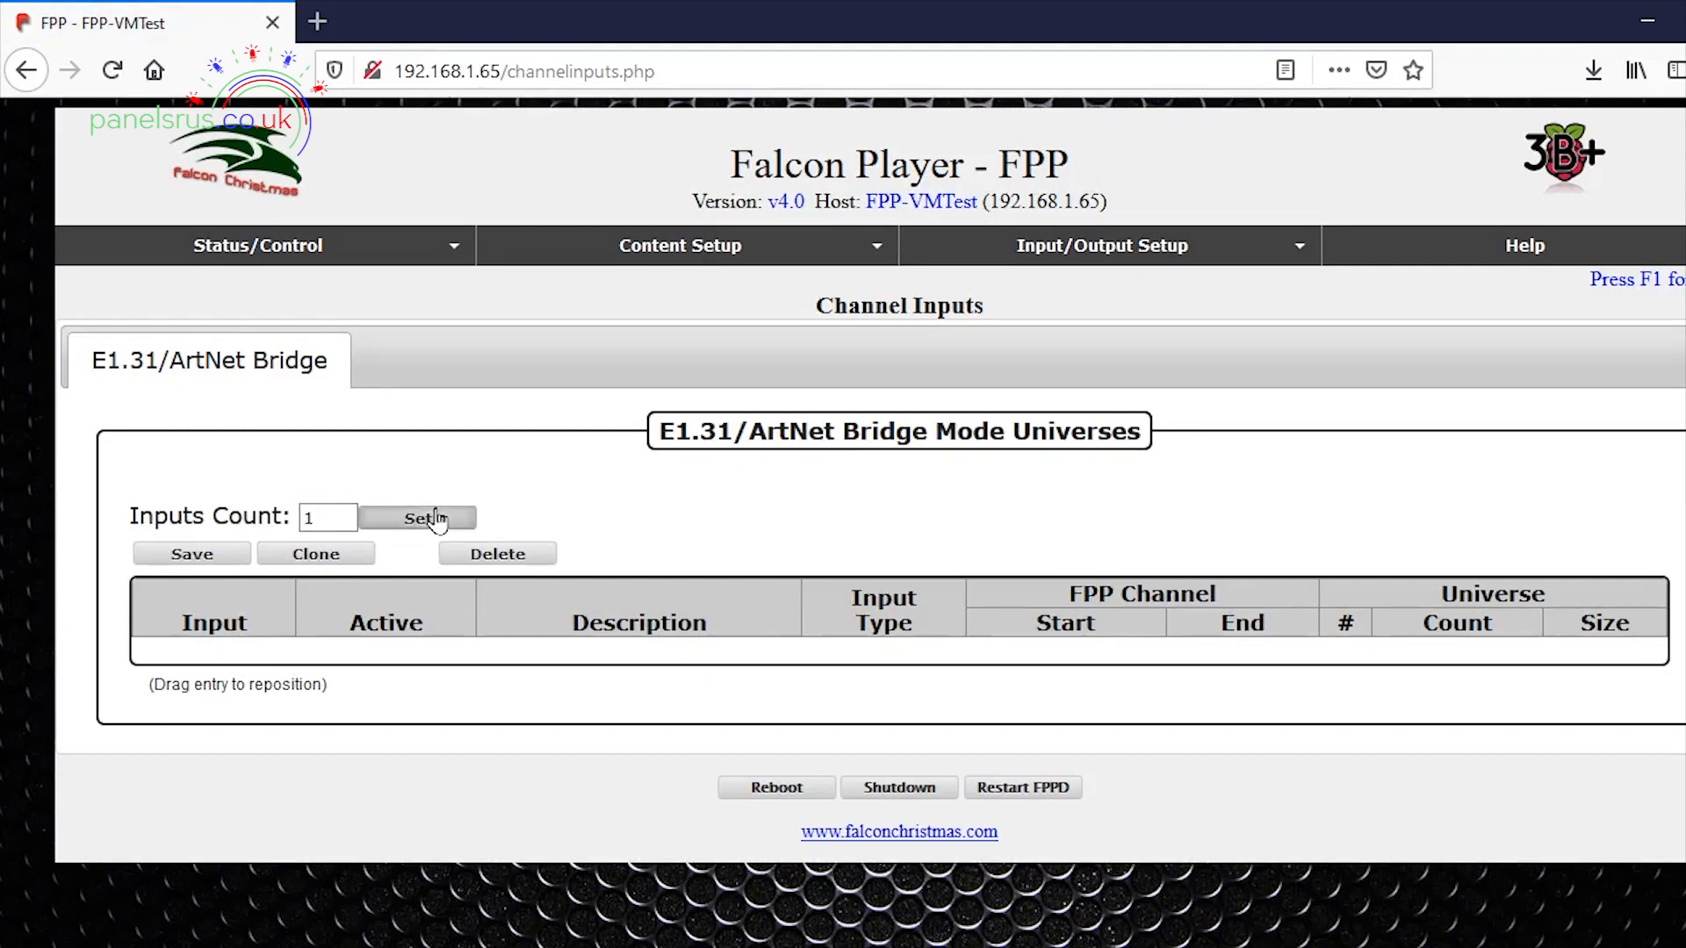
click(417, 518)
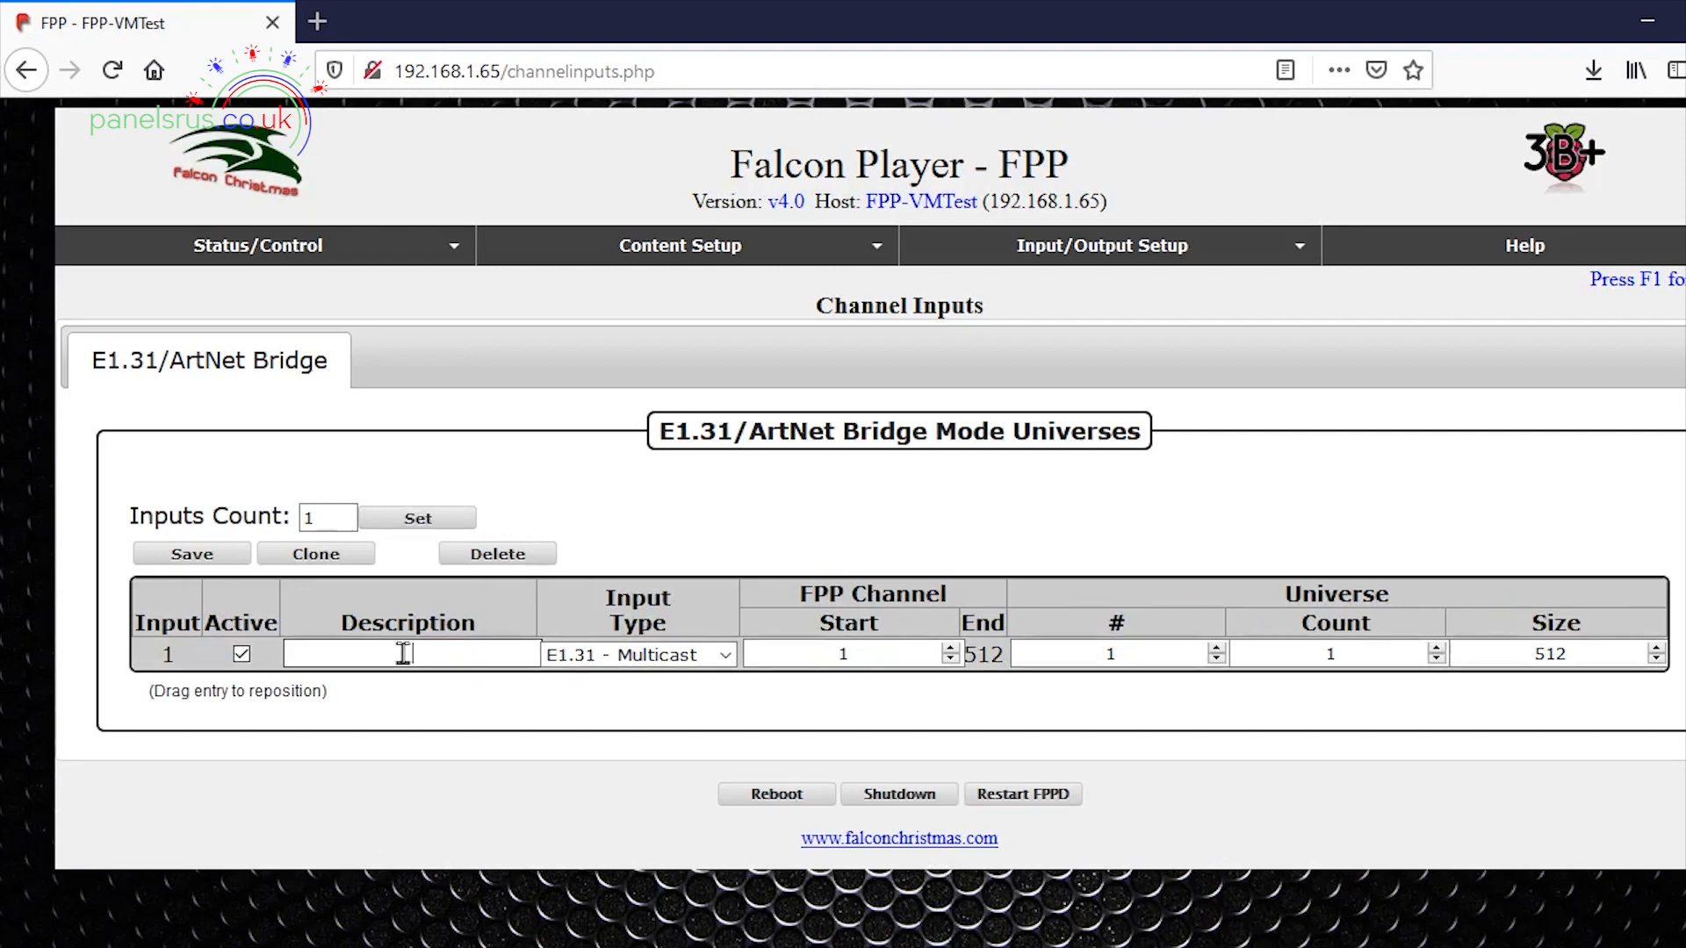
text(Virtual matrix)
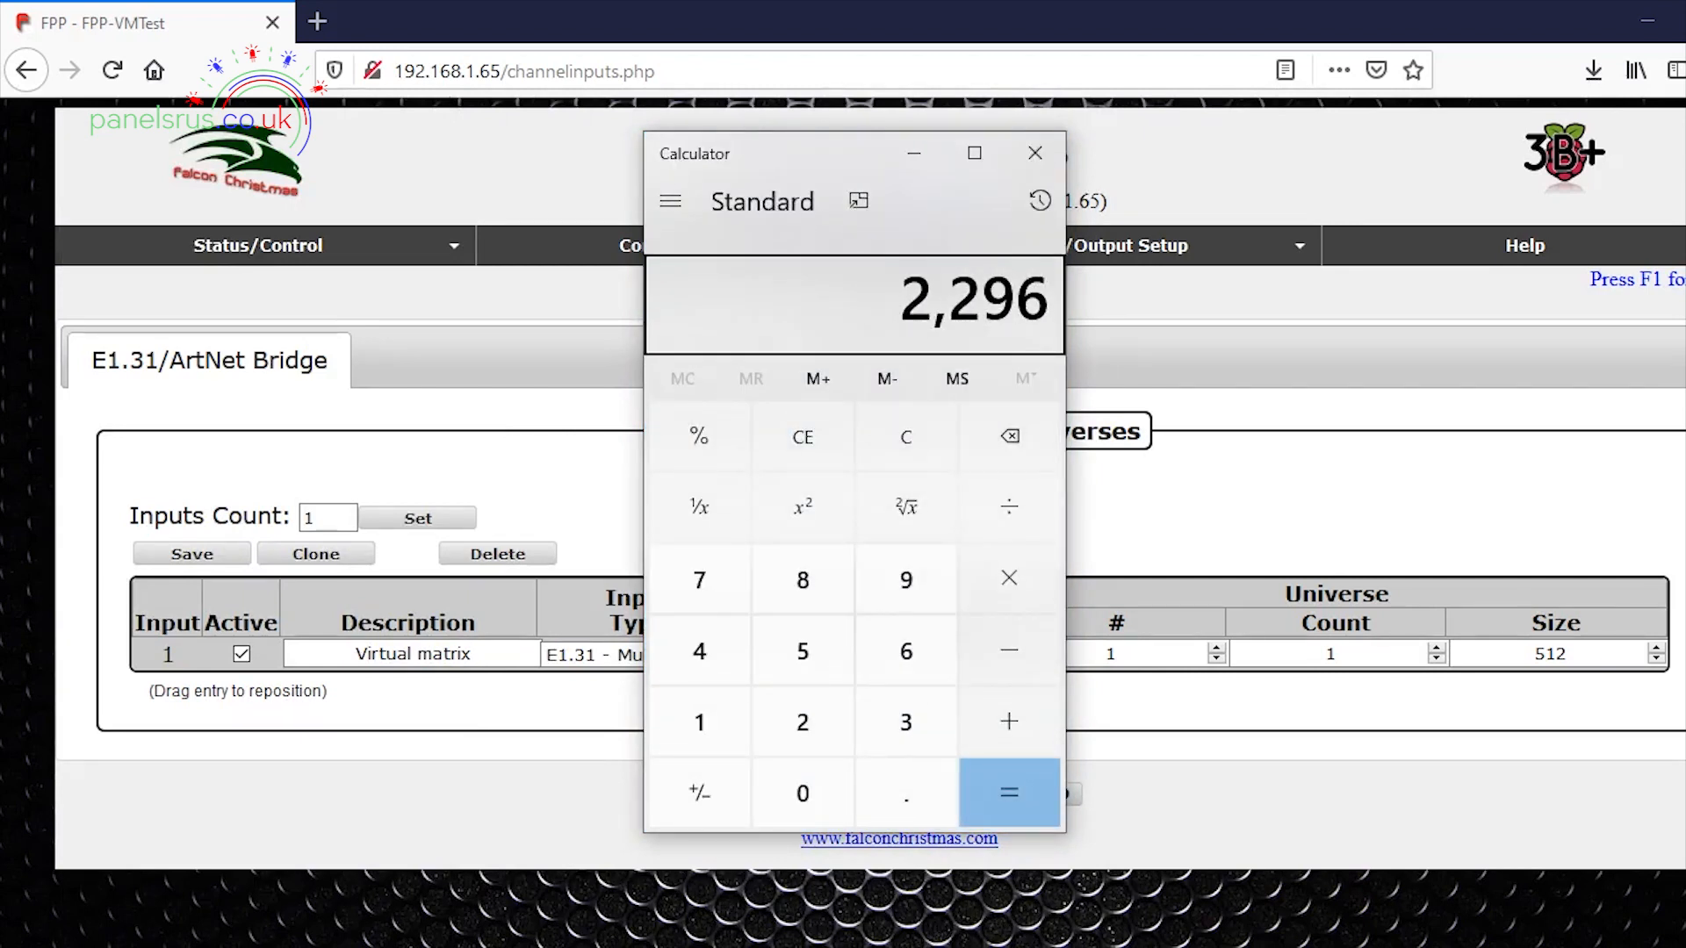
Compute 22968 ÷ 512 = 44.859375 in Calculator and close it
click(802, 579)
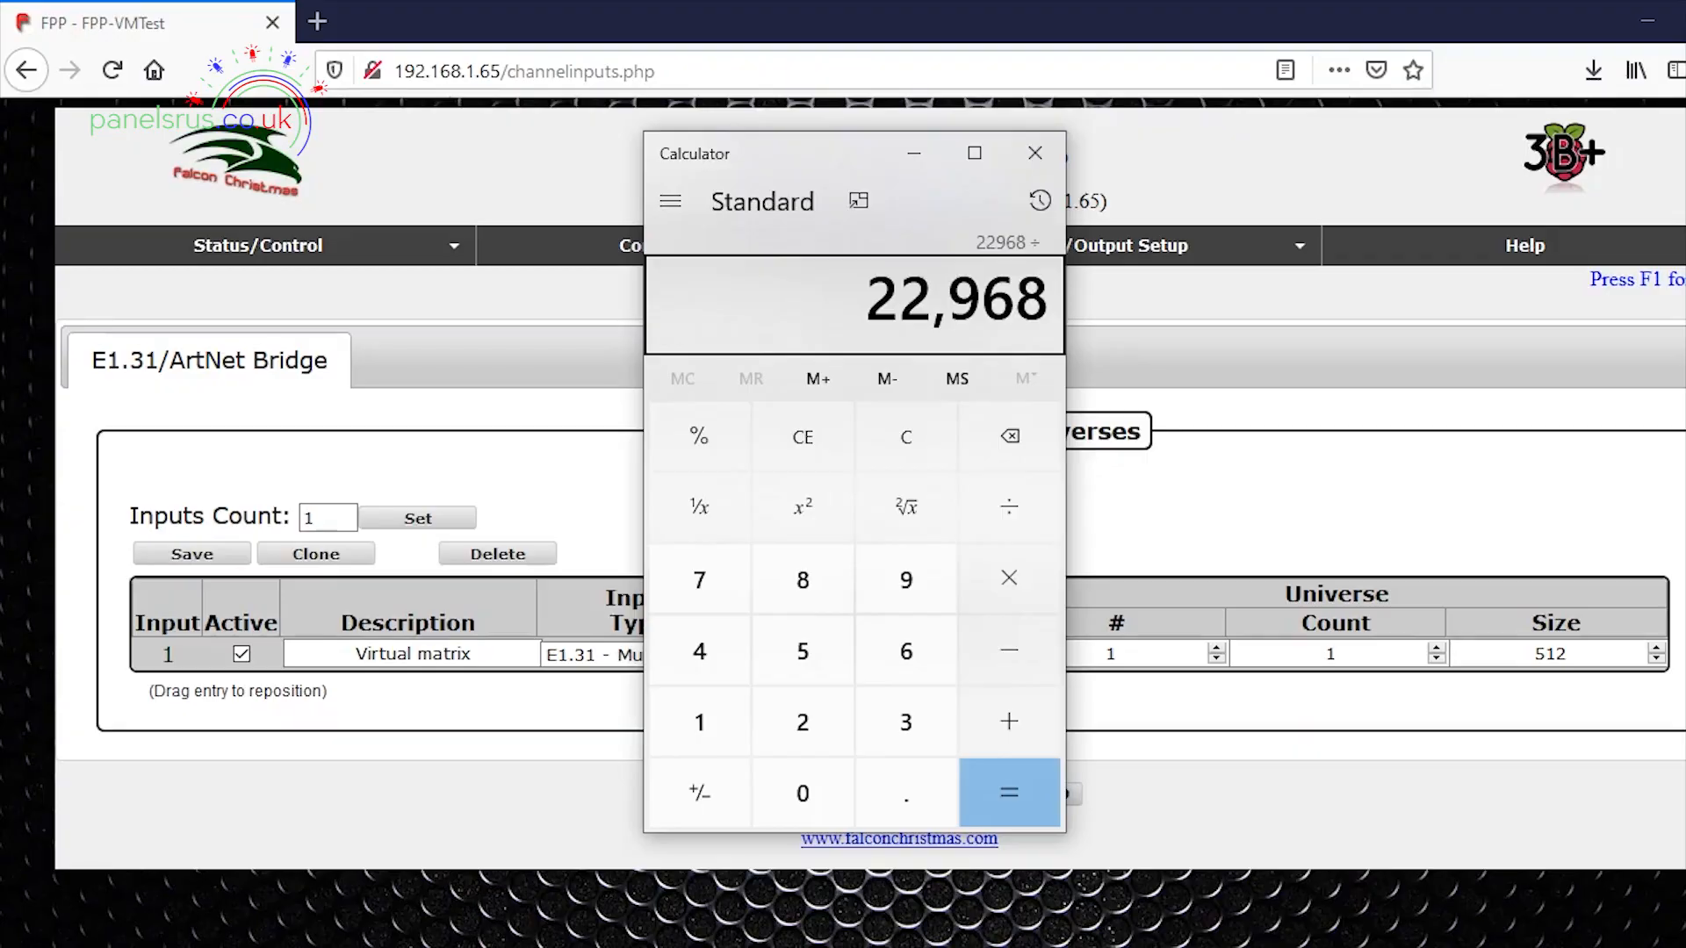
click(1007, 792)
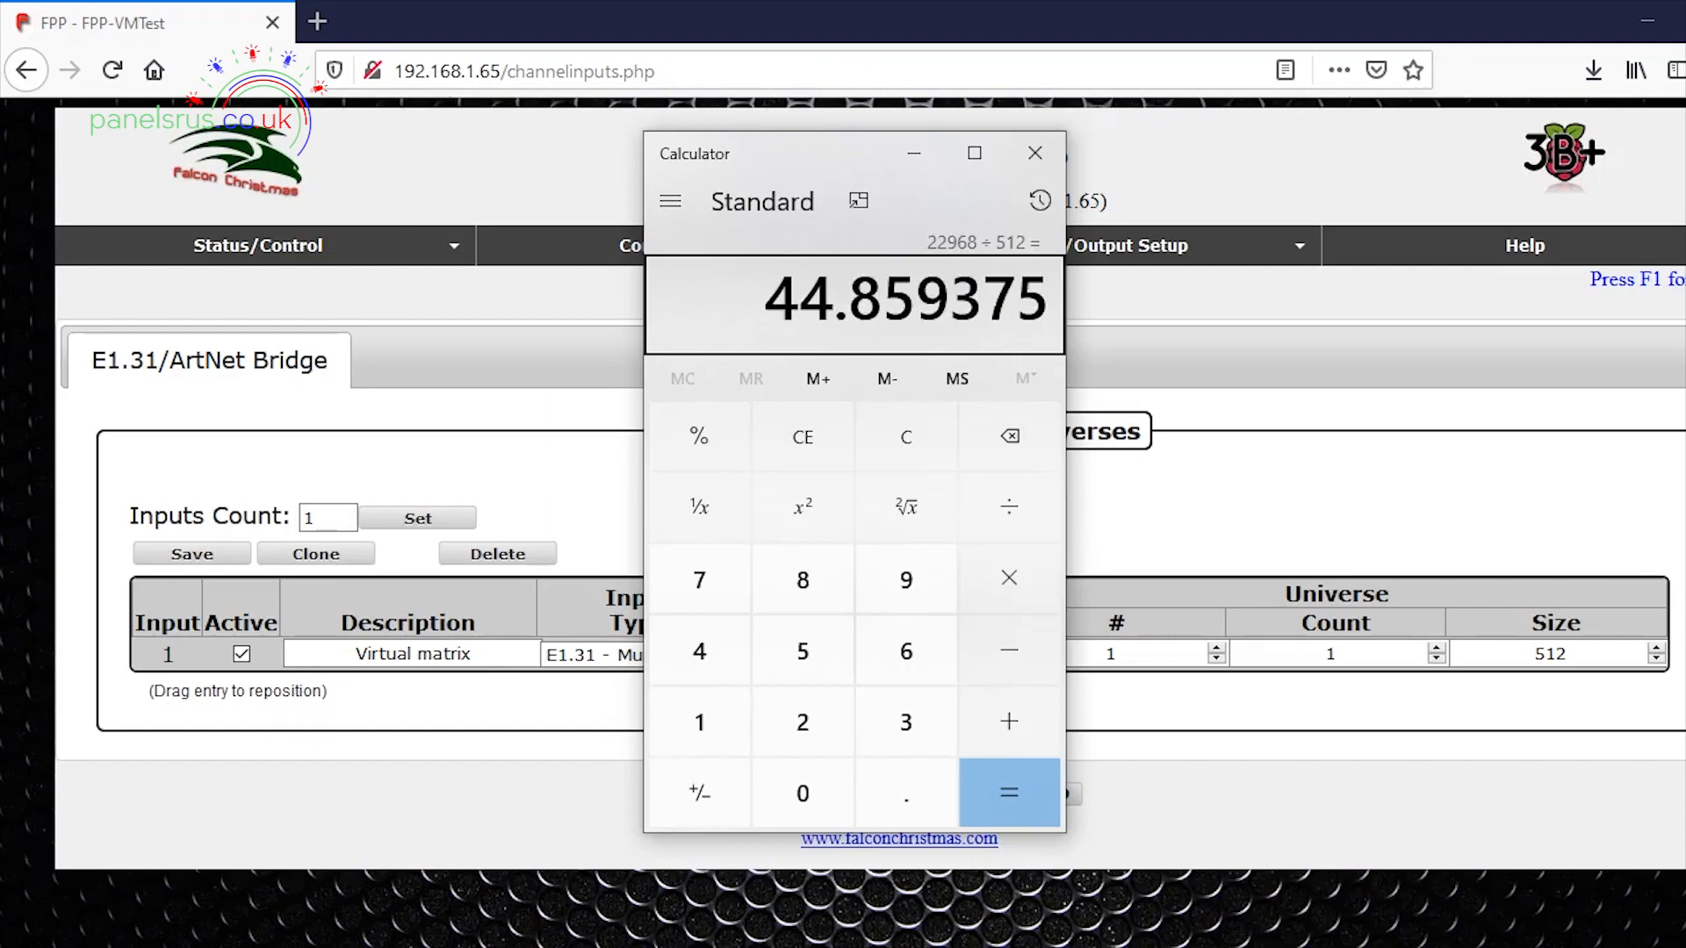
click(1033, 153)
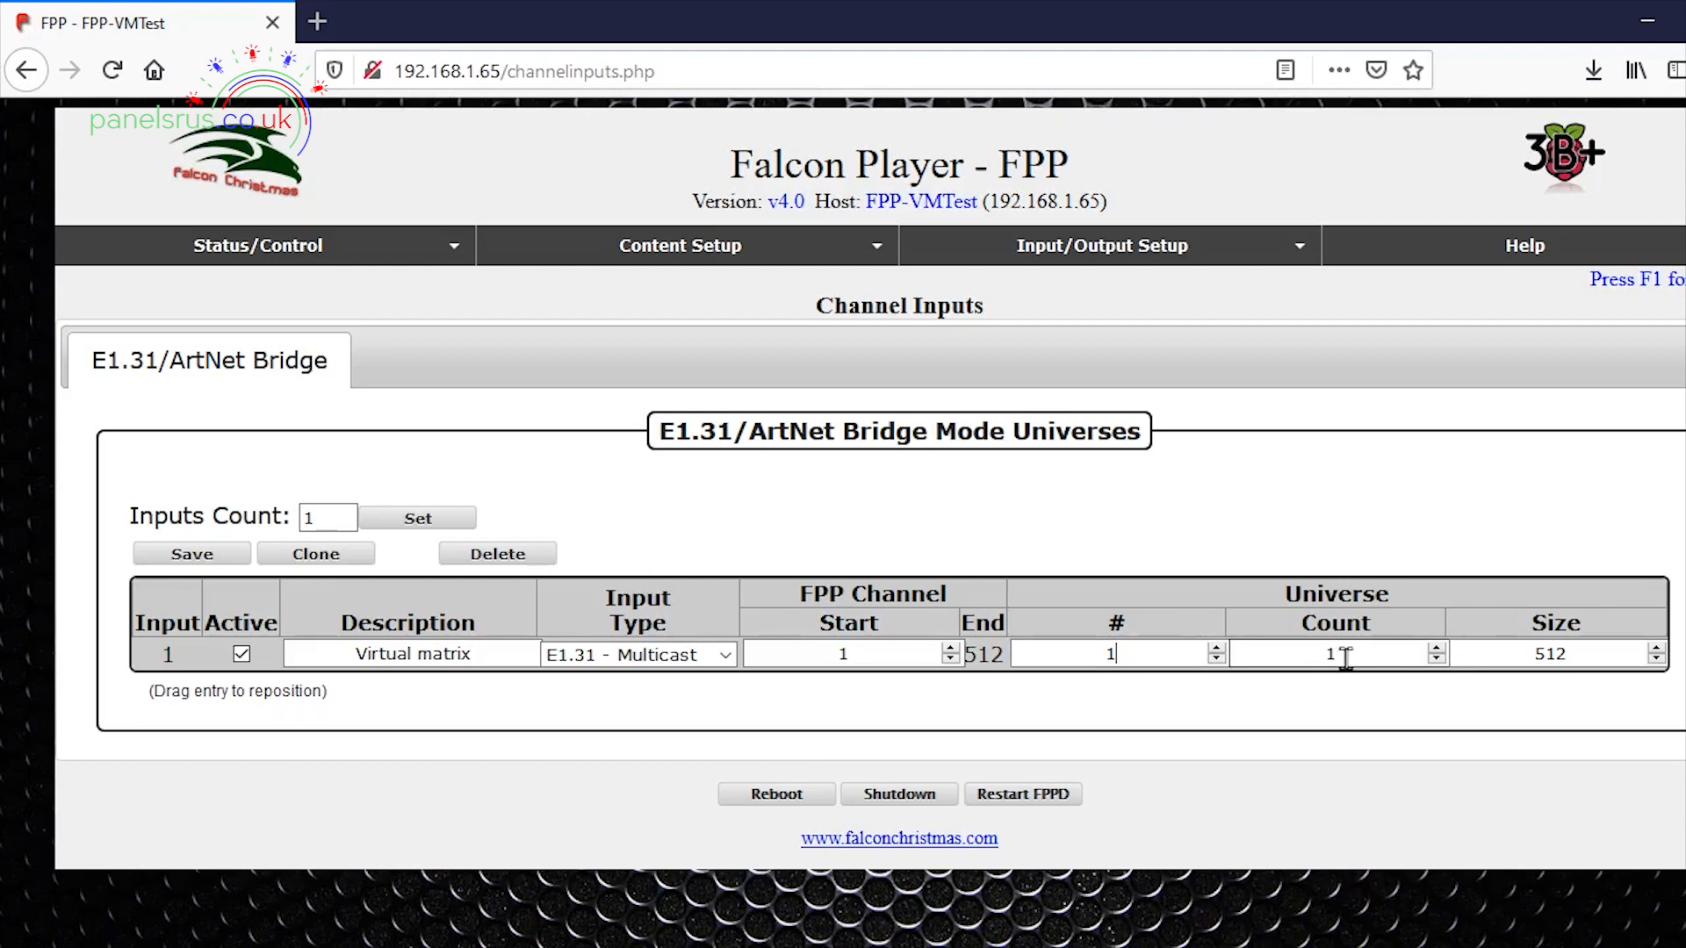
Set the Virtual matrix input to 45 universes, save it and restart FPPD
click(1333, 654)
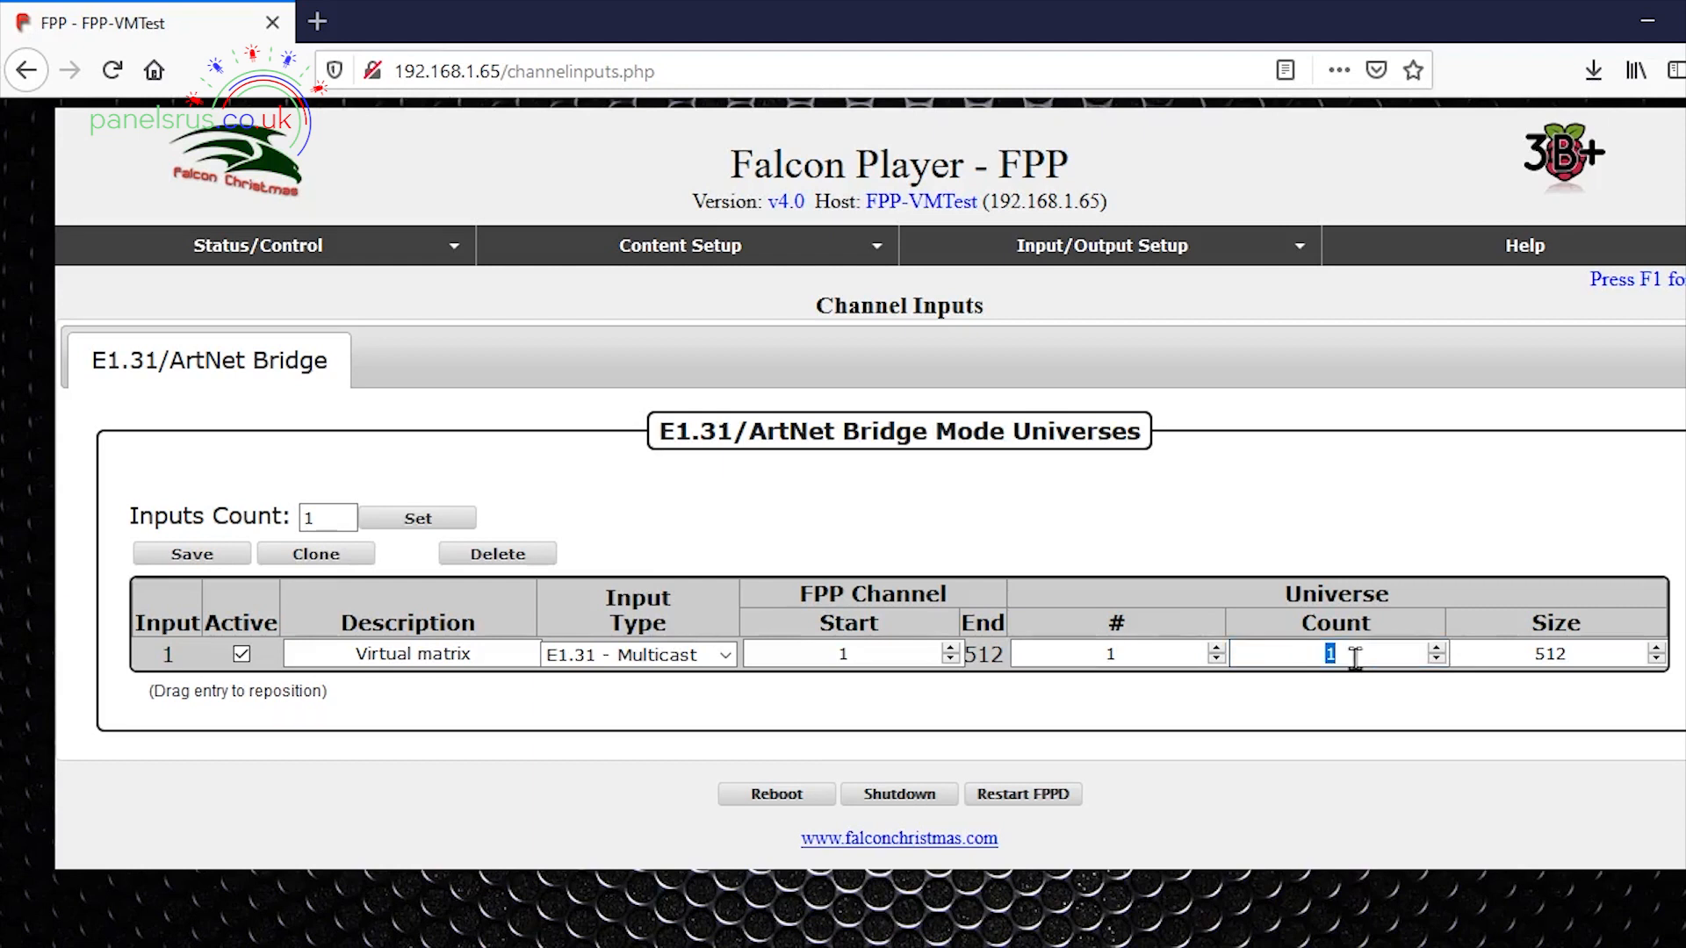
text(45)
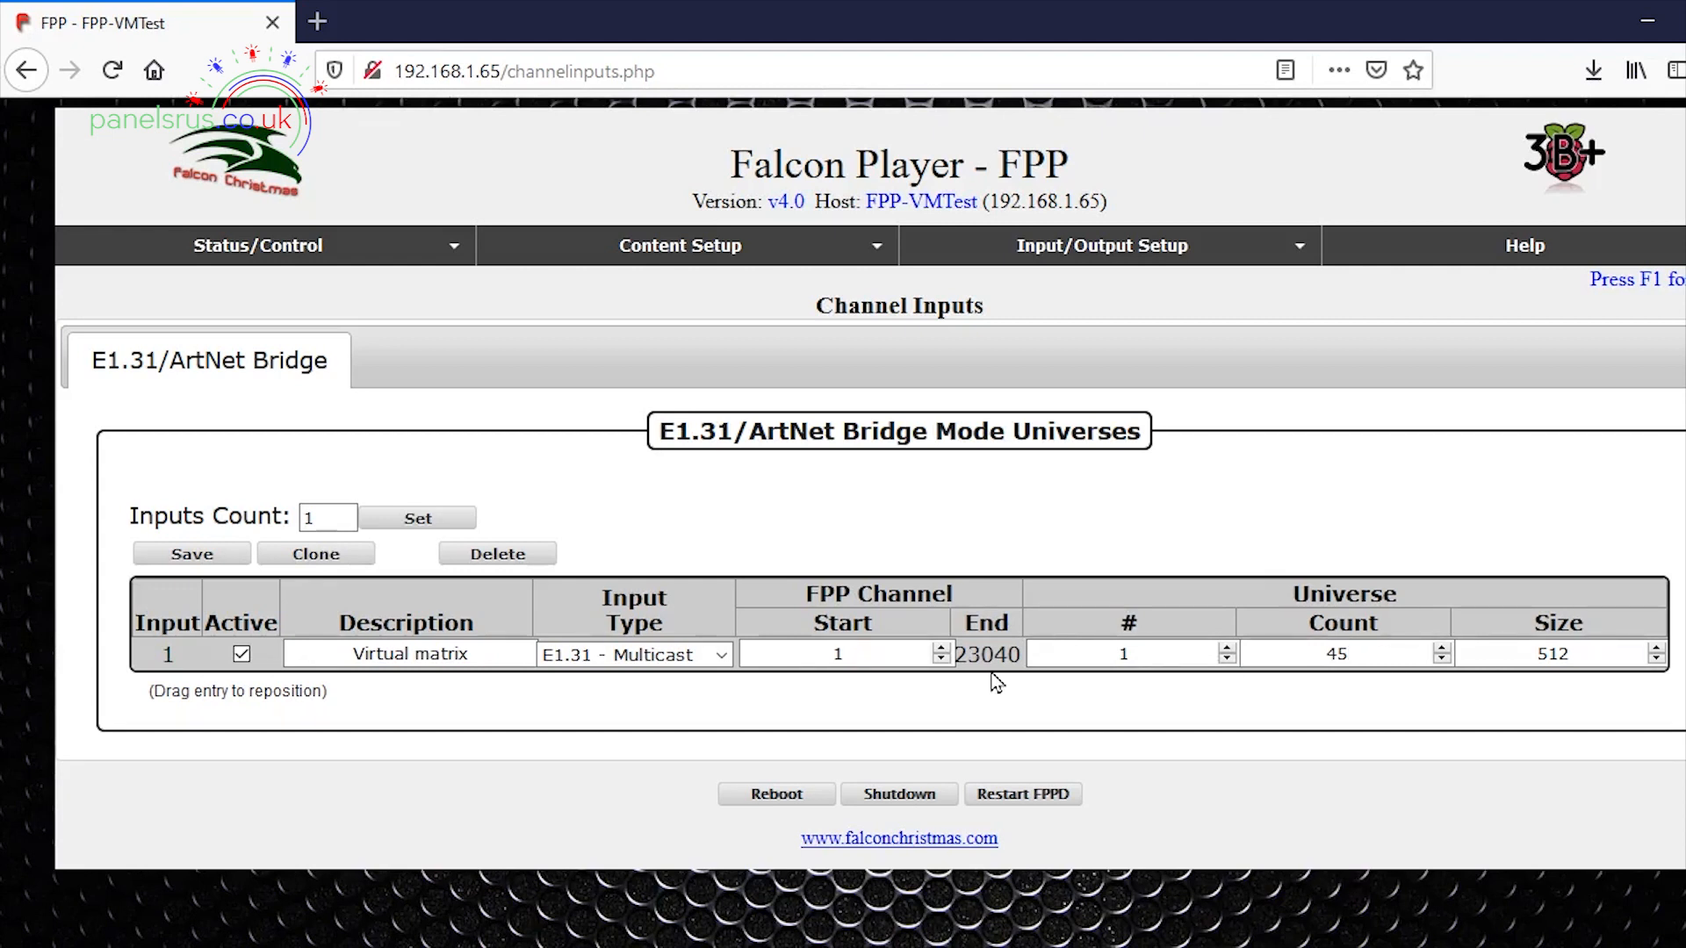
mouse_move(253, 551)
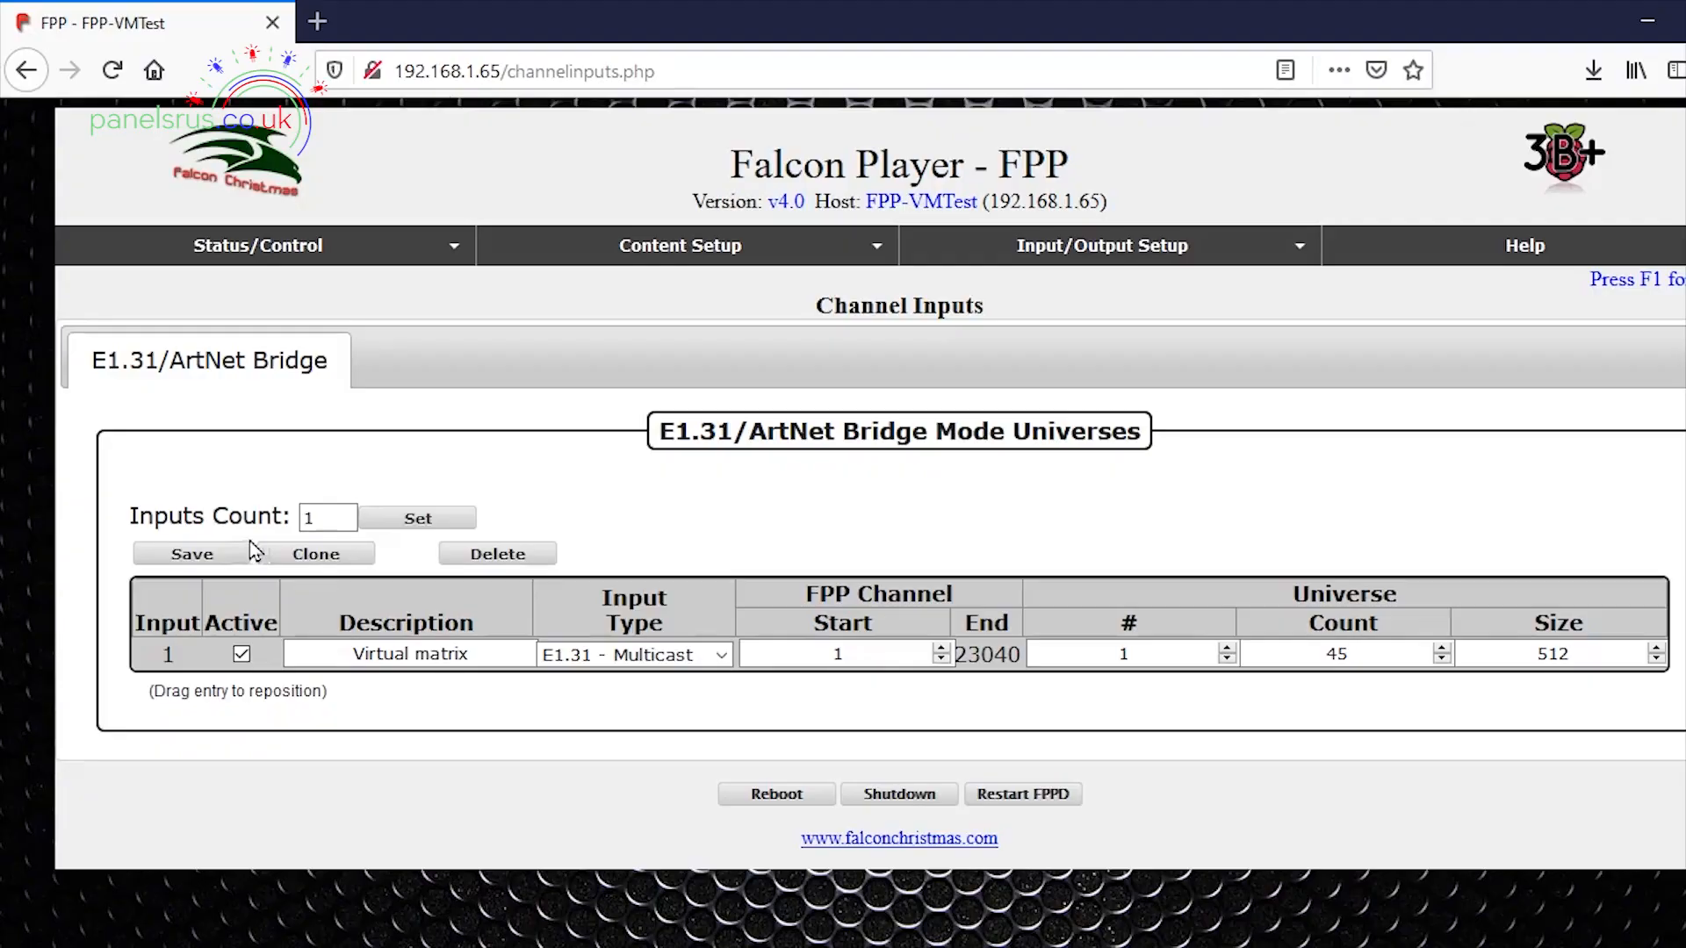
click(192, 555)
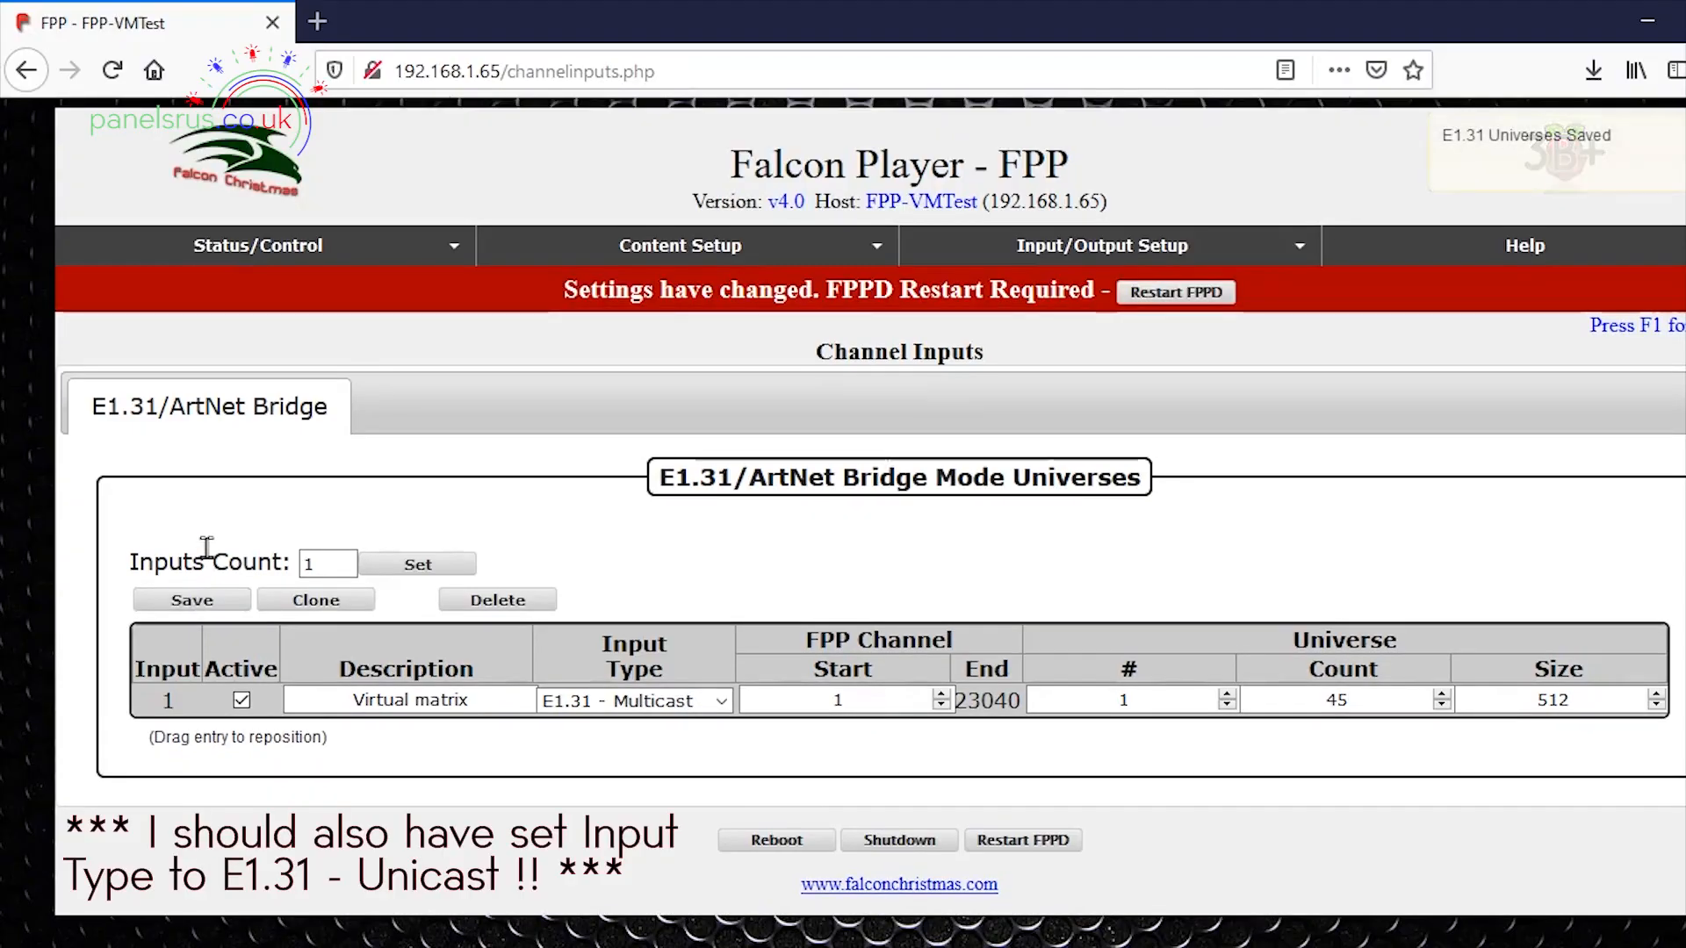
mouse_move(892, 330)
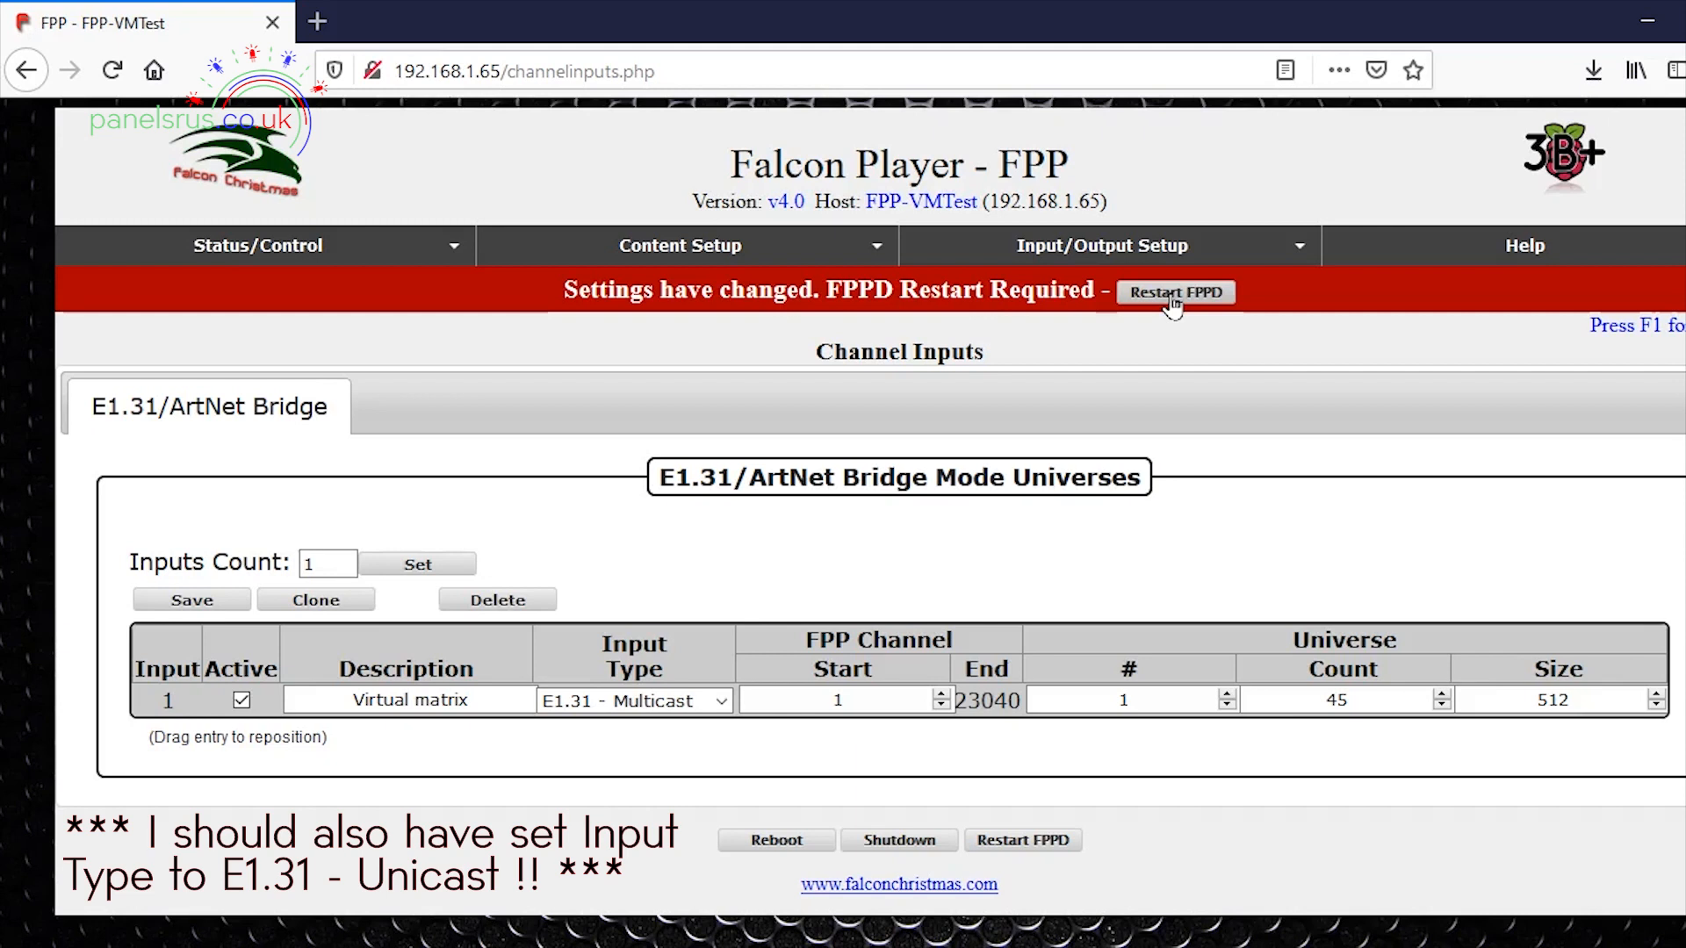
mouse_move(1142, 377)
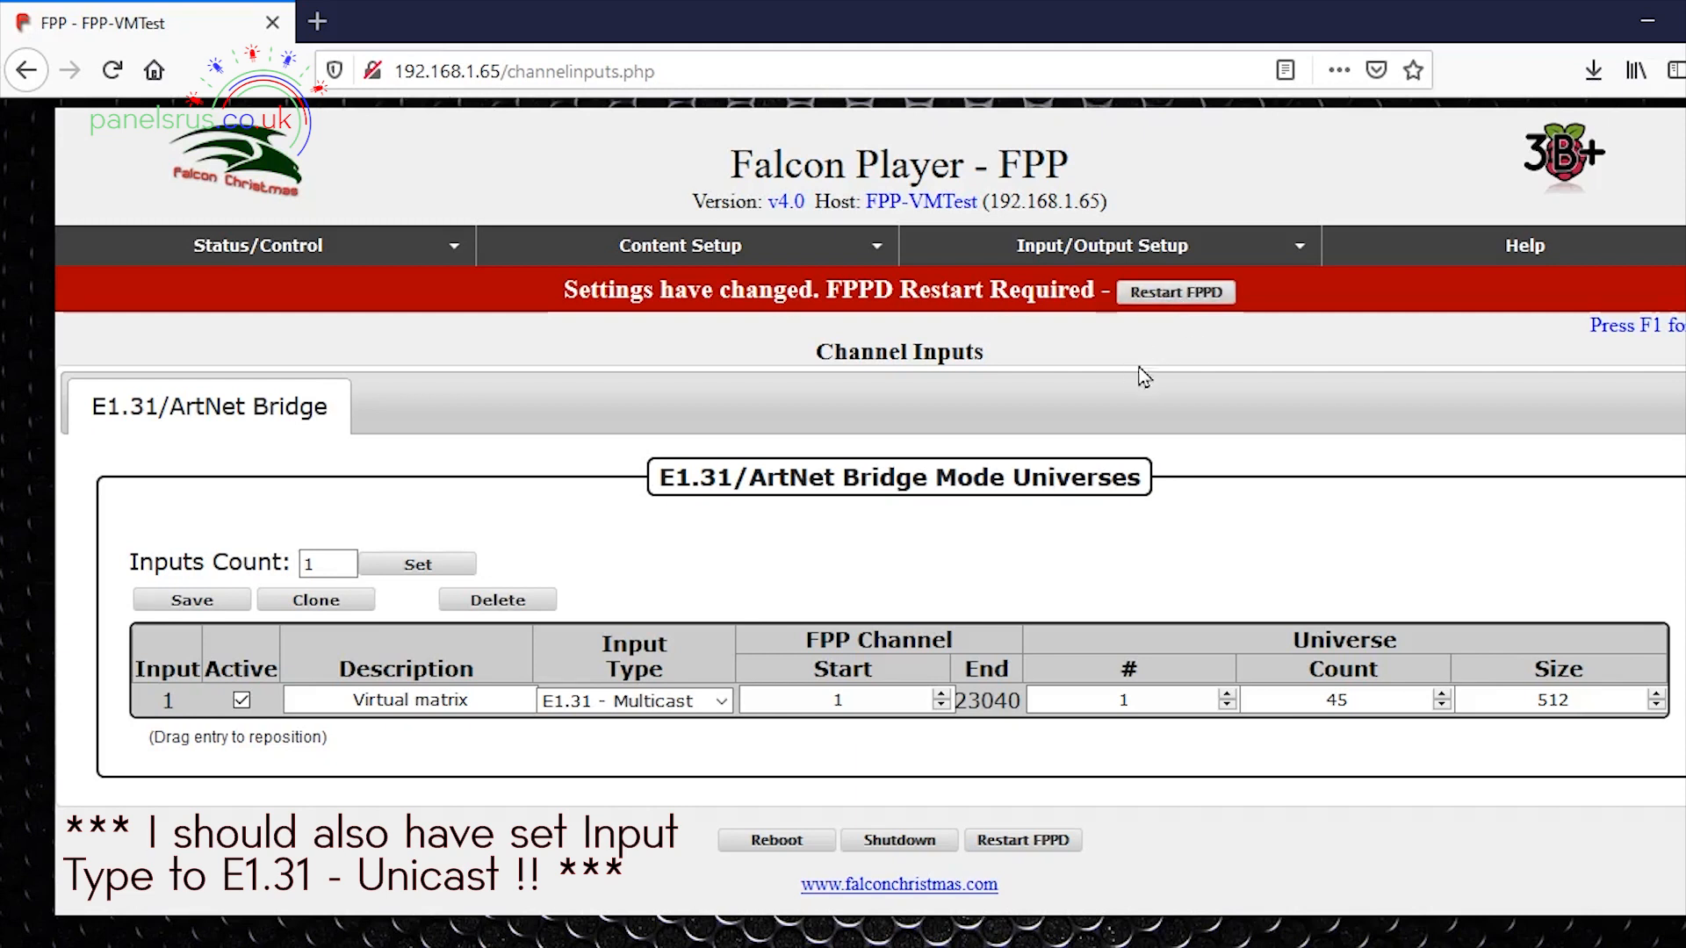
click(1174, 291)
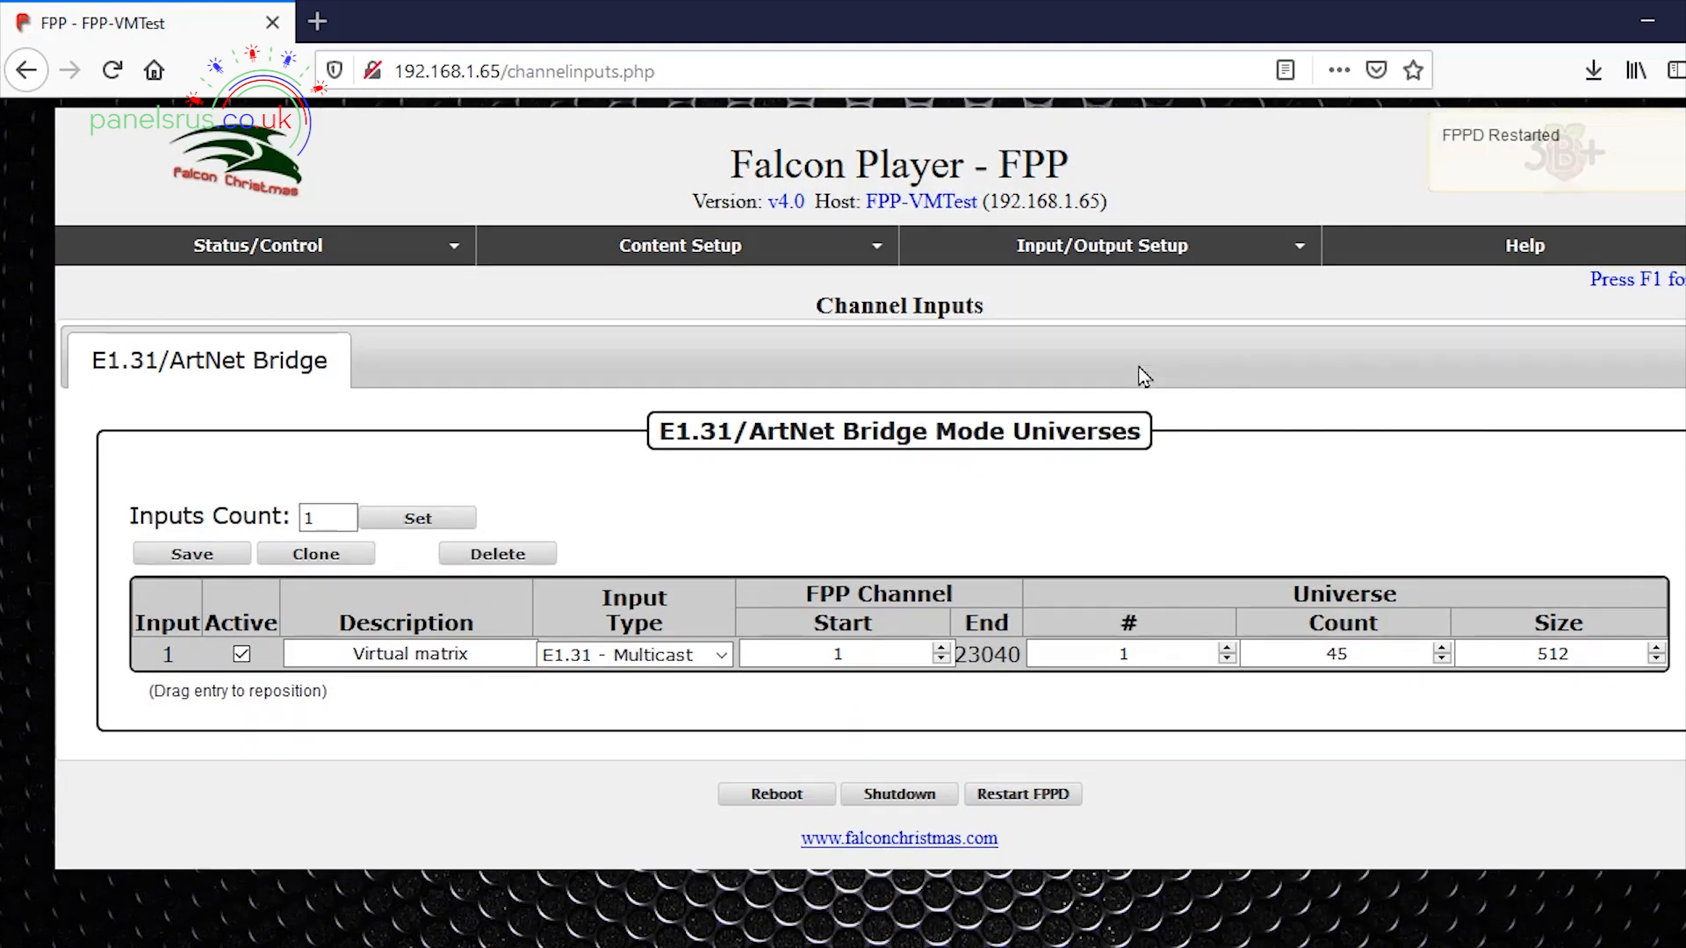
click(258, 245)
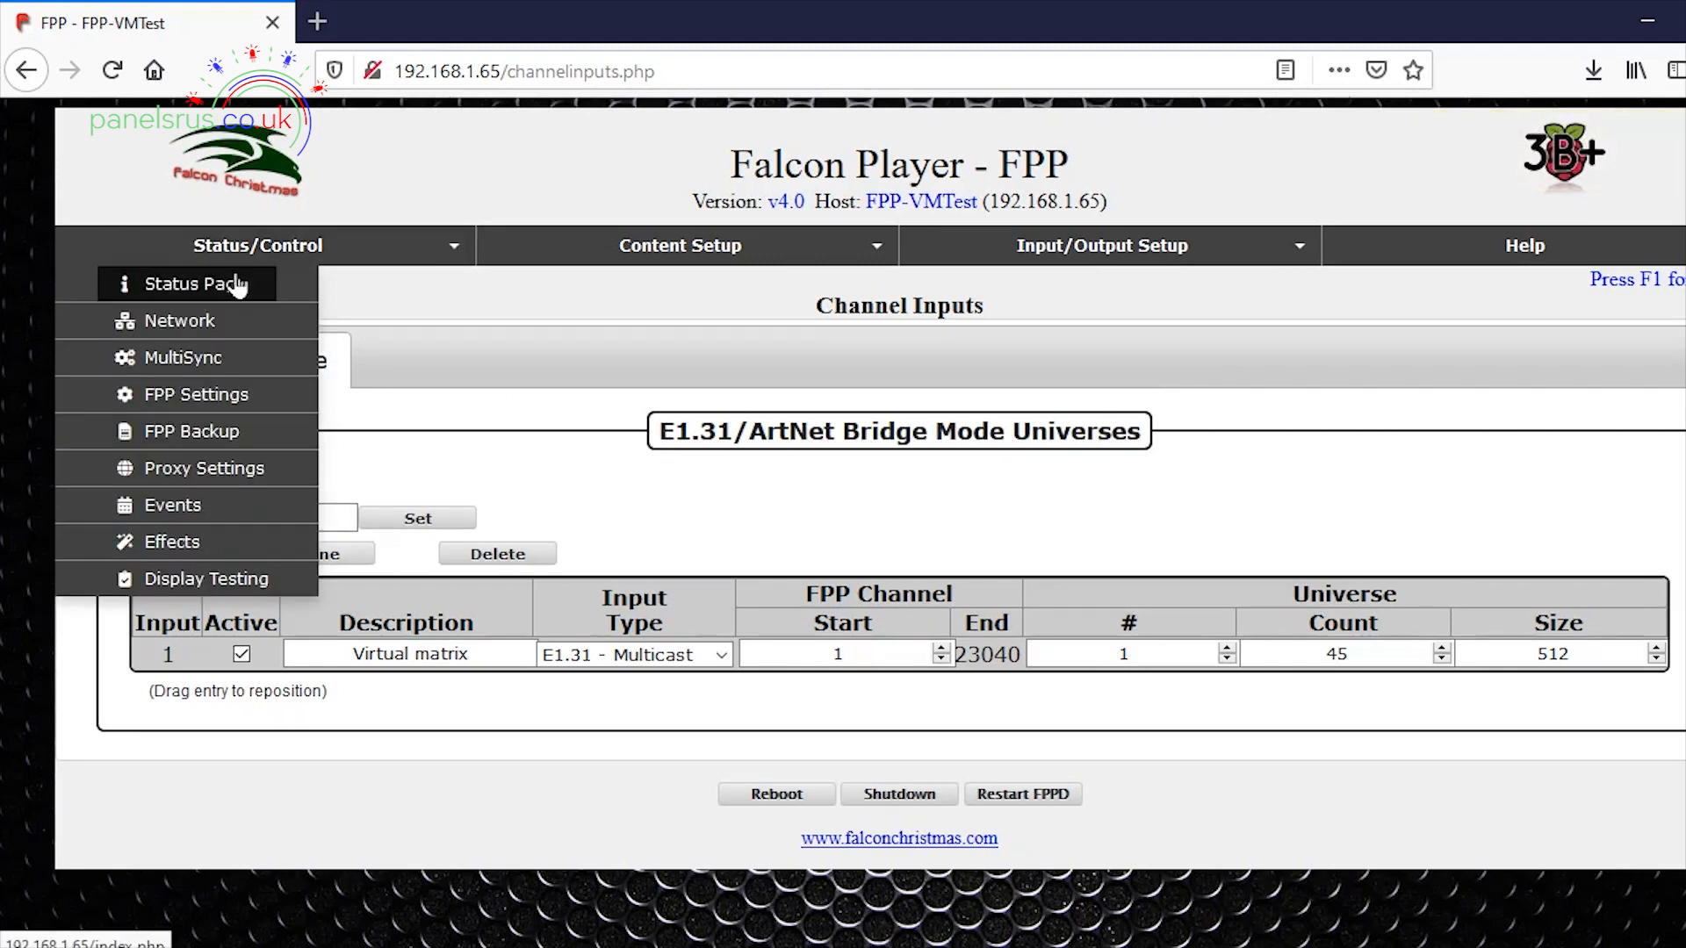
Show the Status Page confirming FPPD is running in Bridge mode
click(199, 284)
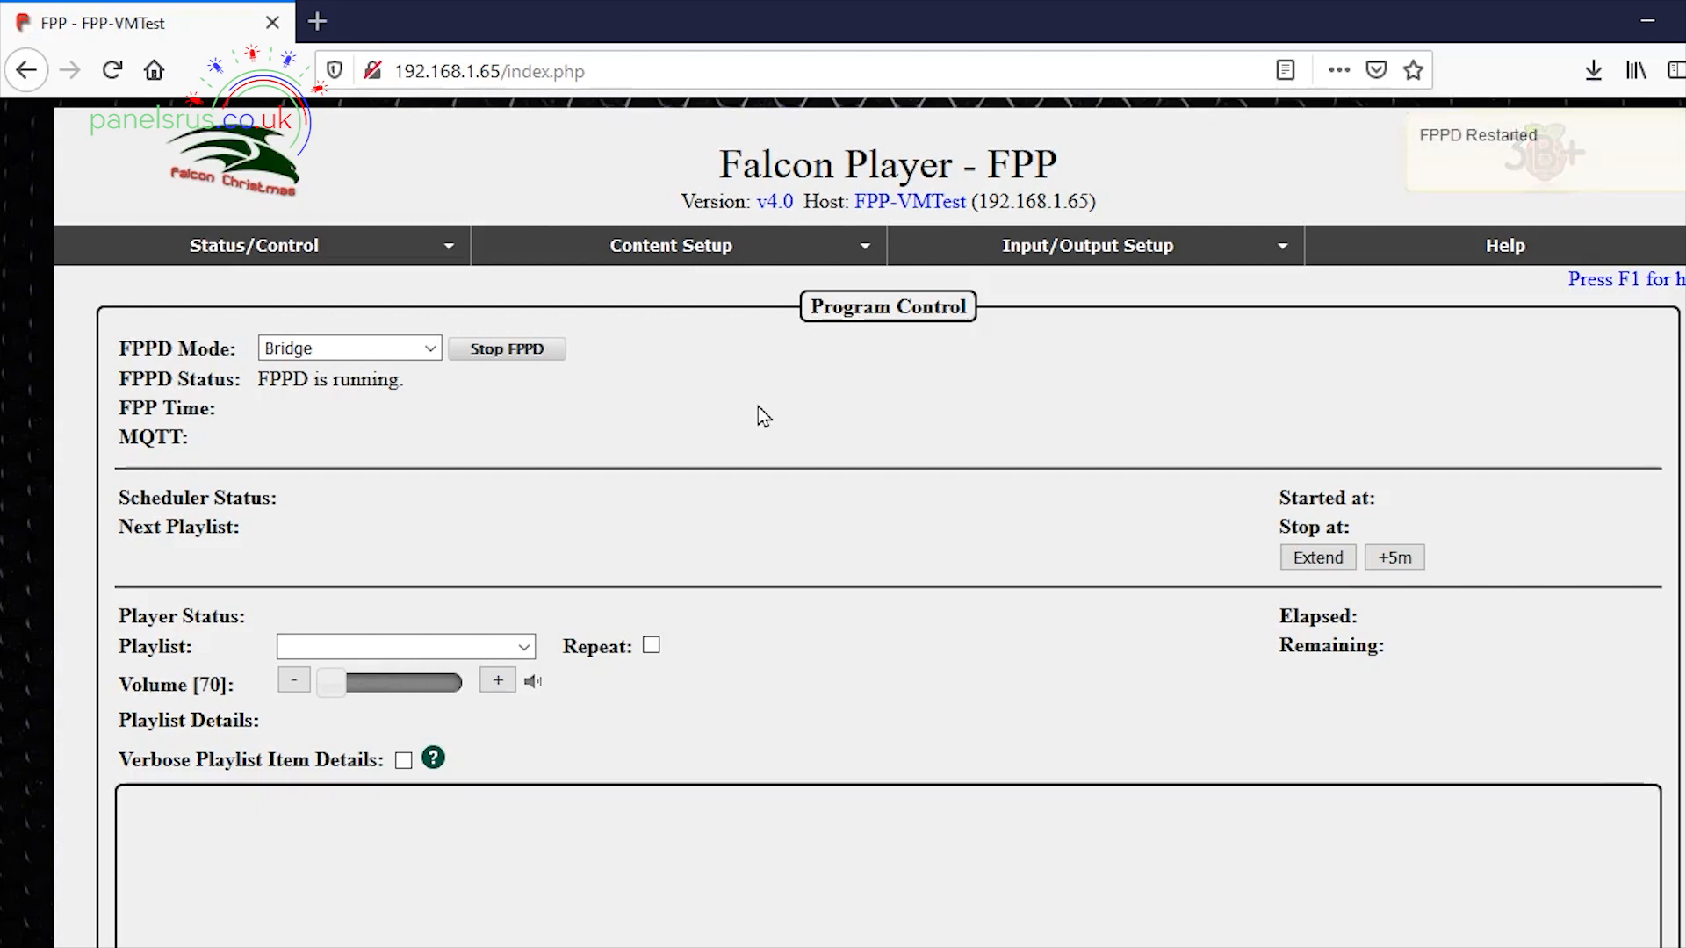
mouse_move(557, 394)
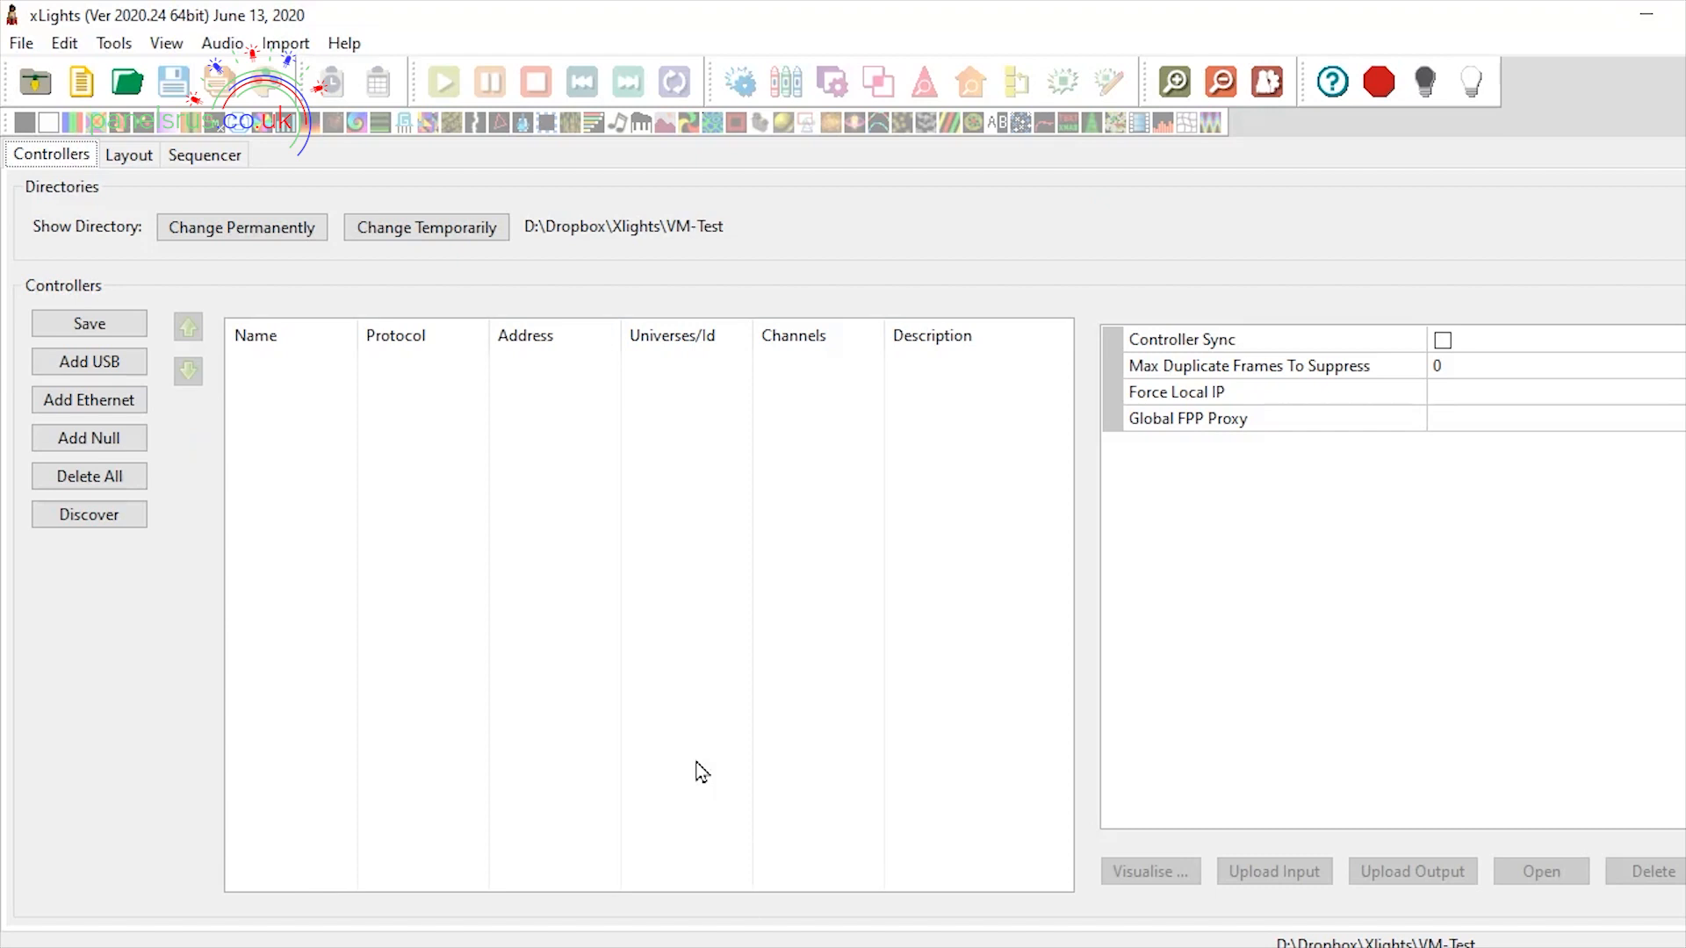
mouse_move(124, 420)
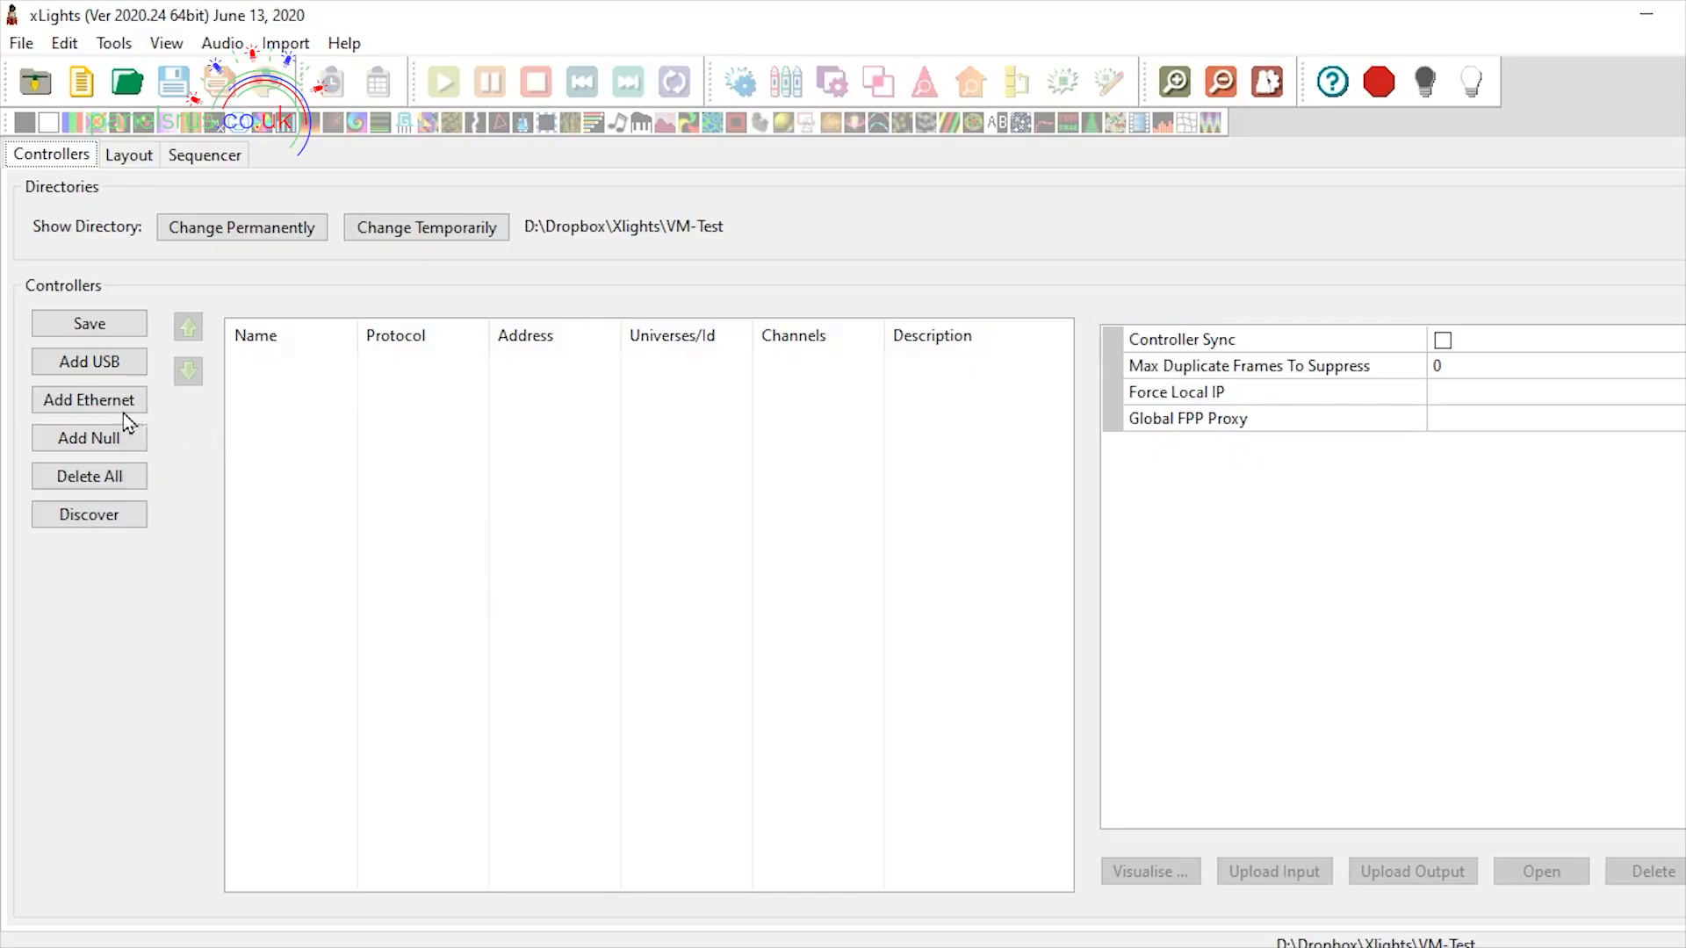
Add a controller named VM with vendor FPP and model LED Panels
click(90, 400)
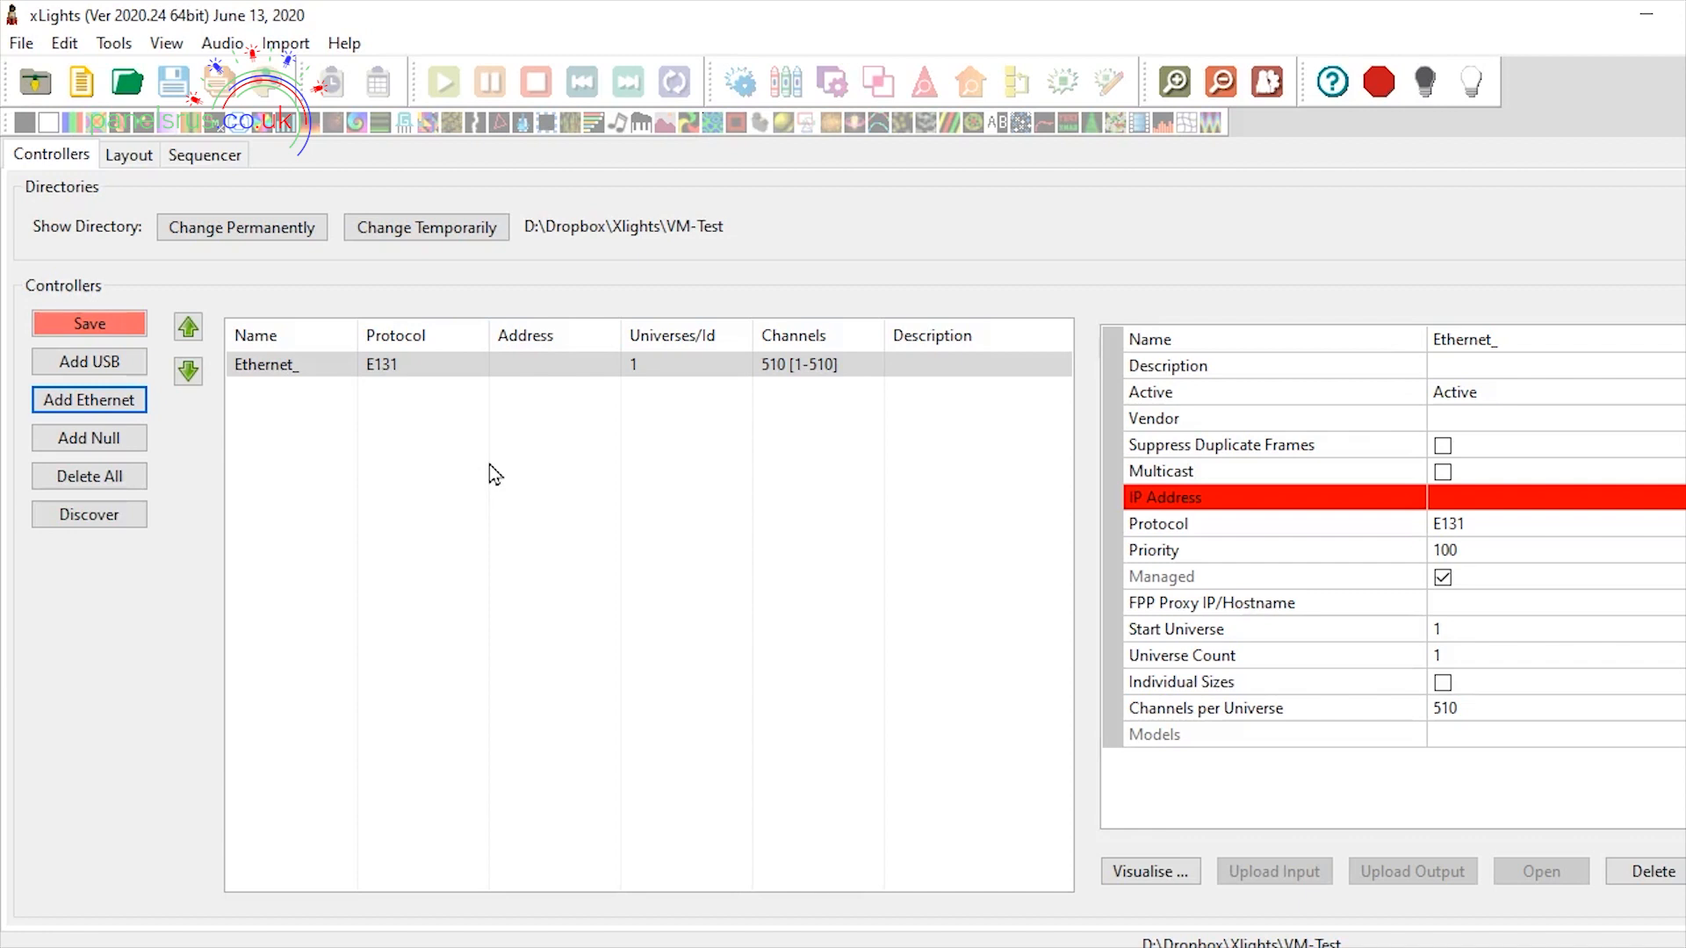
mouse_move(1552, 361)
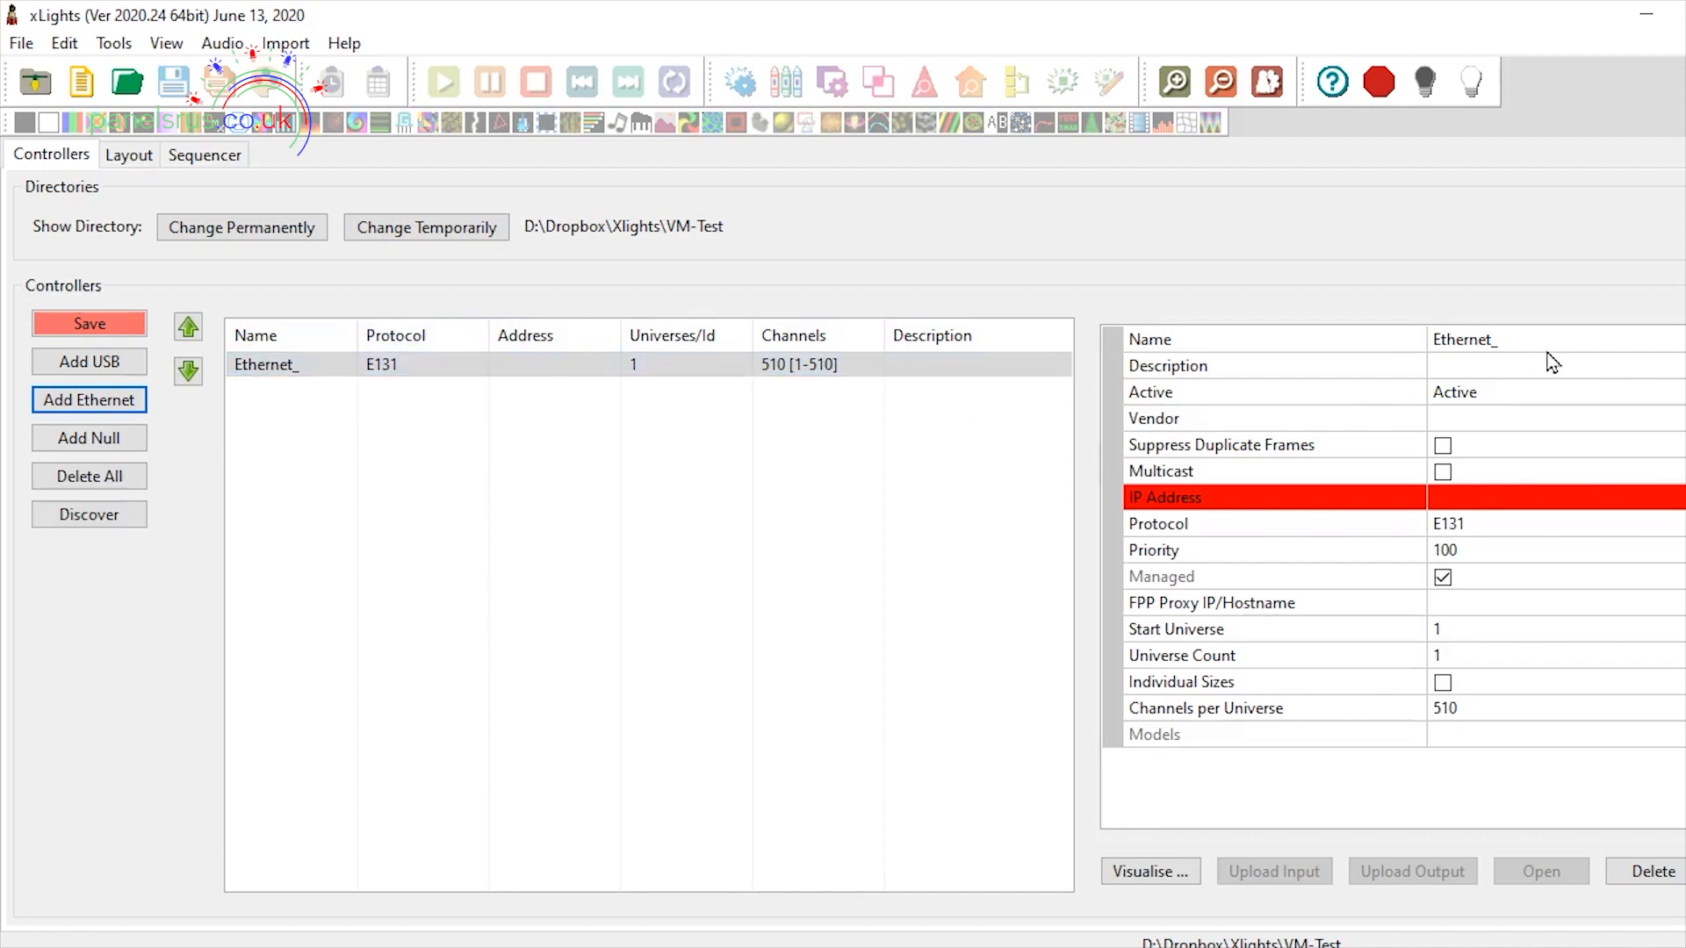
click(1462, 339)
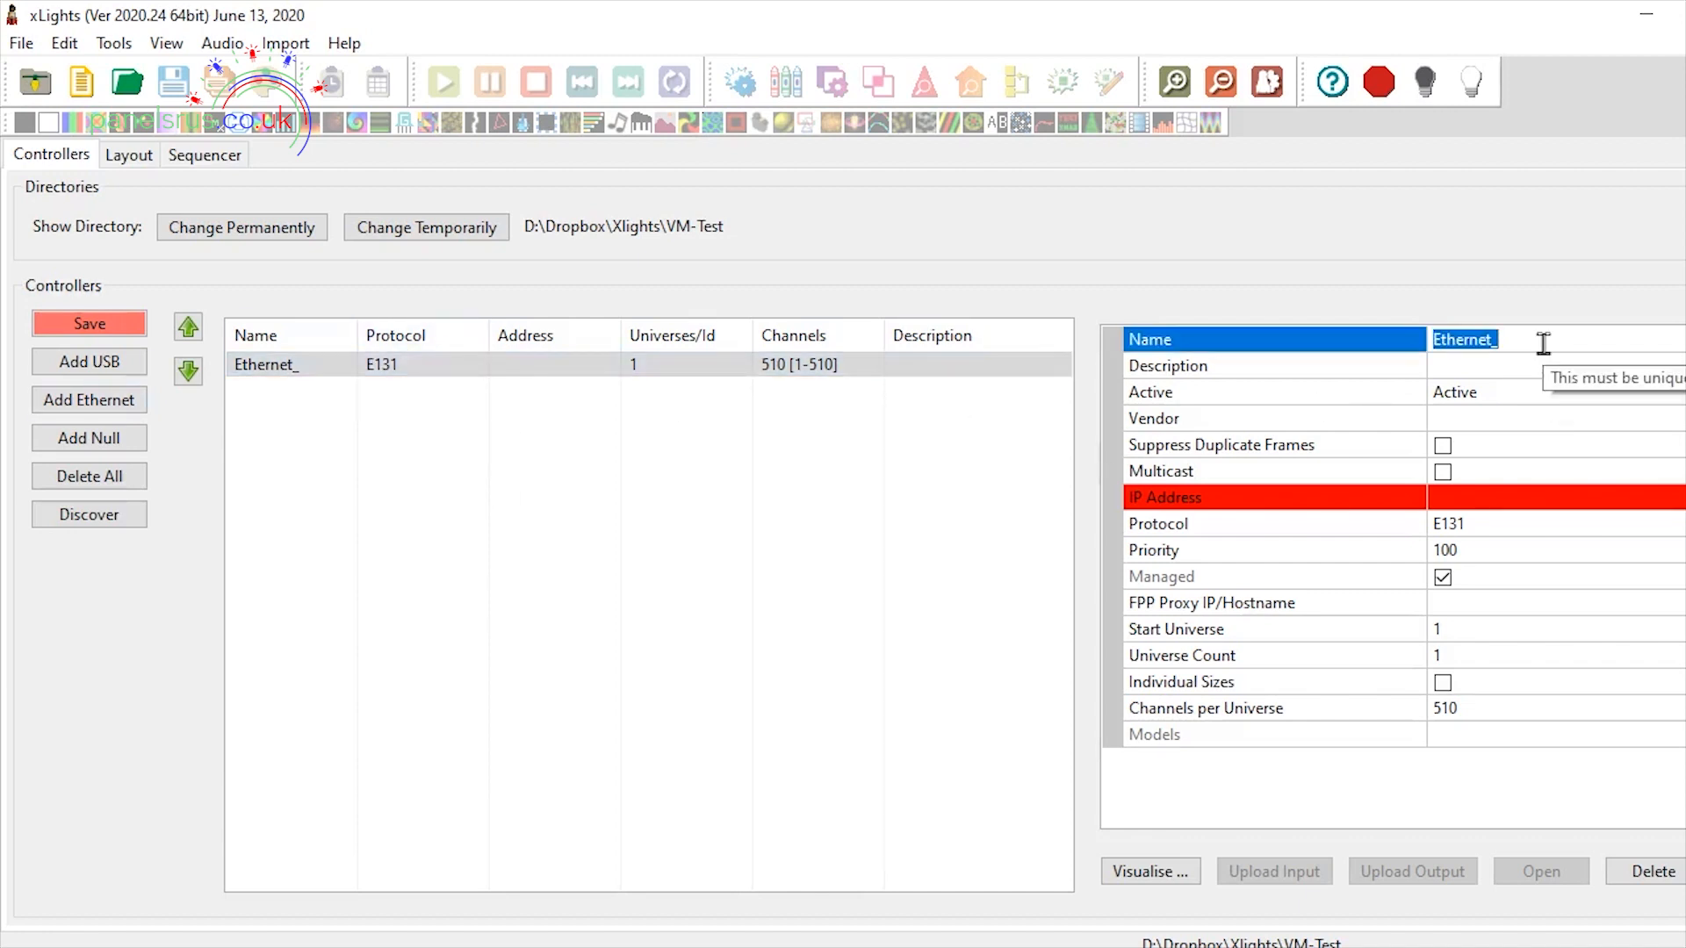
text(VM)
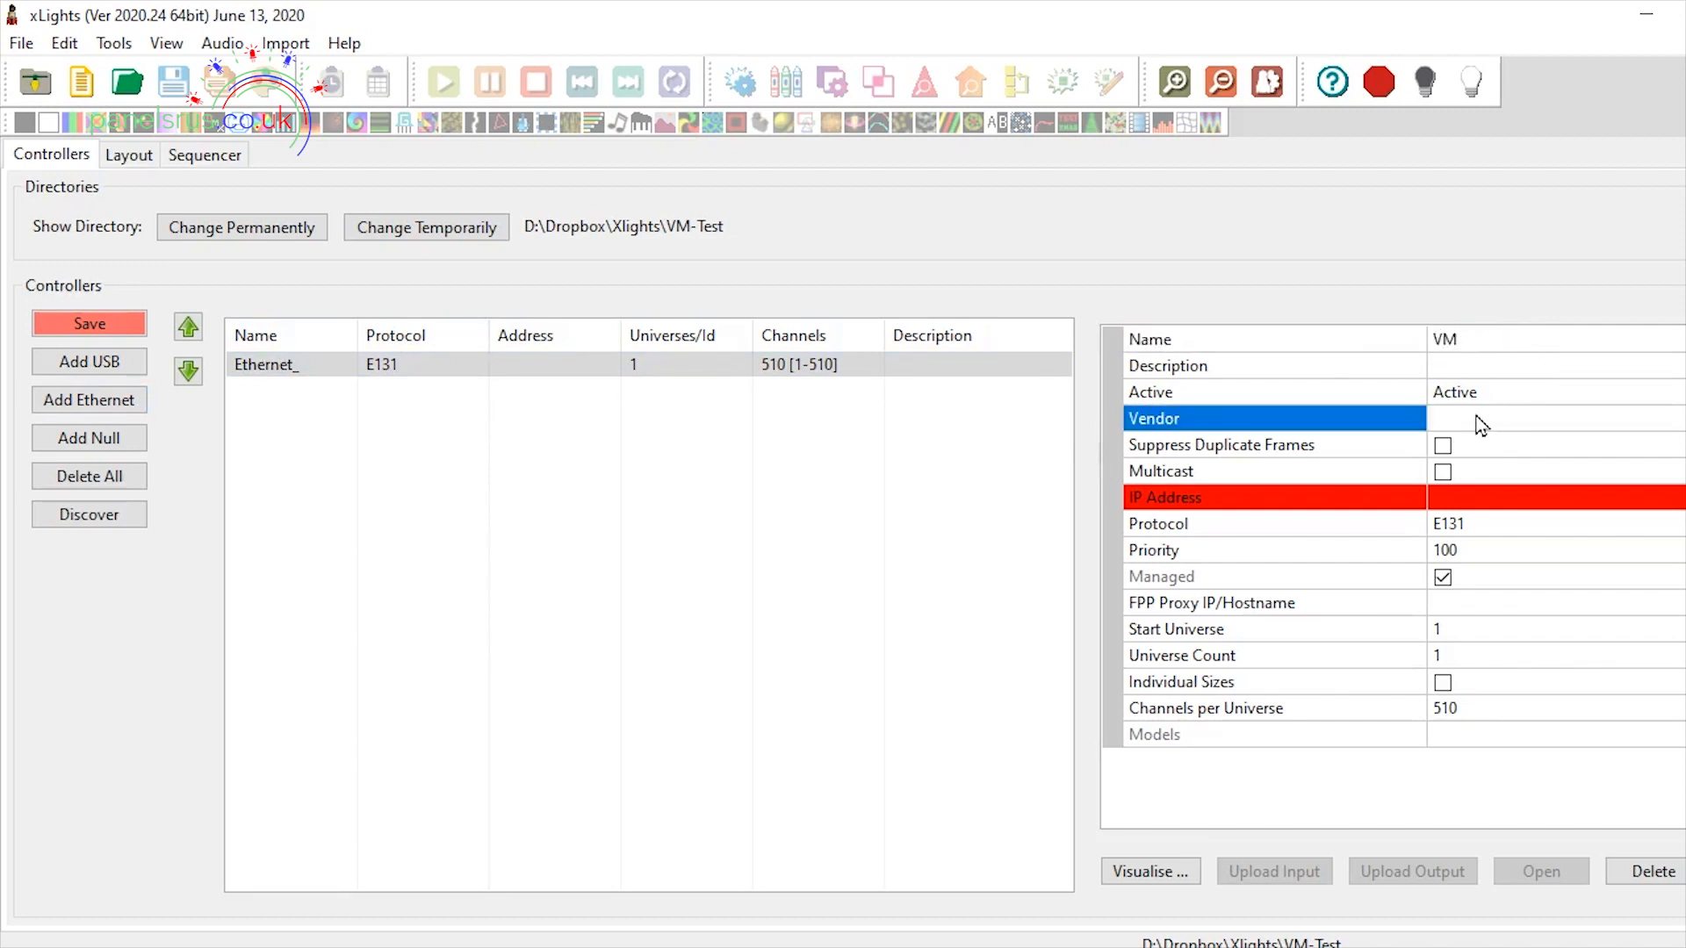
click(1553, 418)
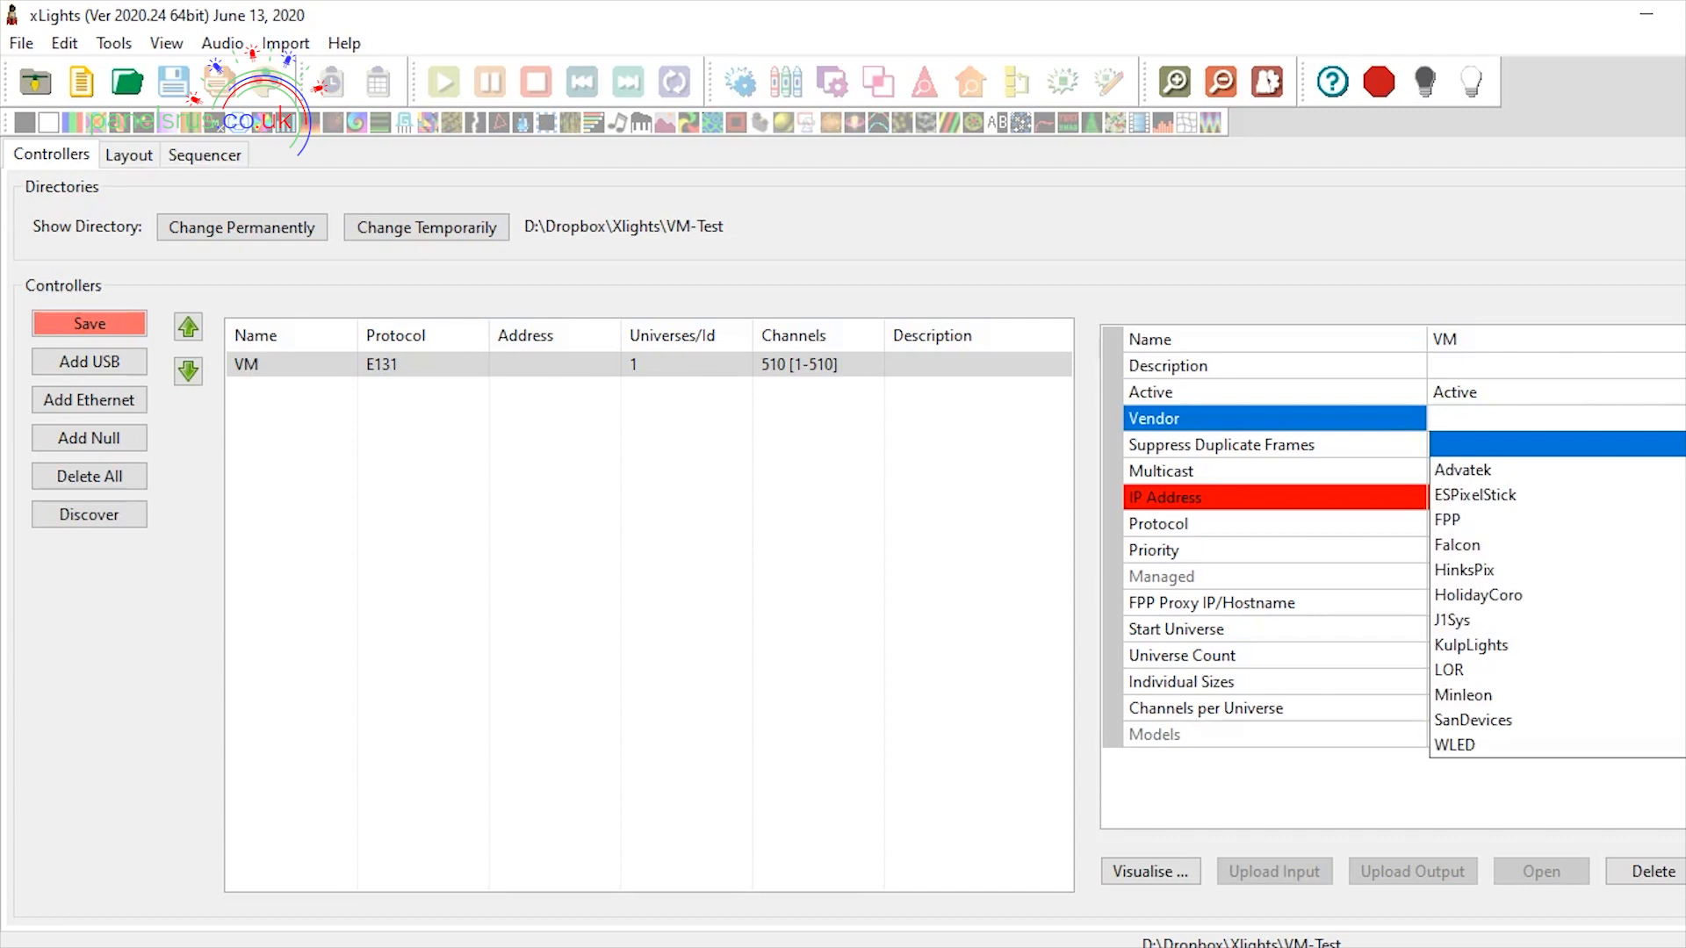
click(1448, 519)
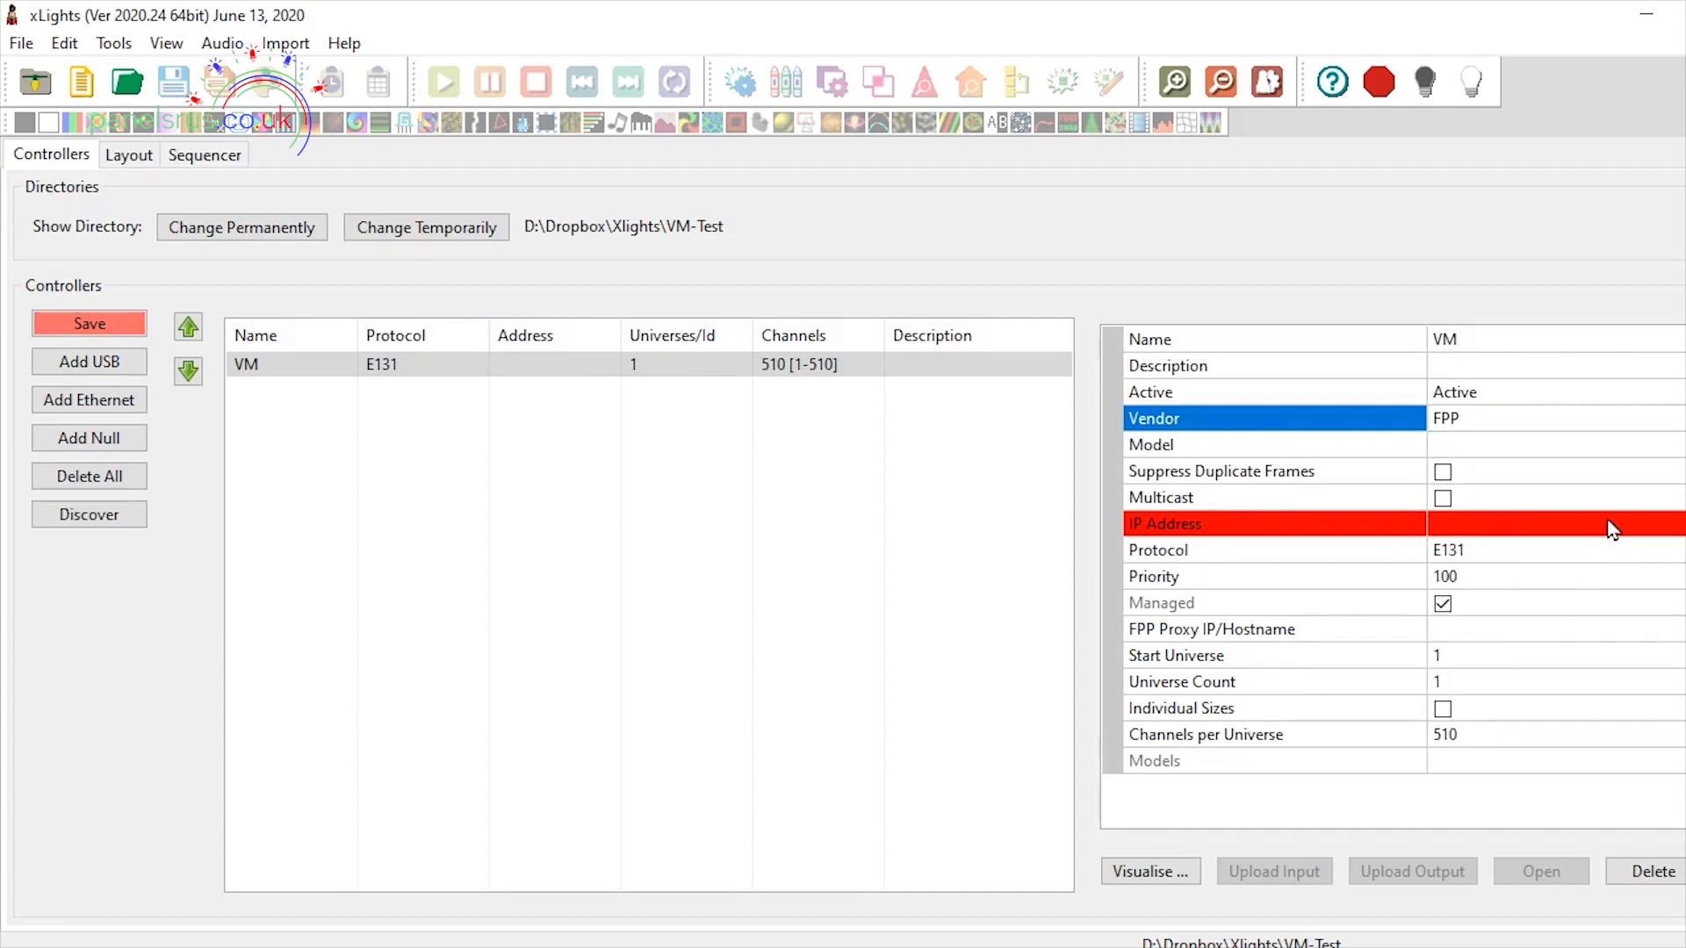
click(1150, 444)
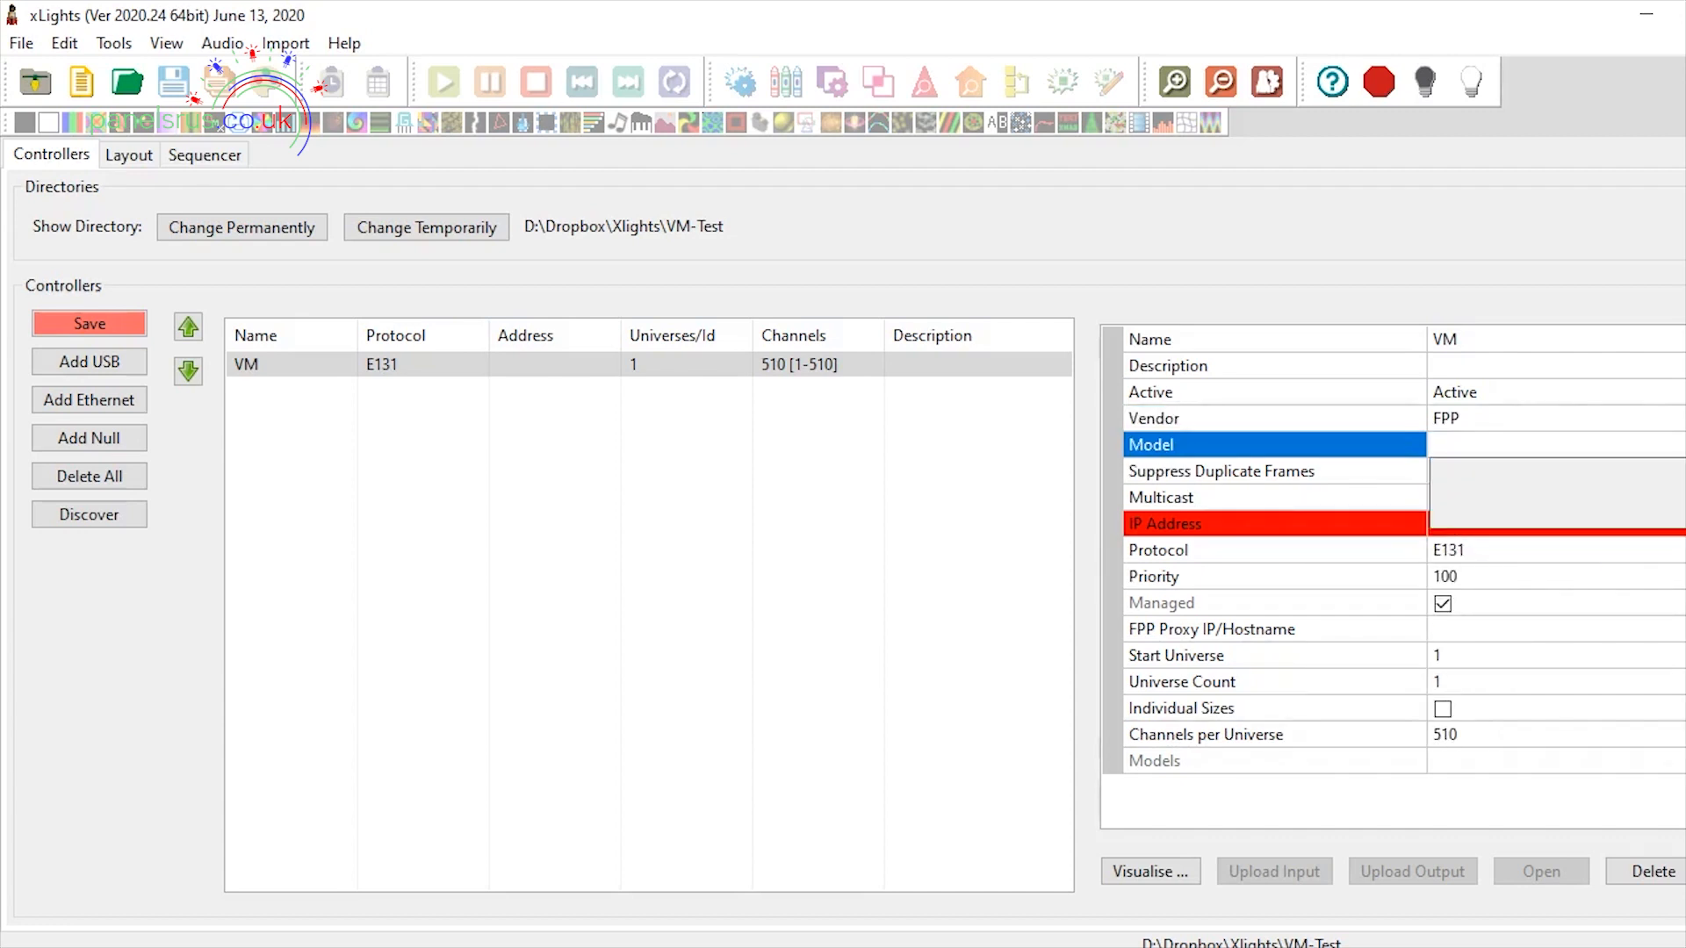
click(1549, 444)
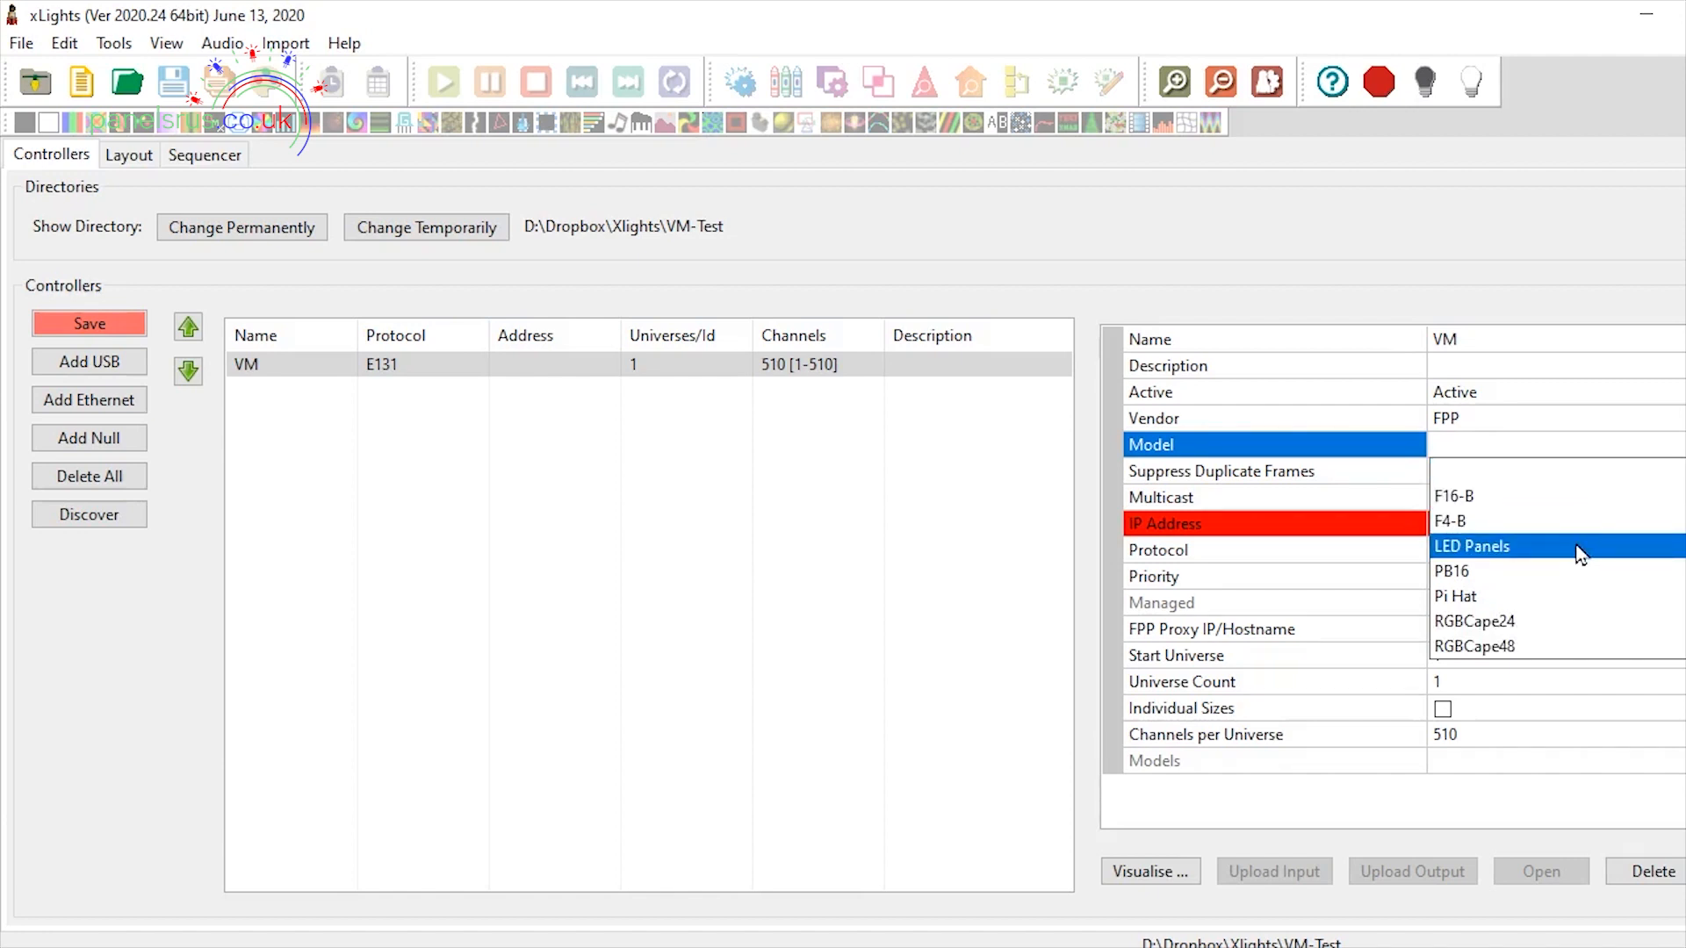
click(1472, 546)
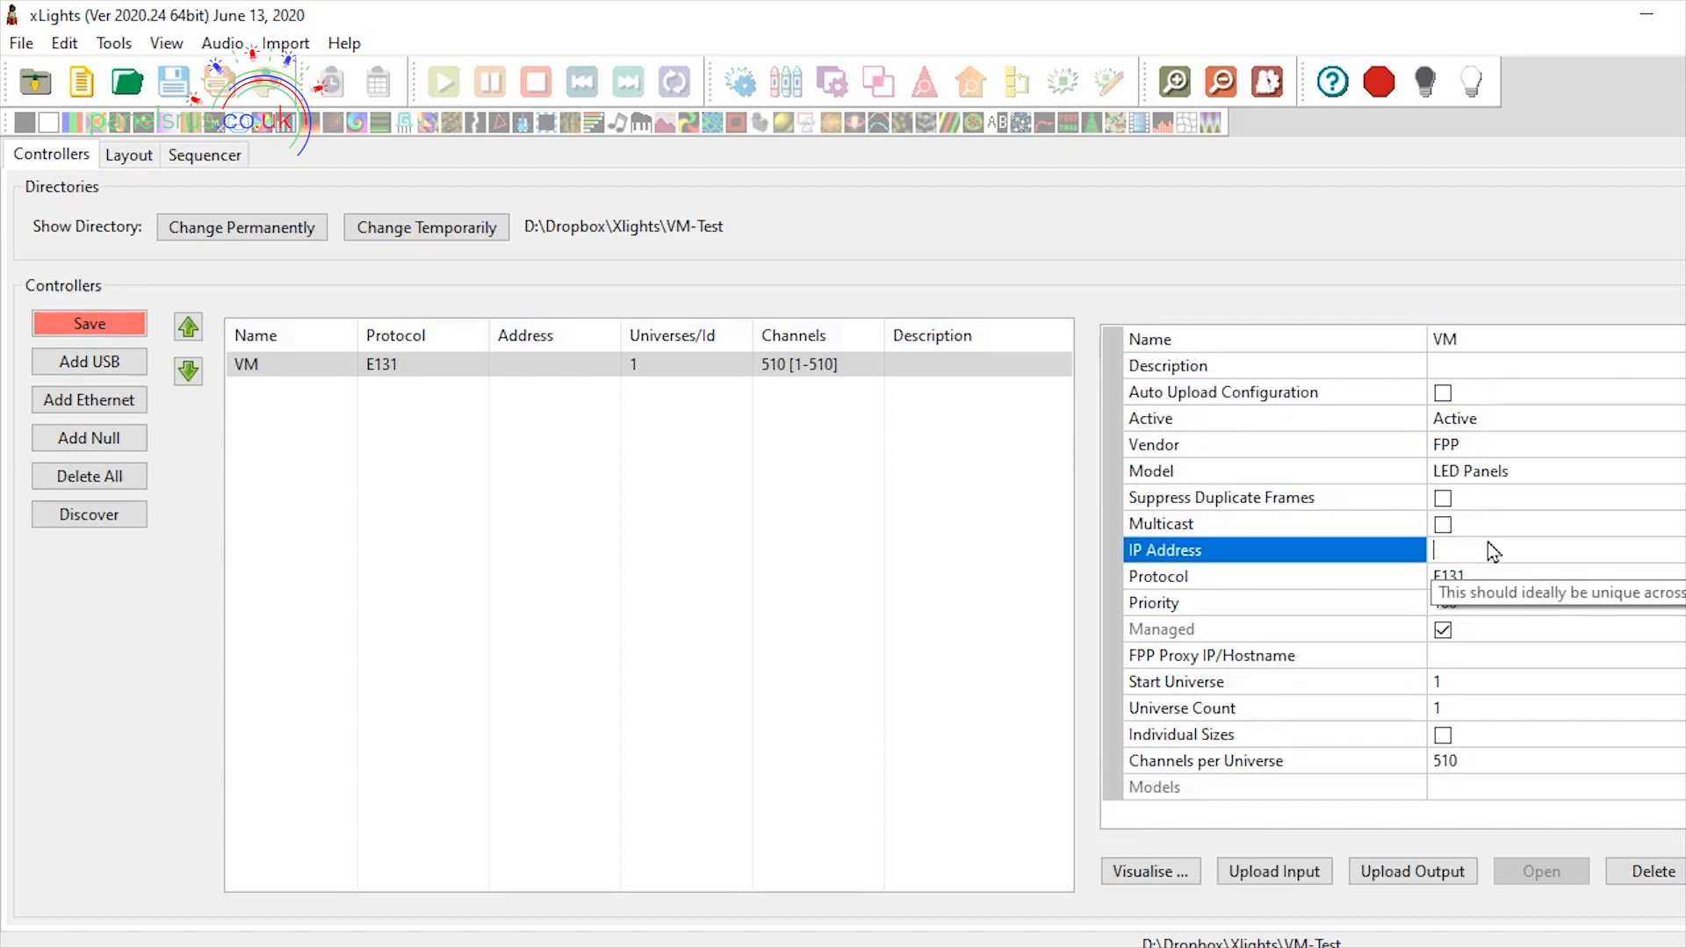
Give it IP 192.168.1.65 and 45 universes of 512 channels each
text(192.168.1.65)
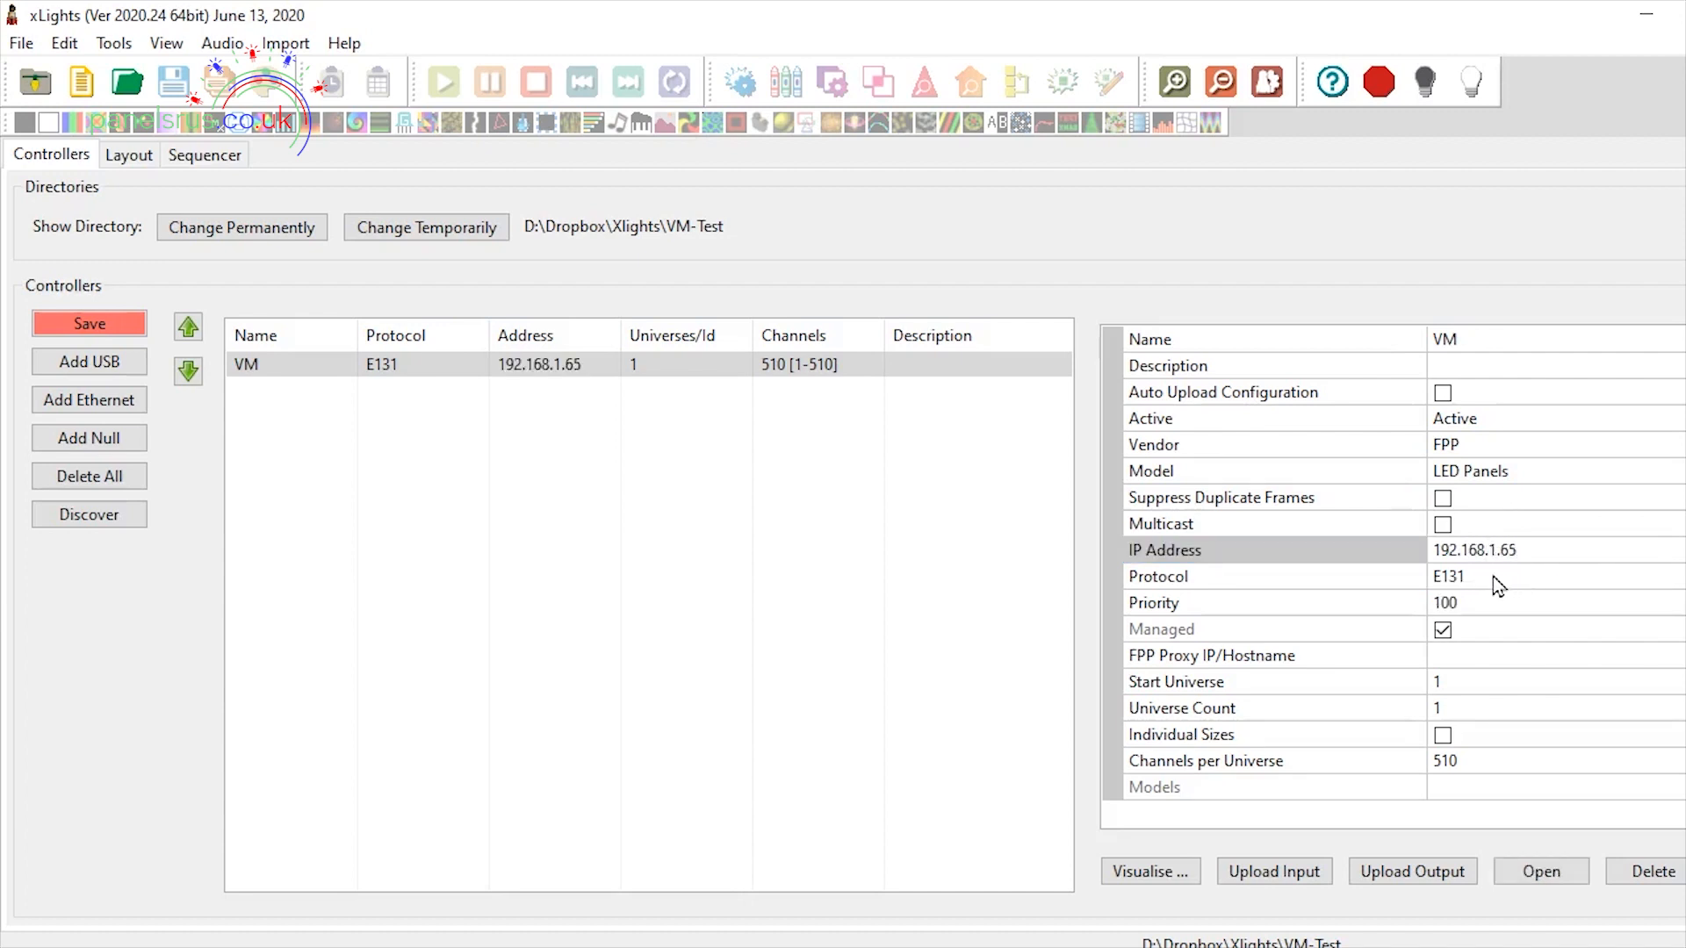
mouse_move(1502, 621)
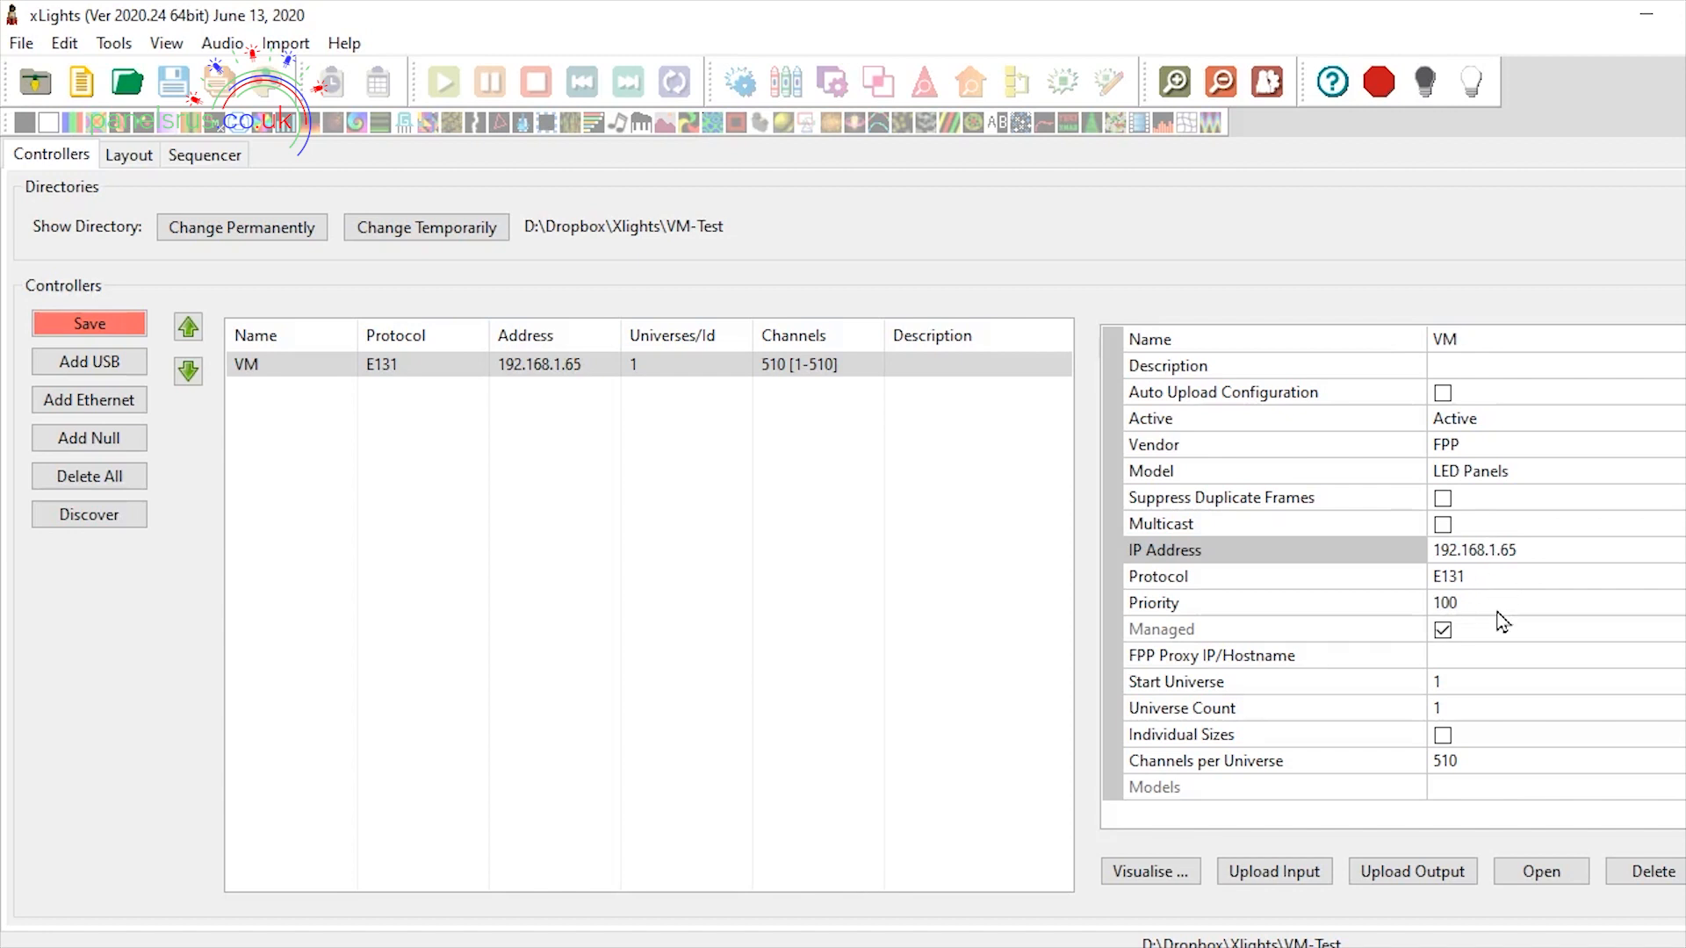
mouse_move(1466, 718)
text(45)
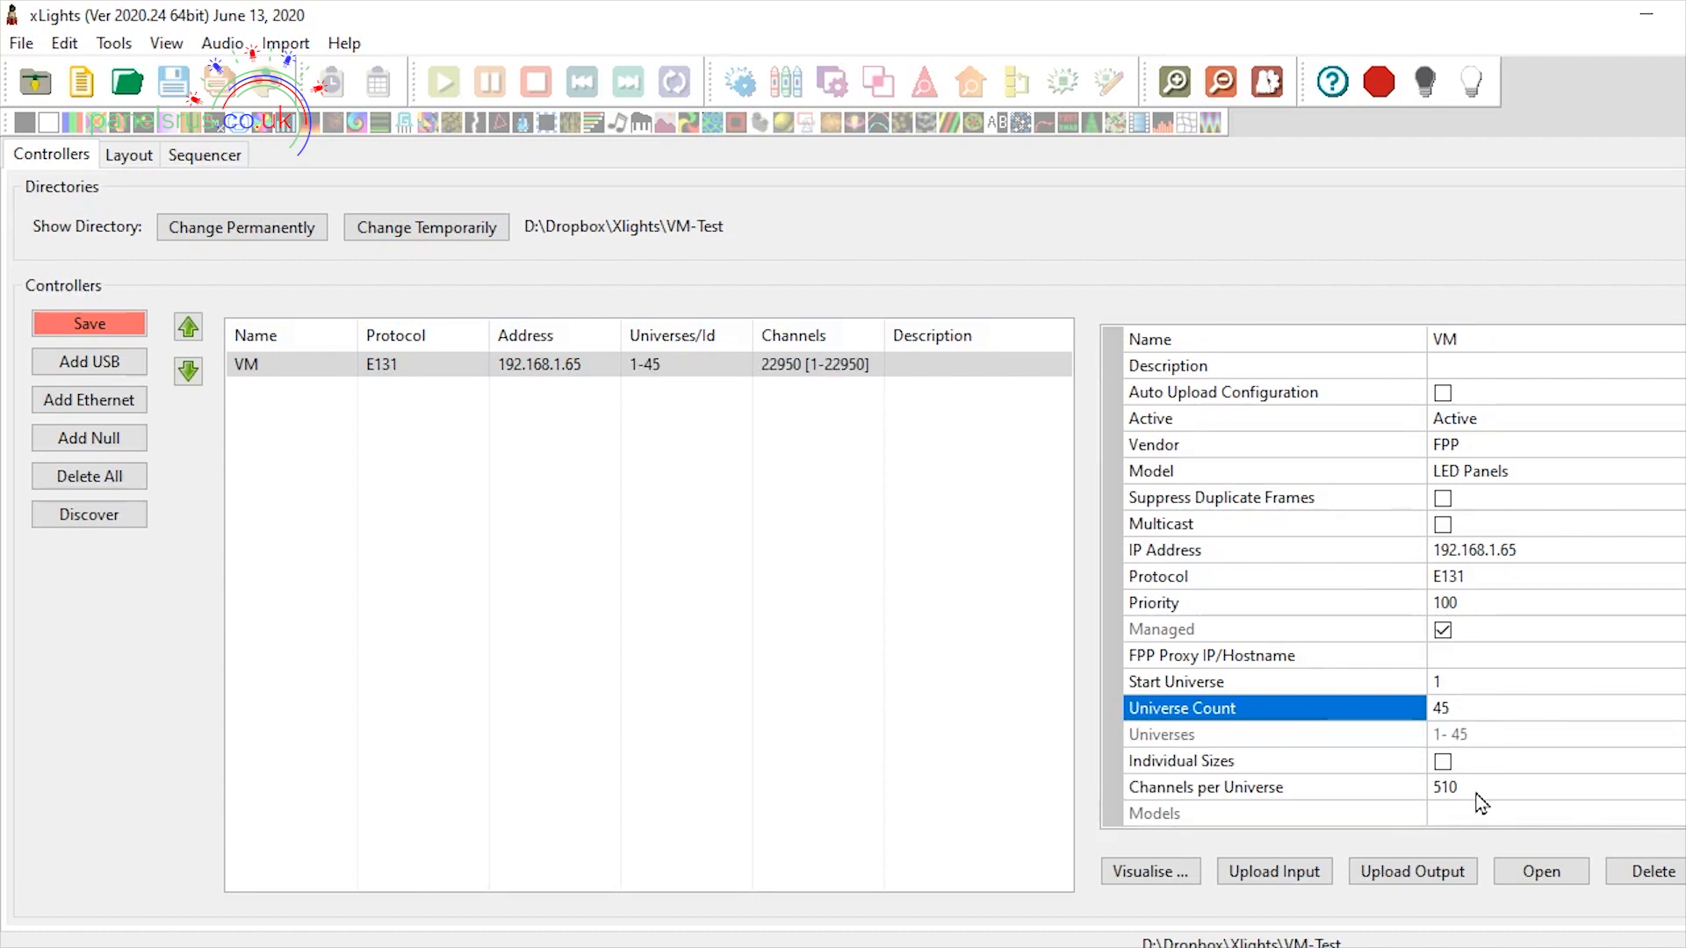
click(1269, 787)
text(512)
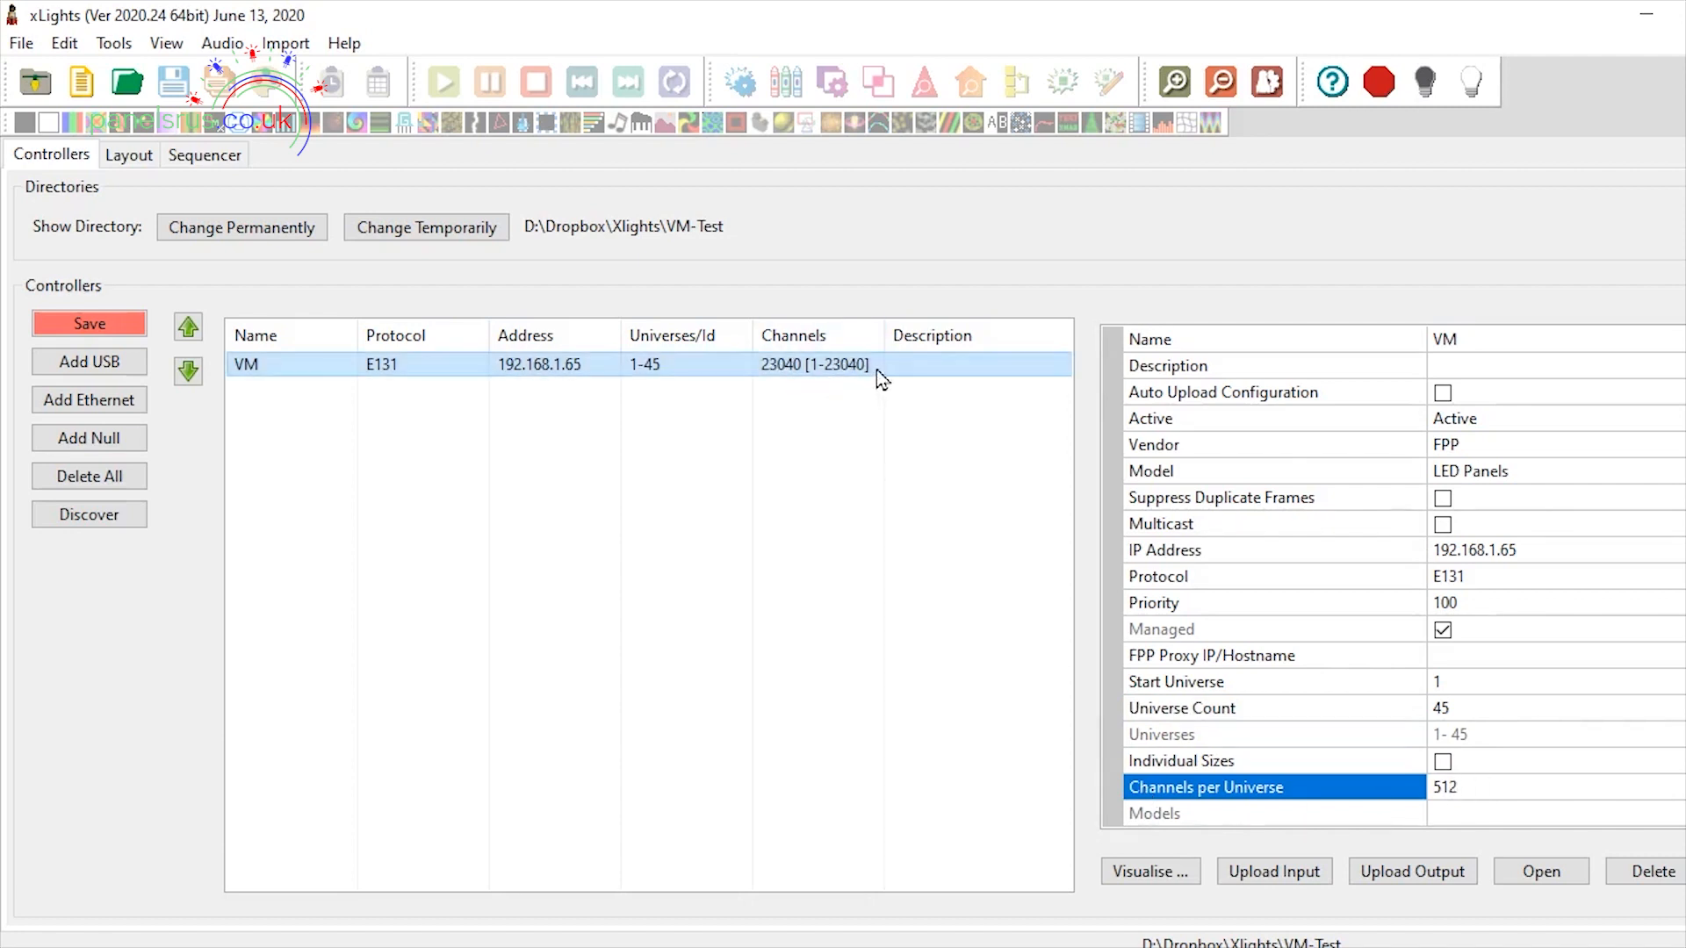
mouse_move(861, 386)
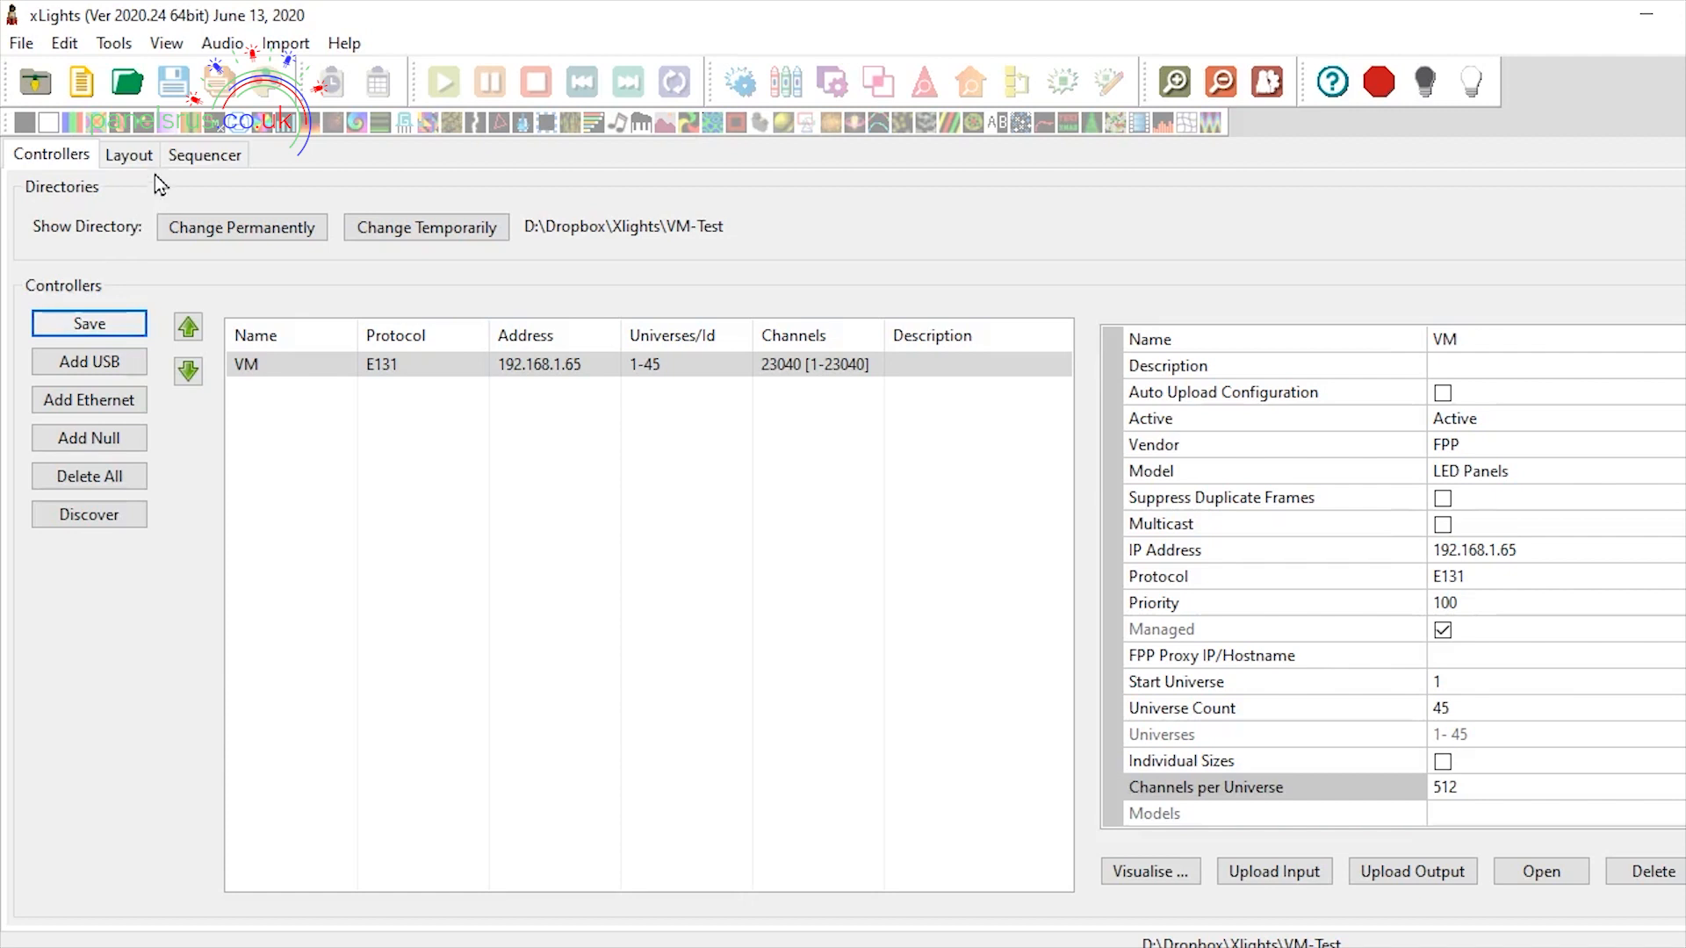
Create a Matrix model of 66 strings with 116 nodes each, channels 1-22968, and save the layout
click(128, 154)
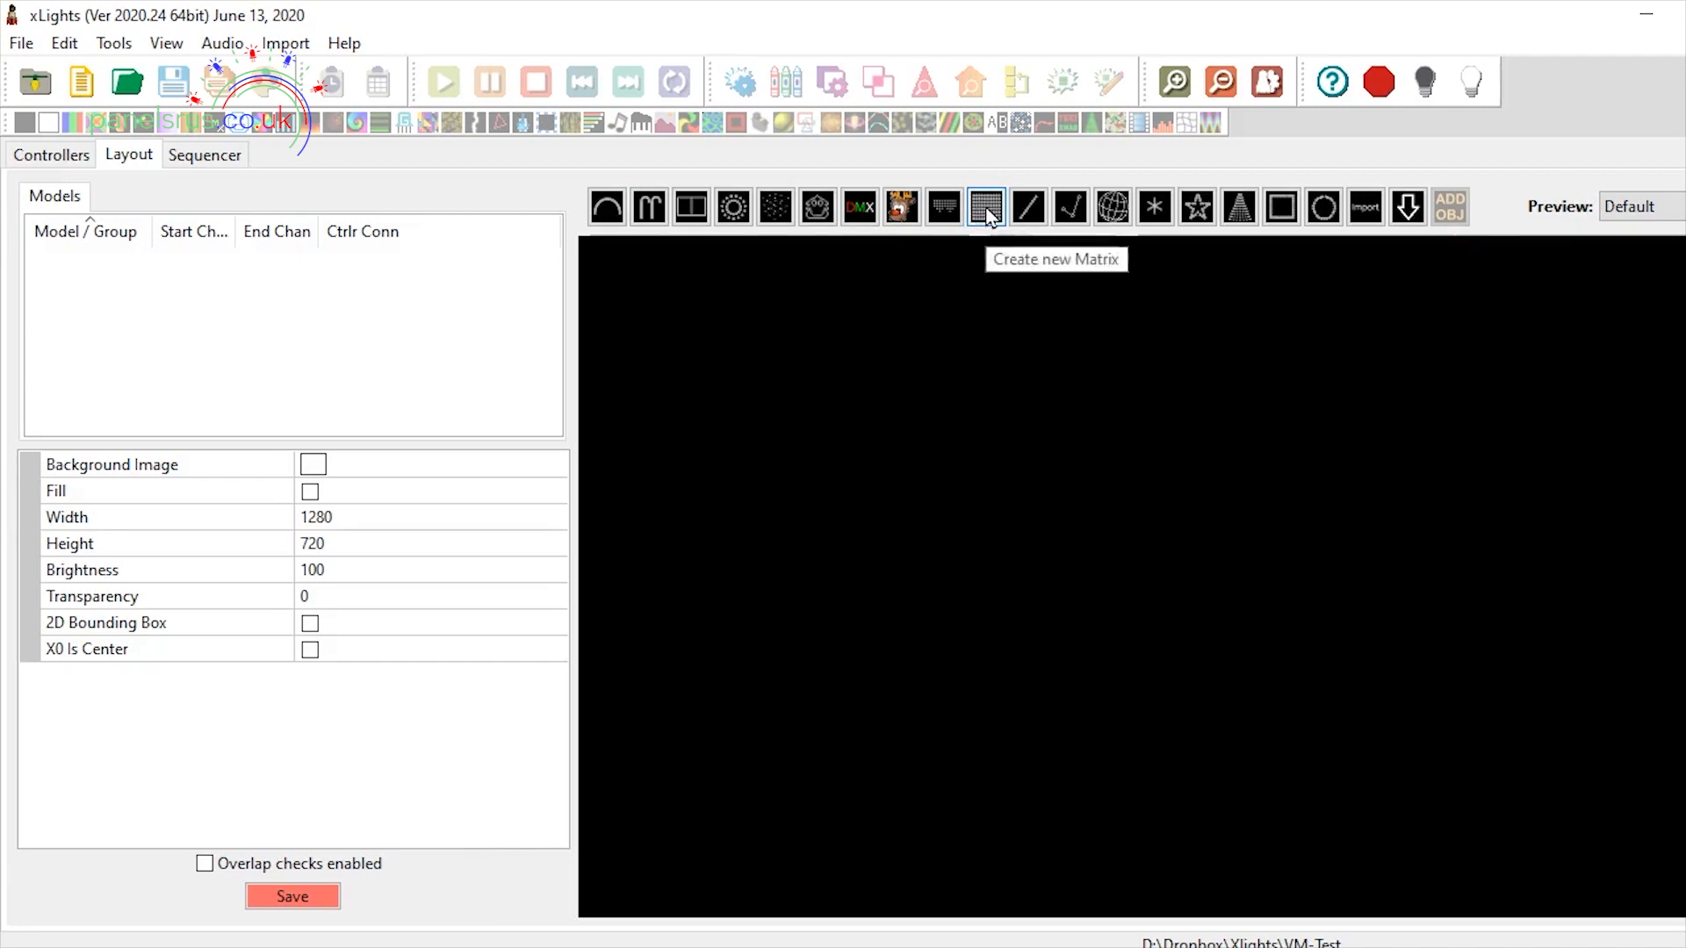
click(984, 206)
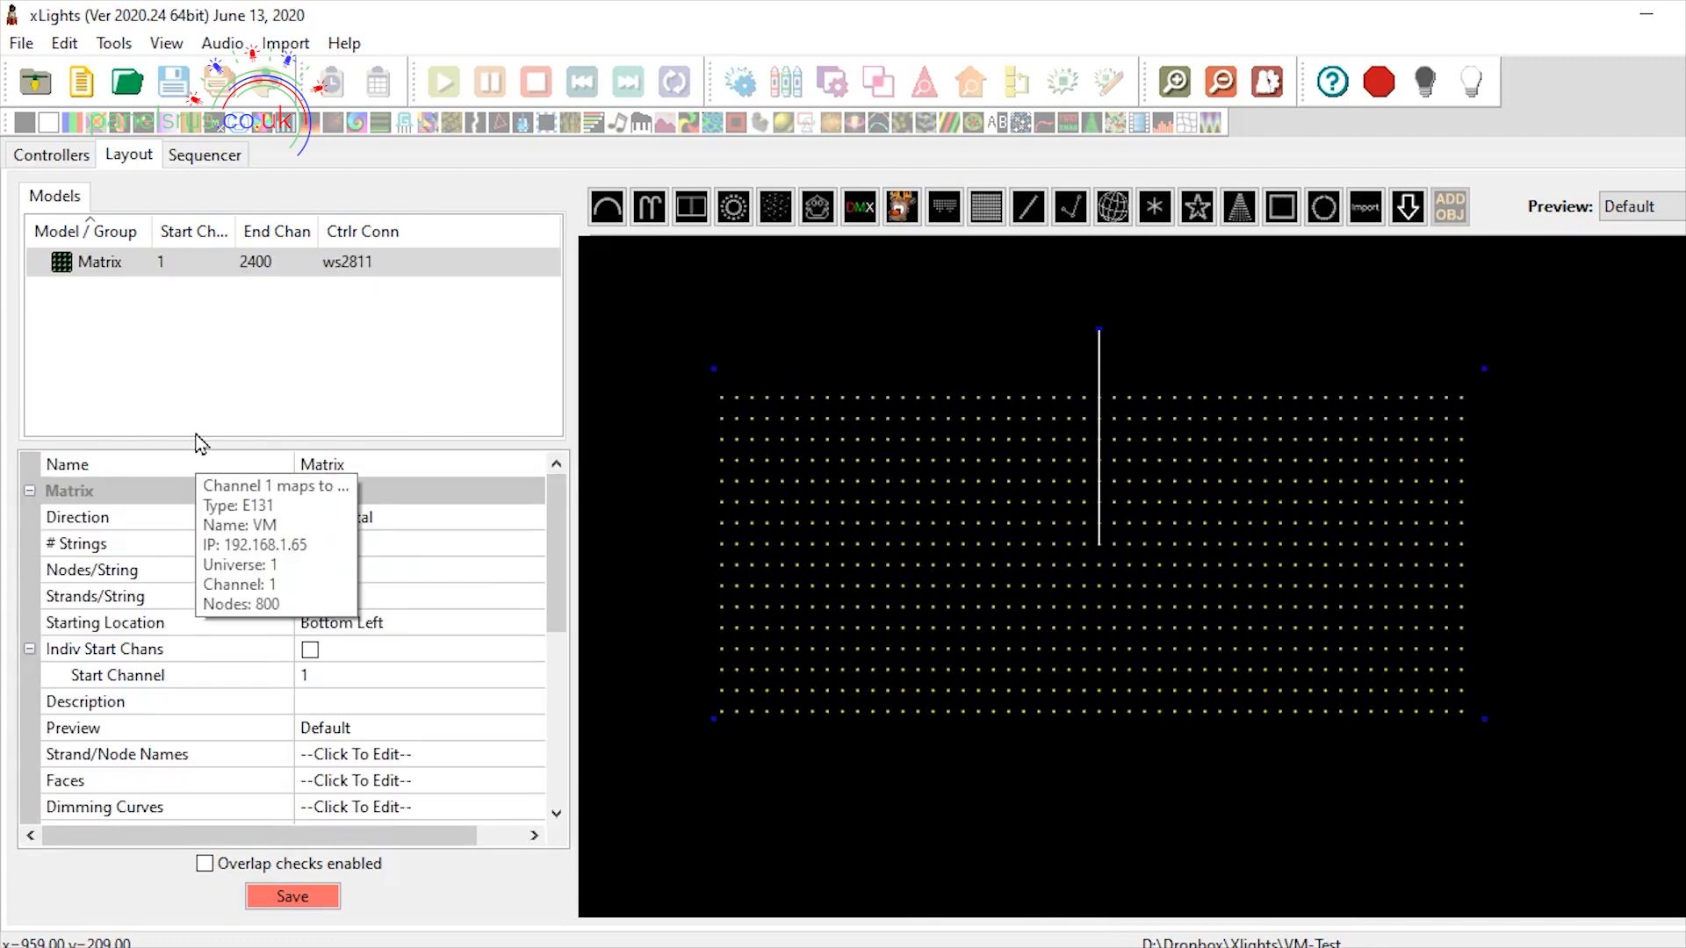
mouse_move(438, 435)
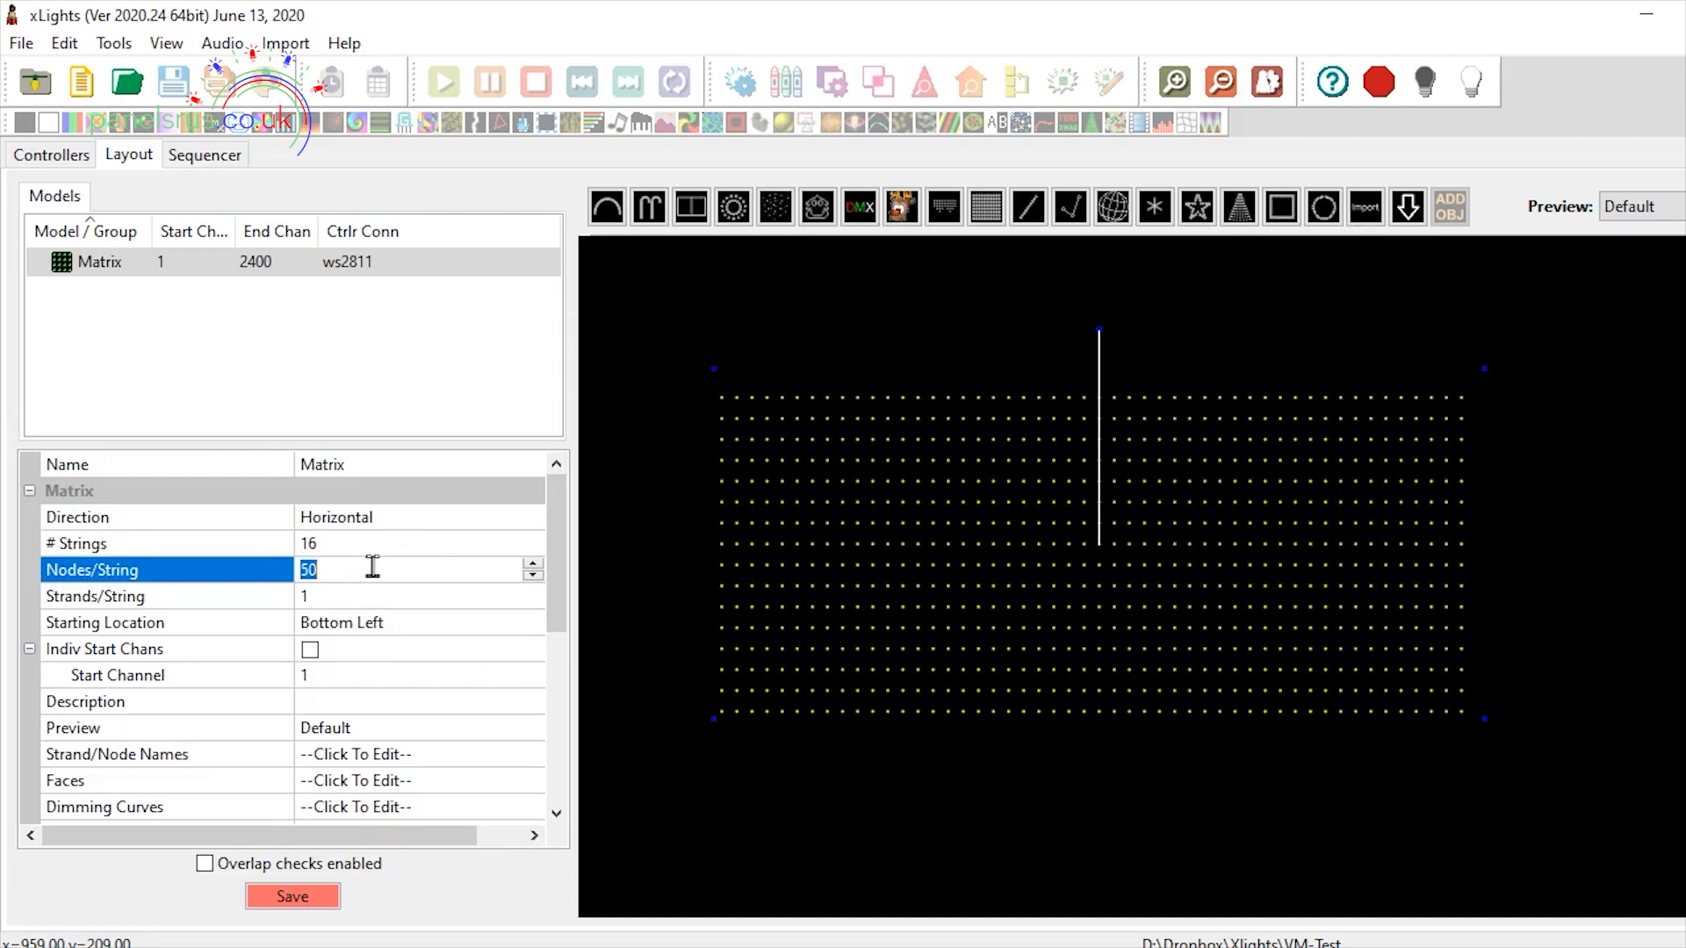
text(116)
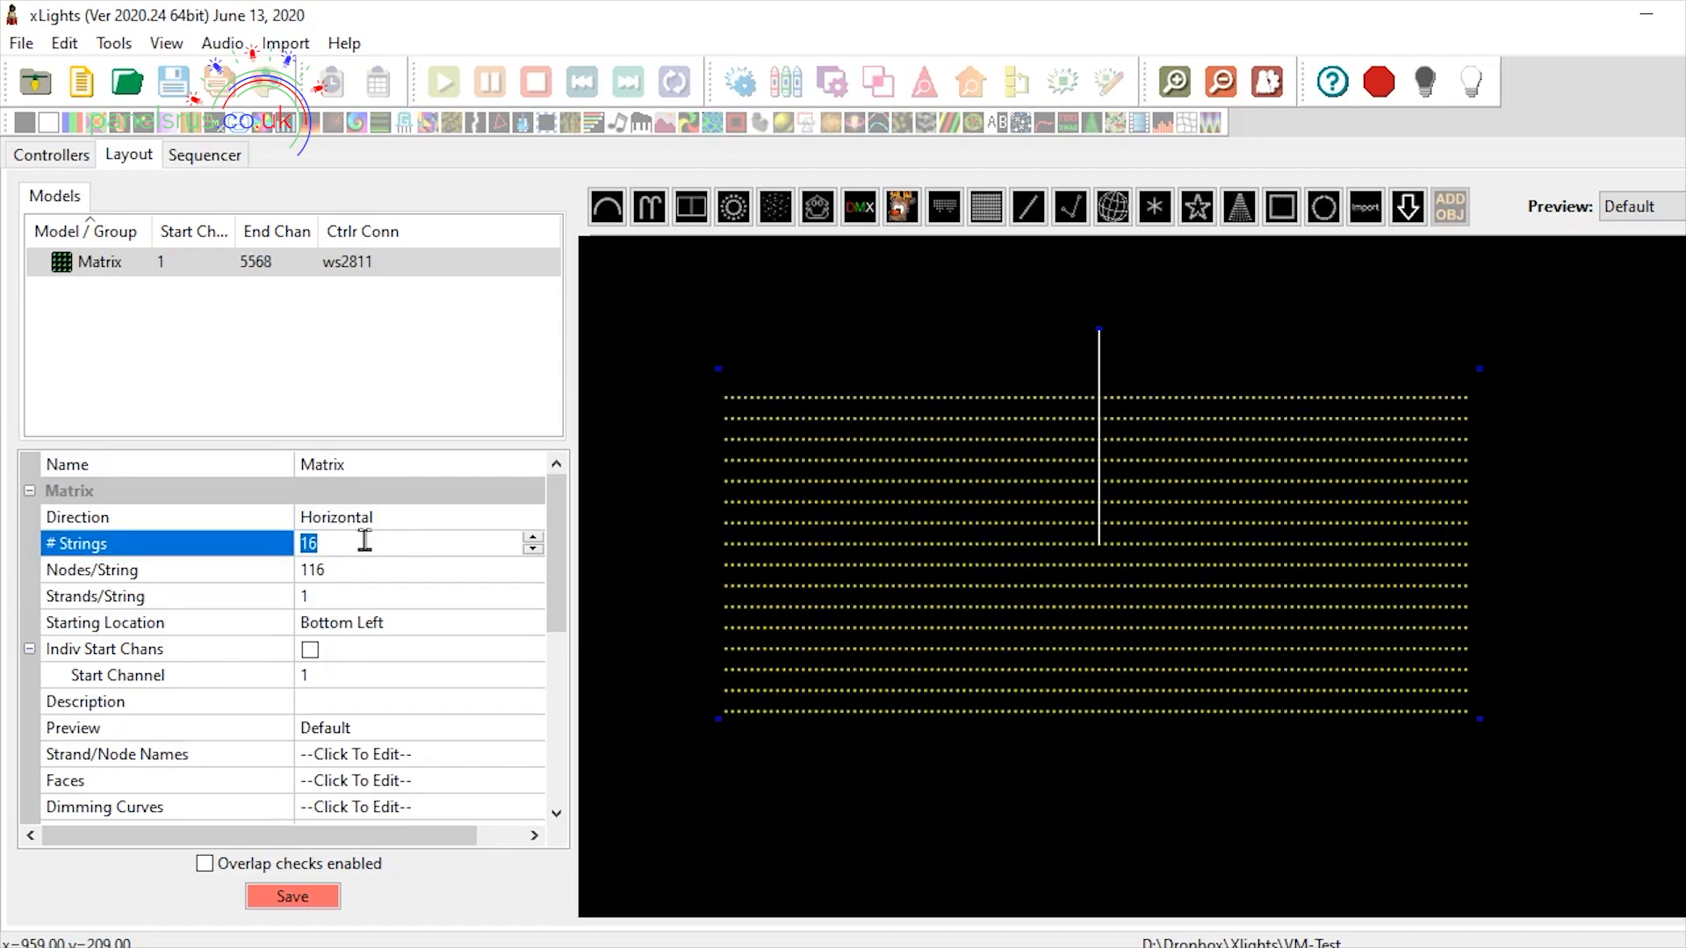
text(66)
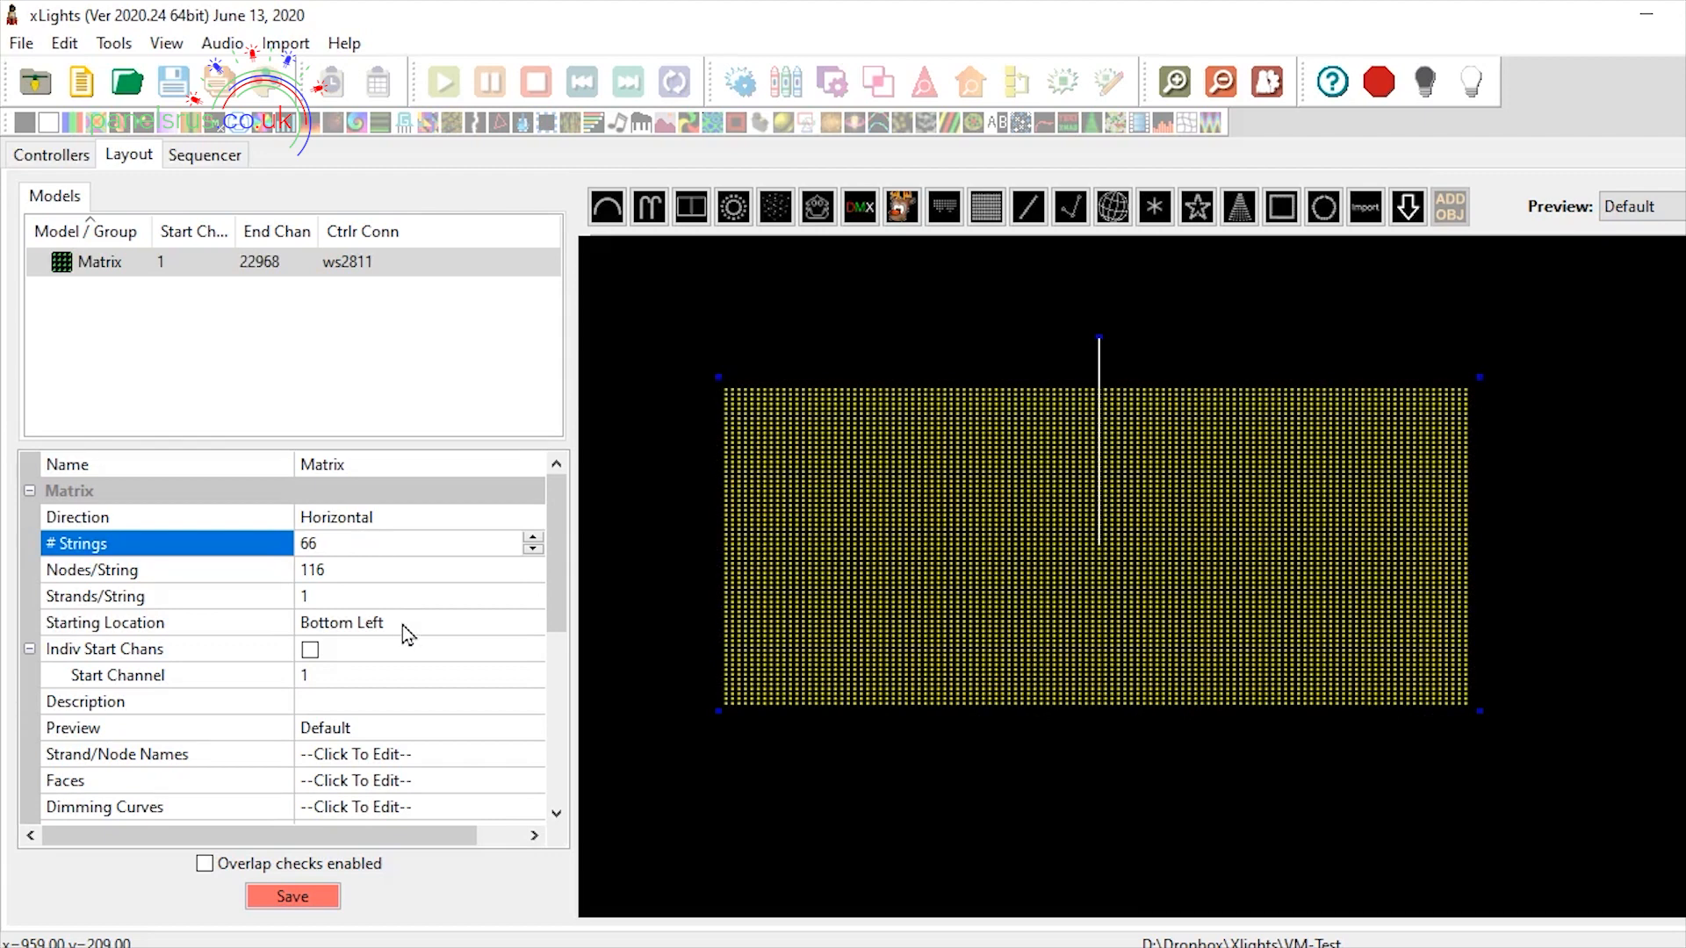
mouse_move(525, 675)
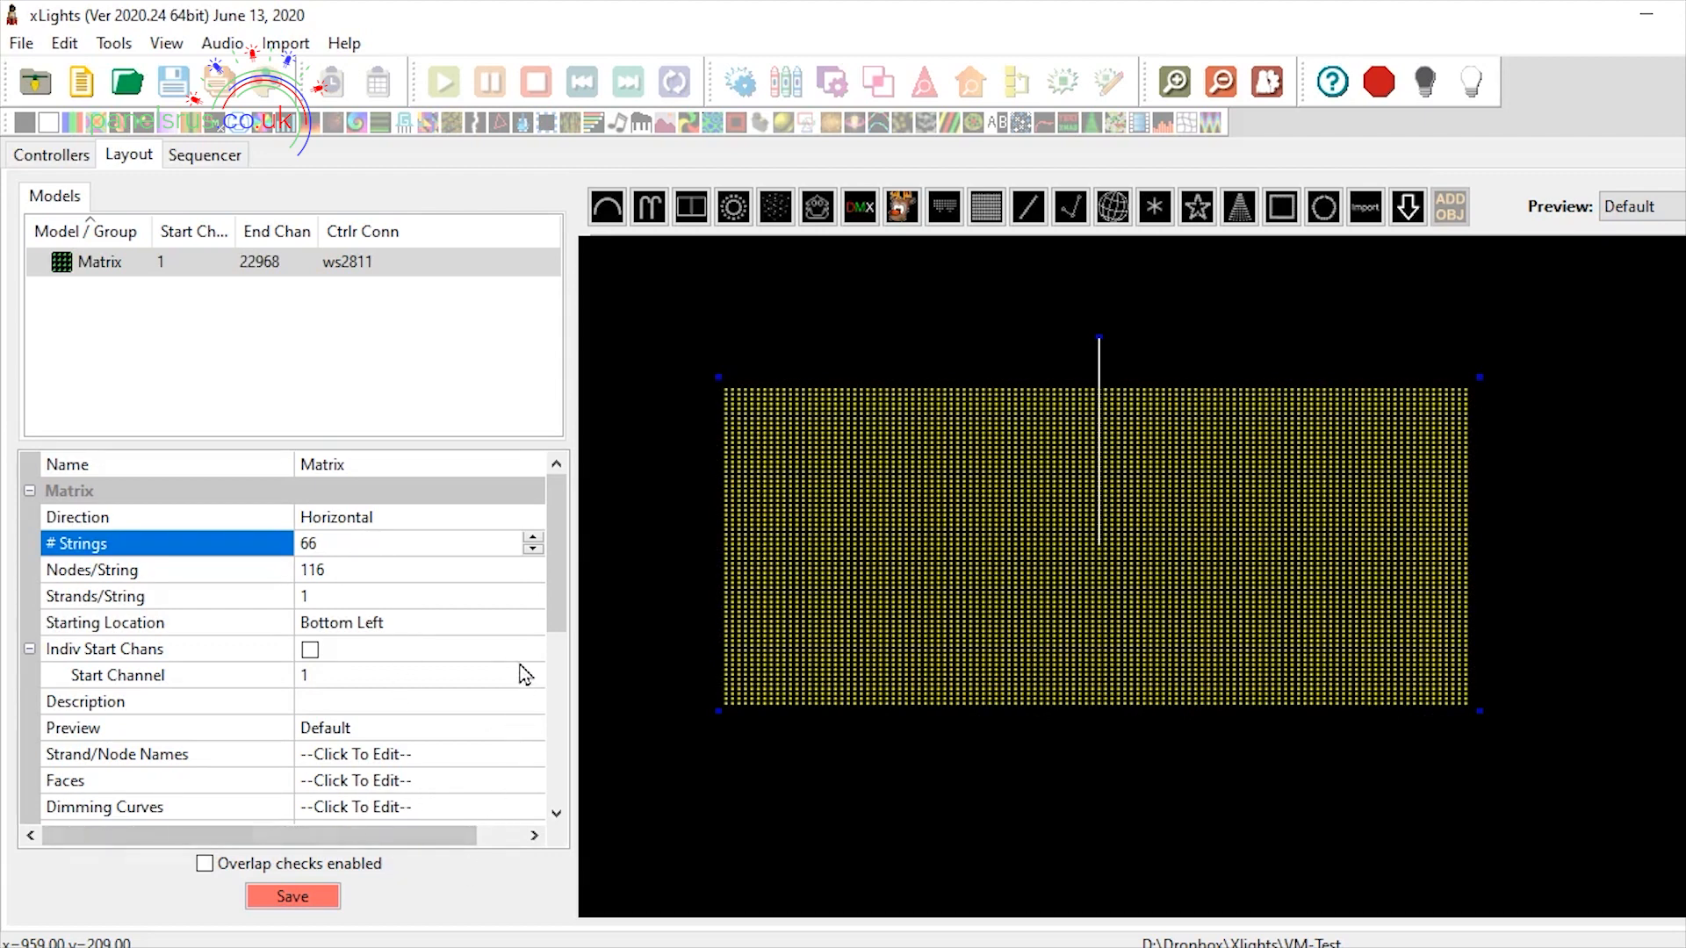
mouse_move(438, 637)
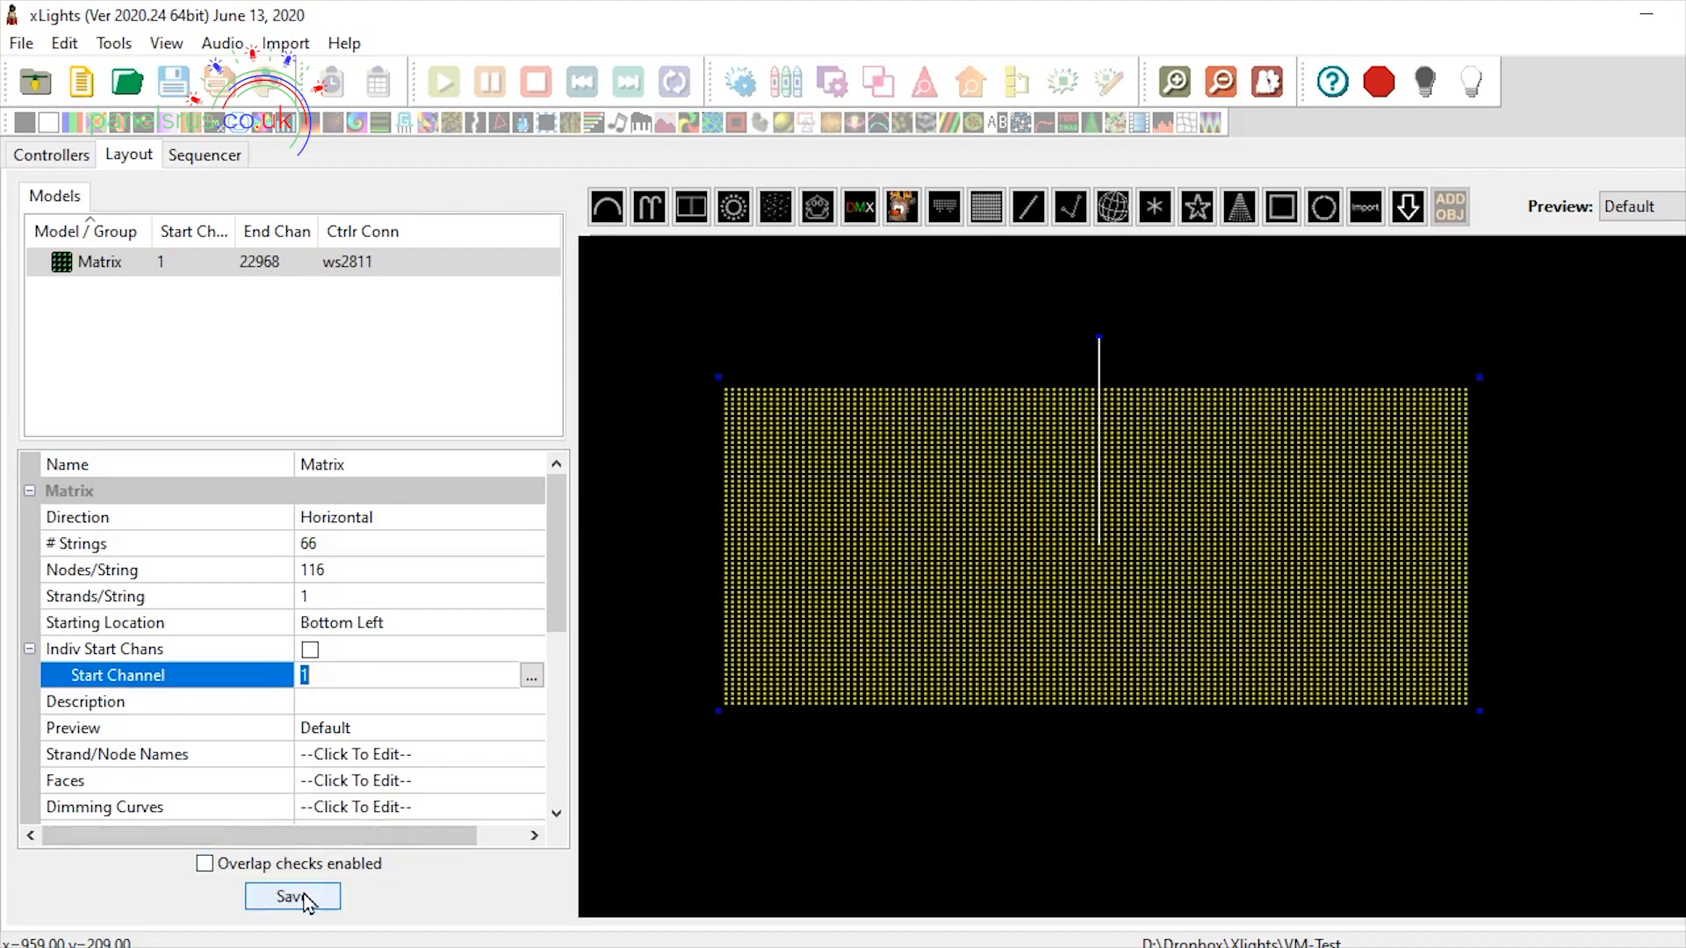
click(291, 896)
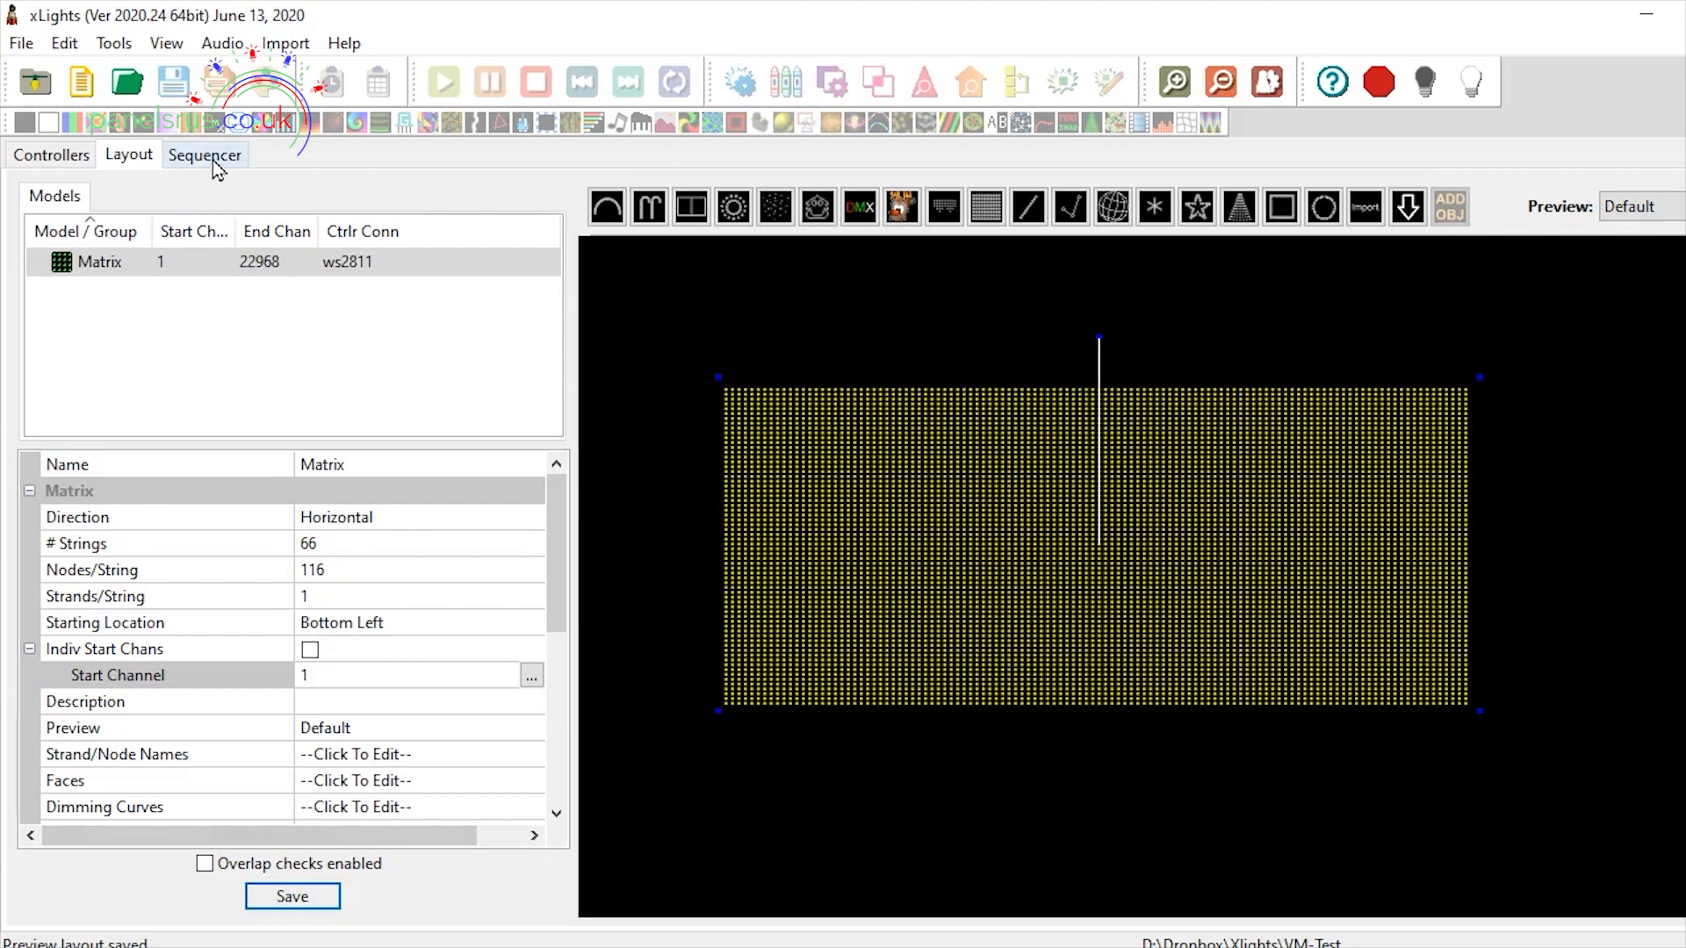
Start a new sequence from the Sequencer, choosing the frame rate in the Sequence Settings wizard
click(204, 154)
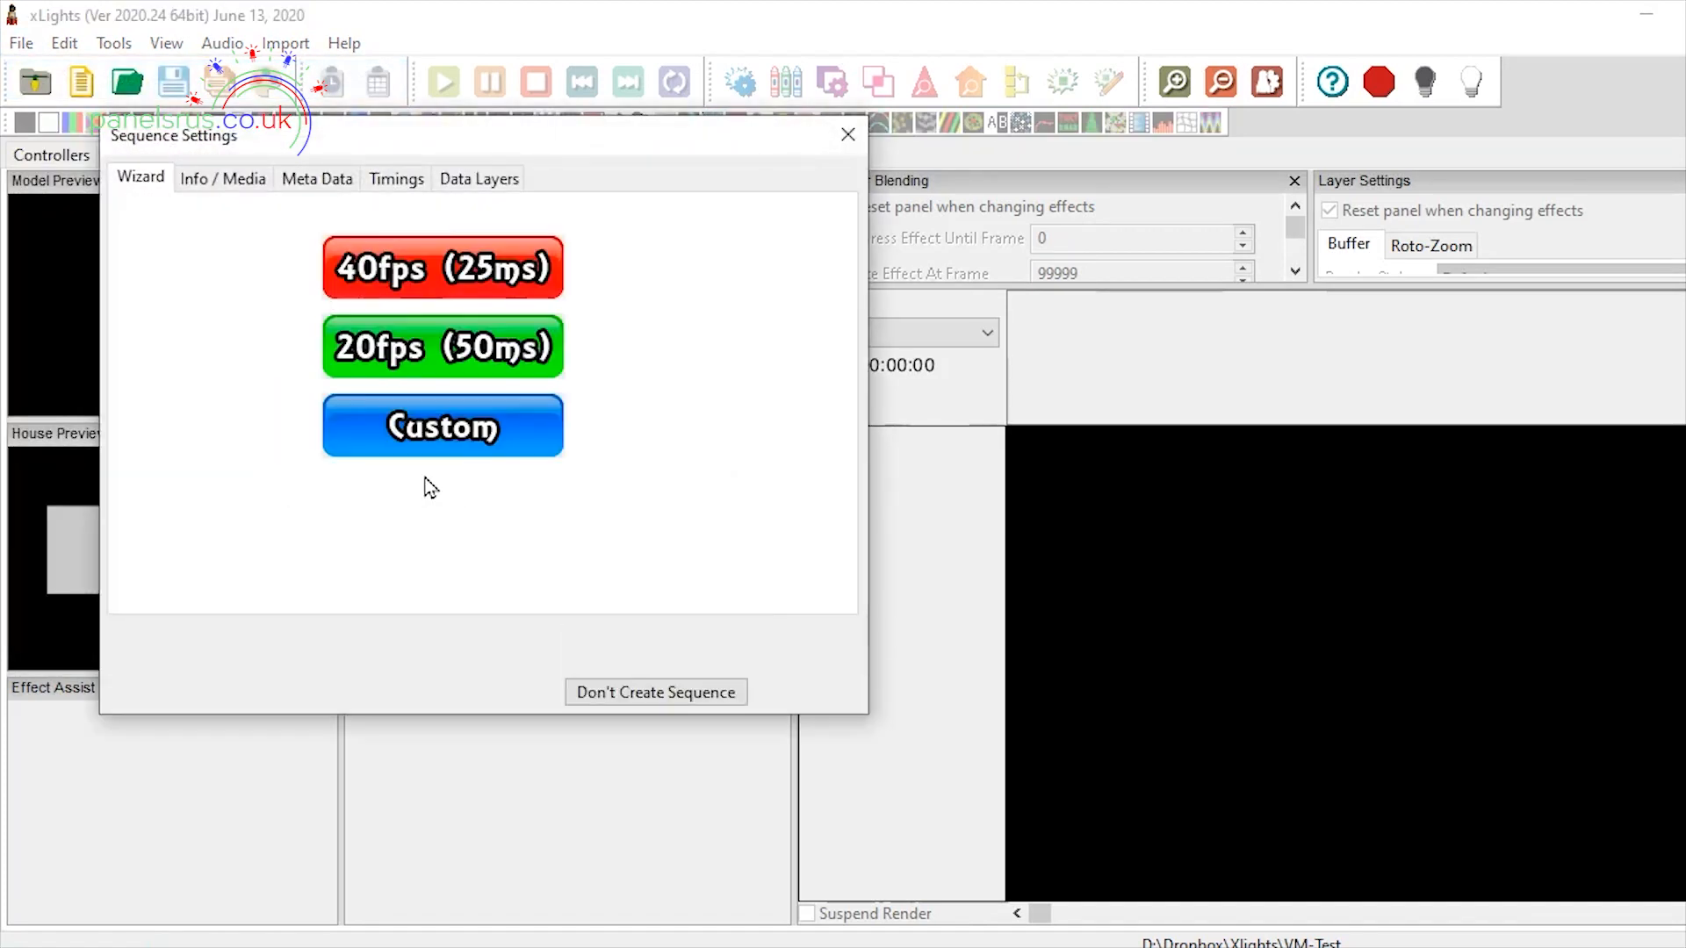
click(442, 426)
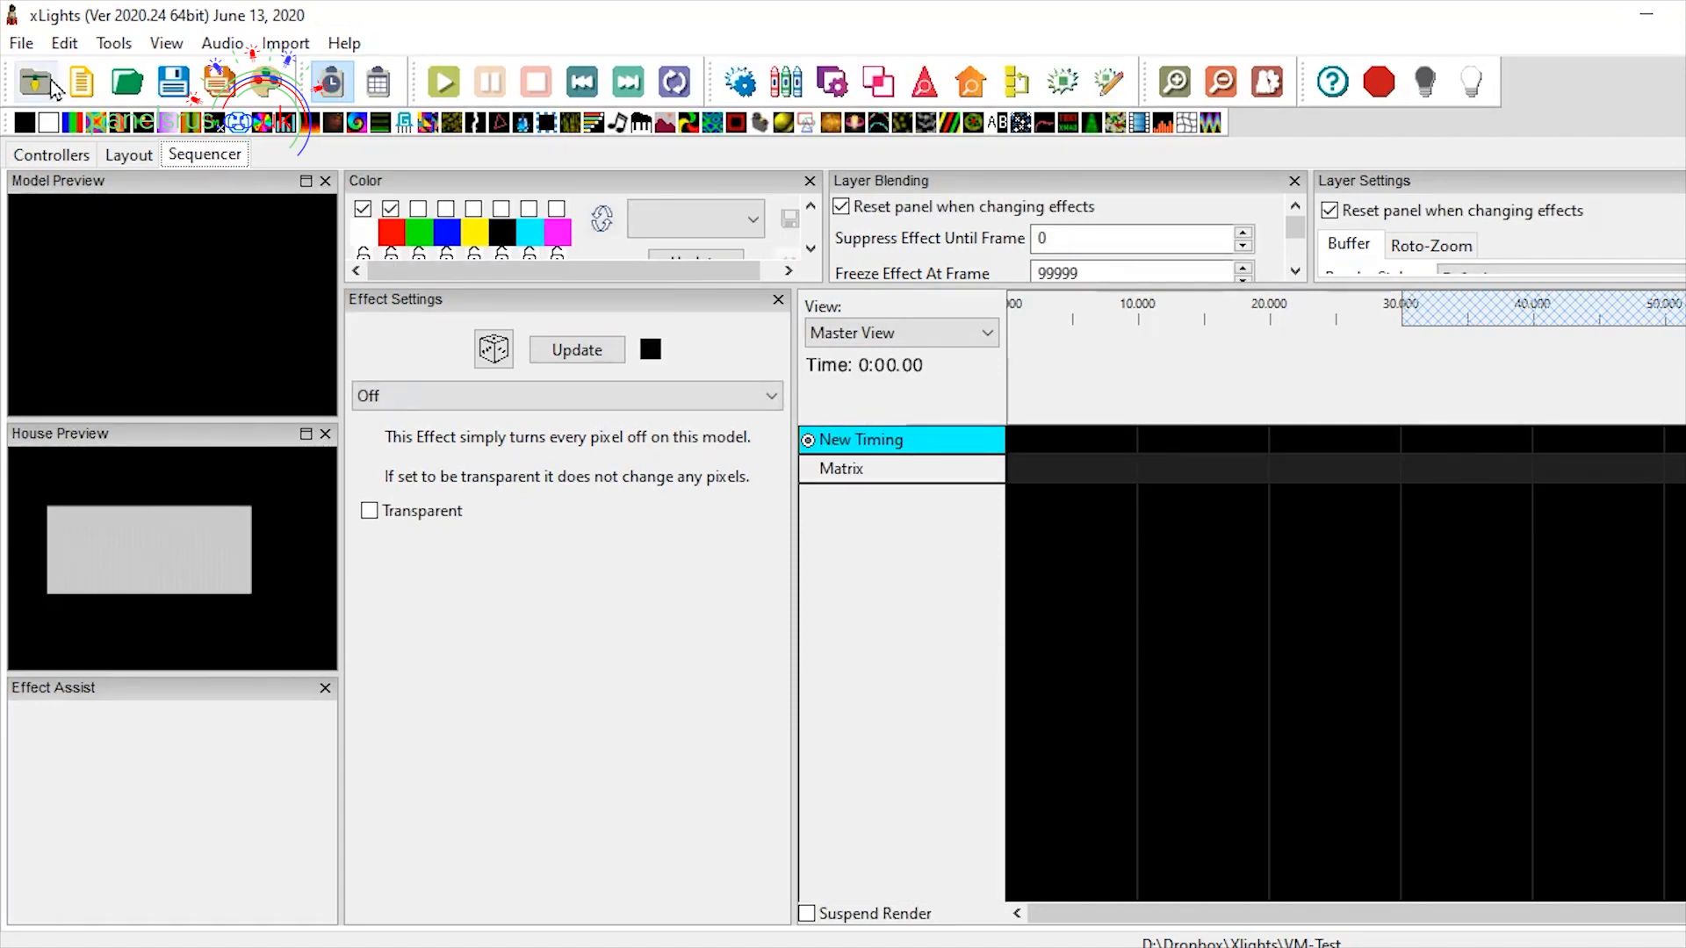
Drop a Butterfly effect on the Matrix row and stretch its end out to about 24 seconds
click(567, 397)
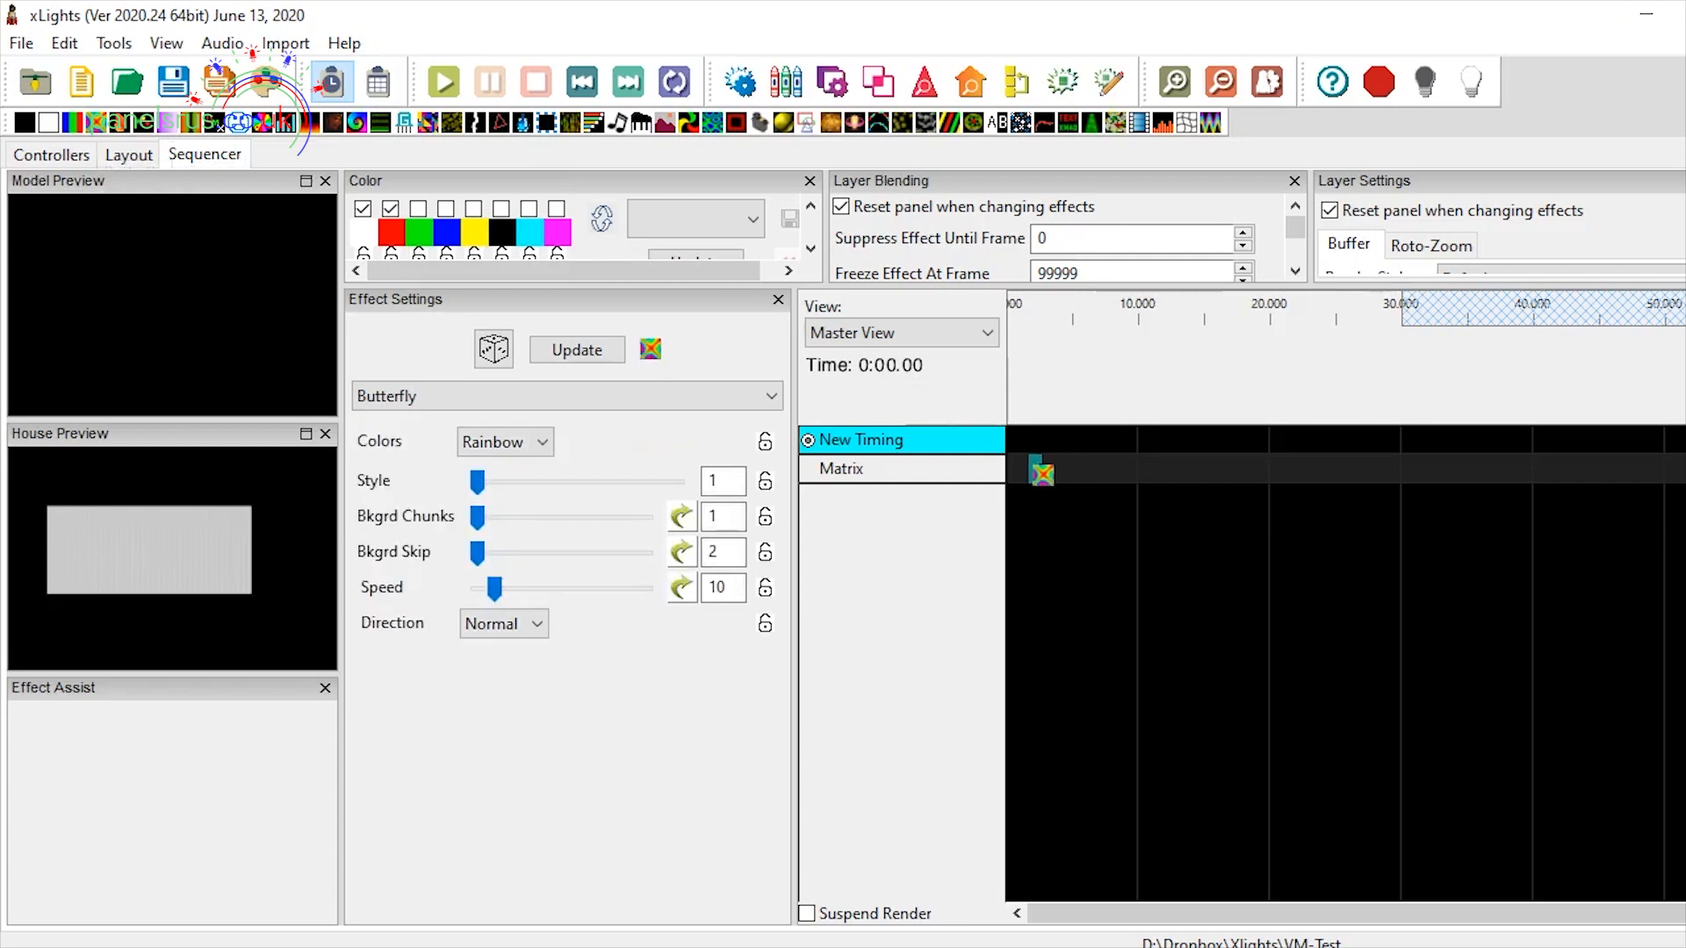
click(442, 81)
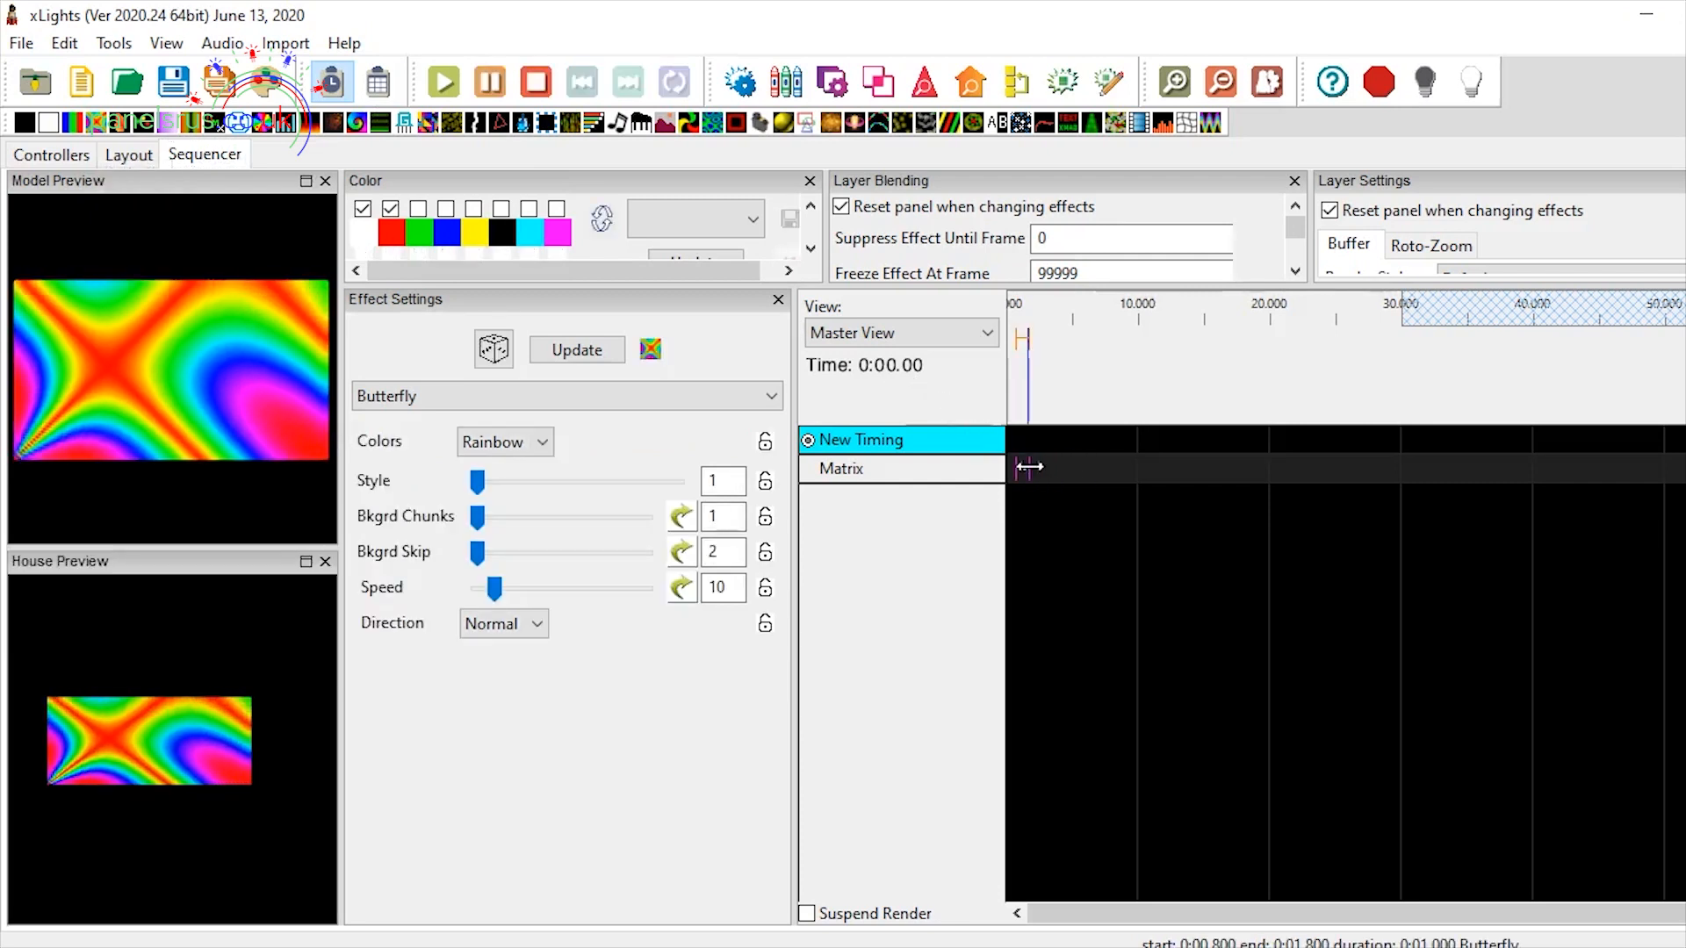
drag(1026, 466, 1321, 466)
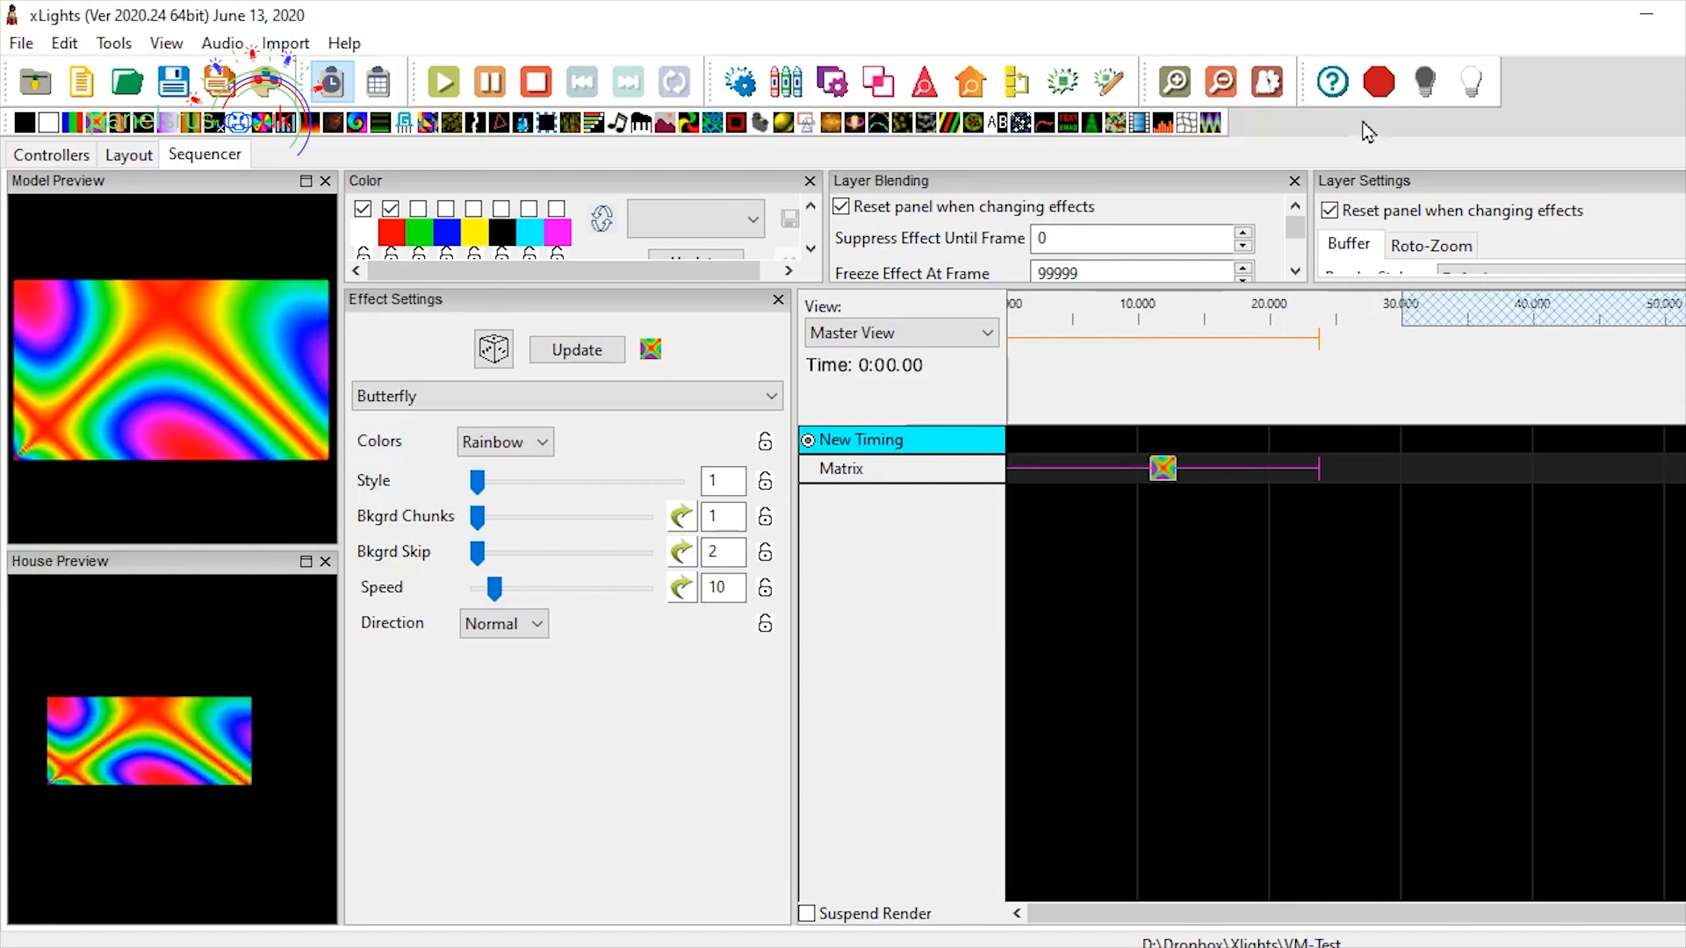
mouse_move(1472, 82)
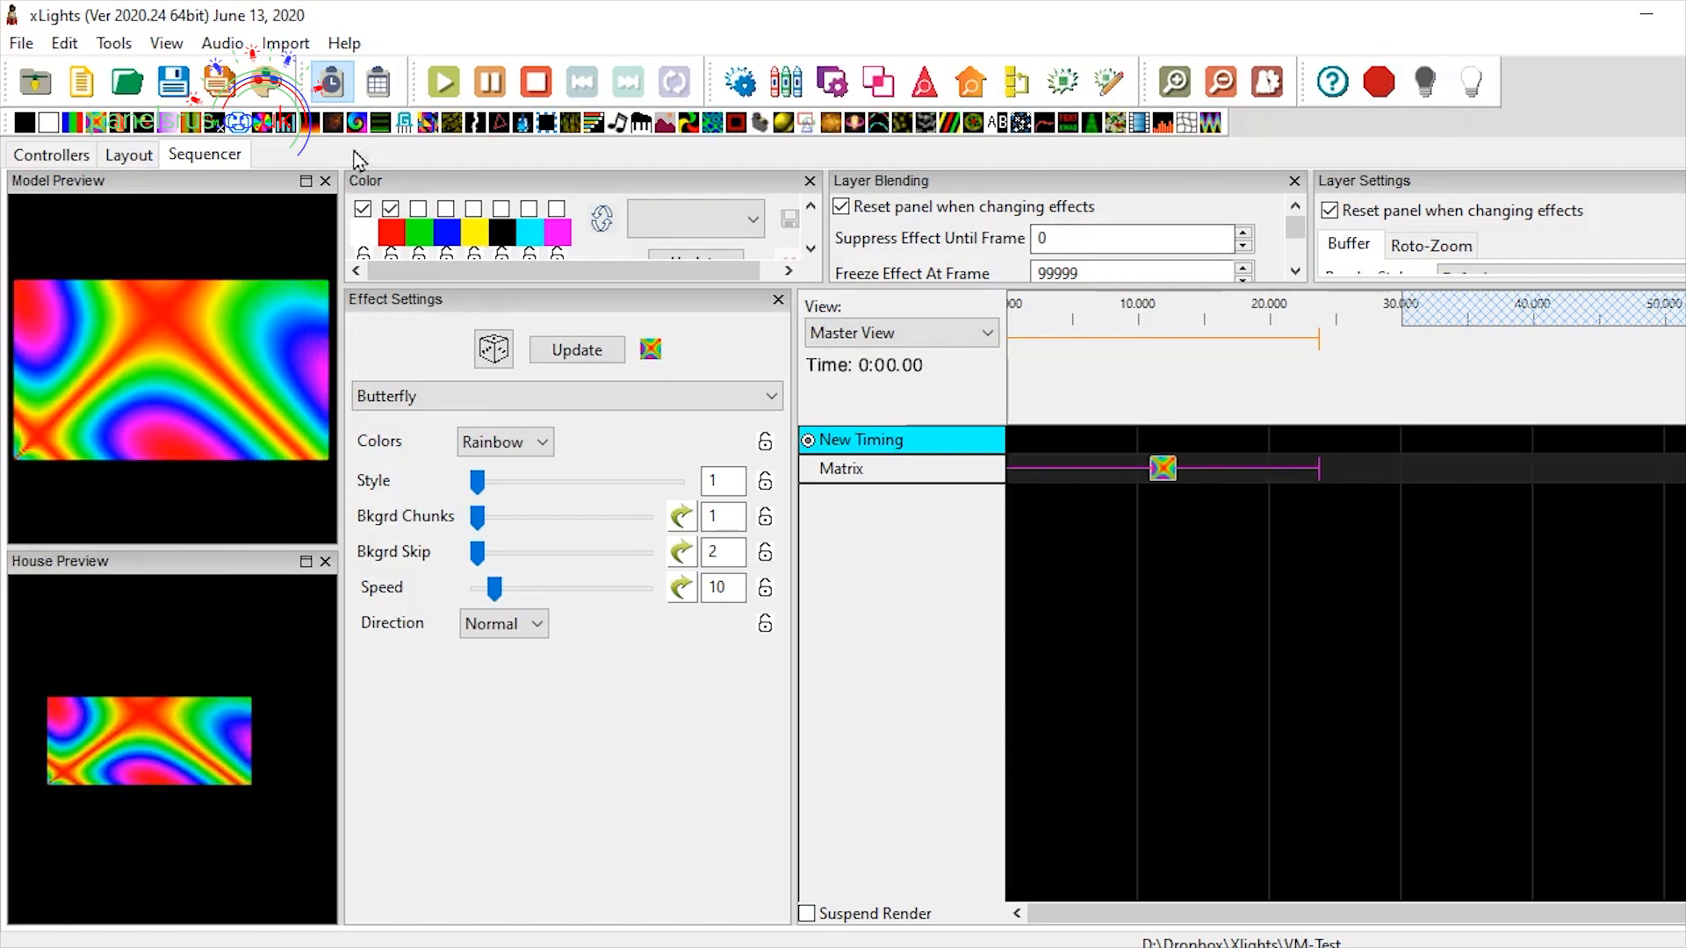
Set the Matrix model's Starting Location to Top Left and save the layout
click(128, 153)
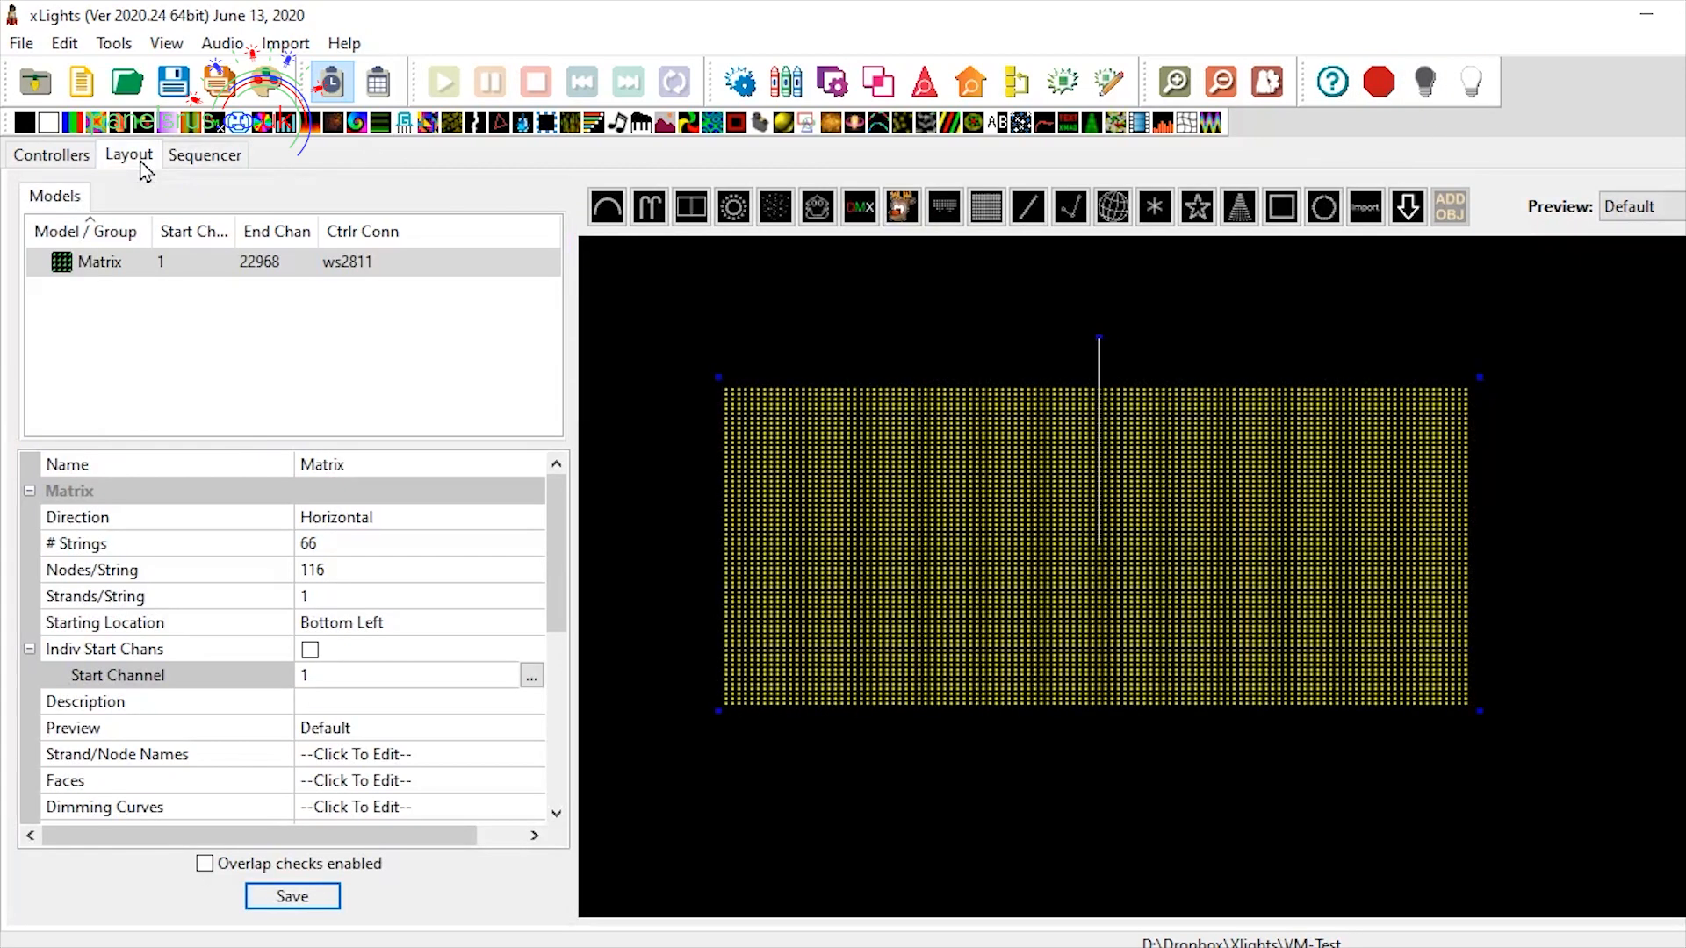
click(420, 623)
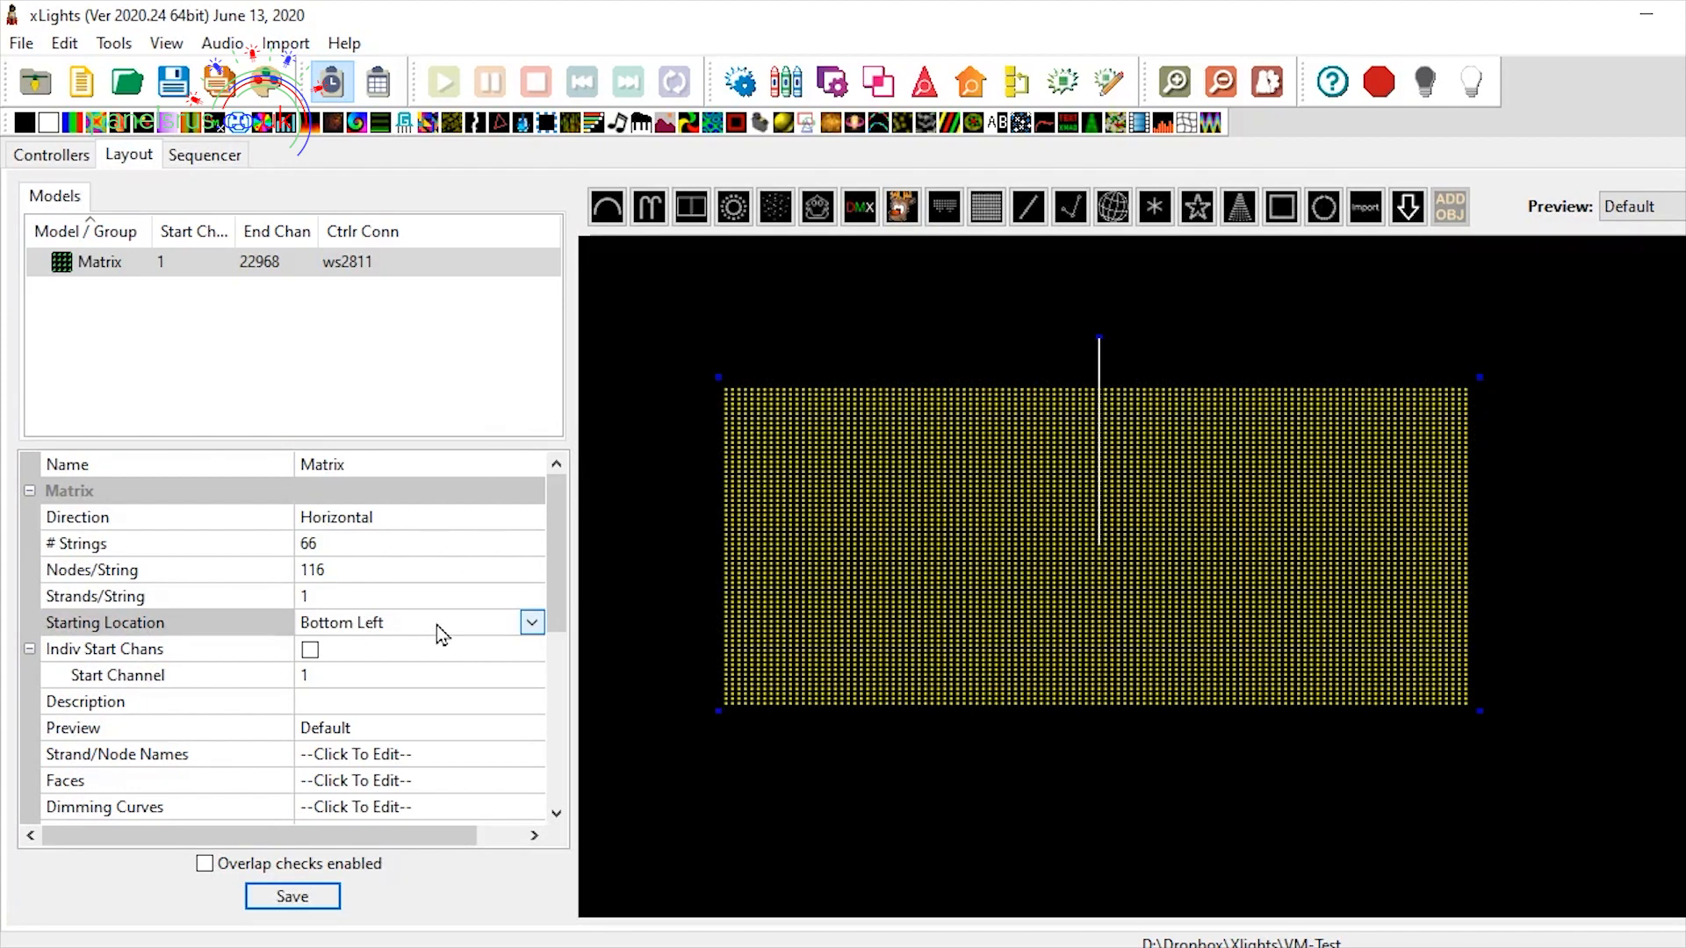
click(531, 623)
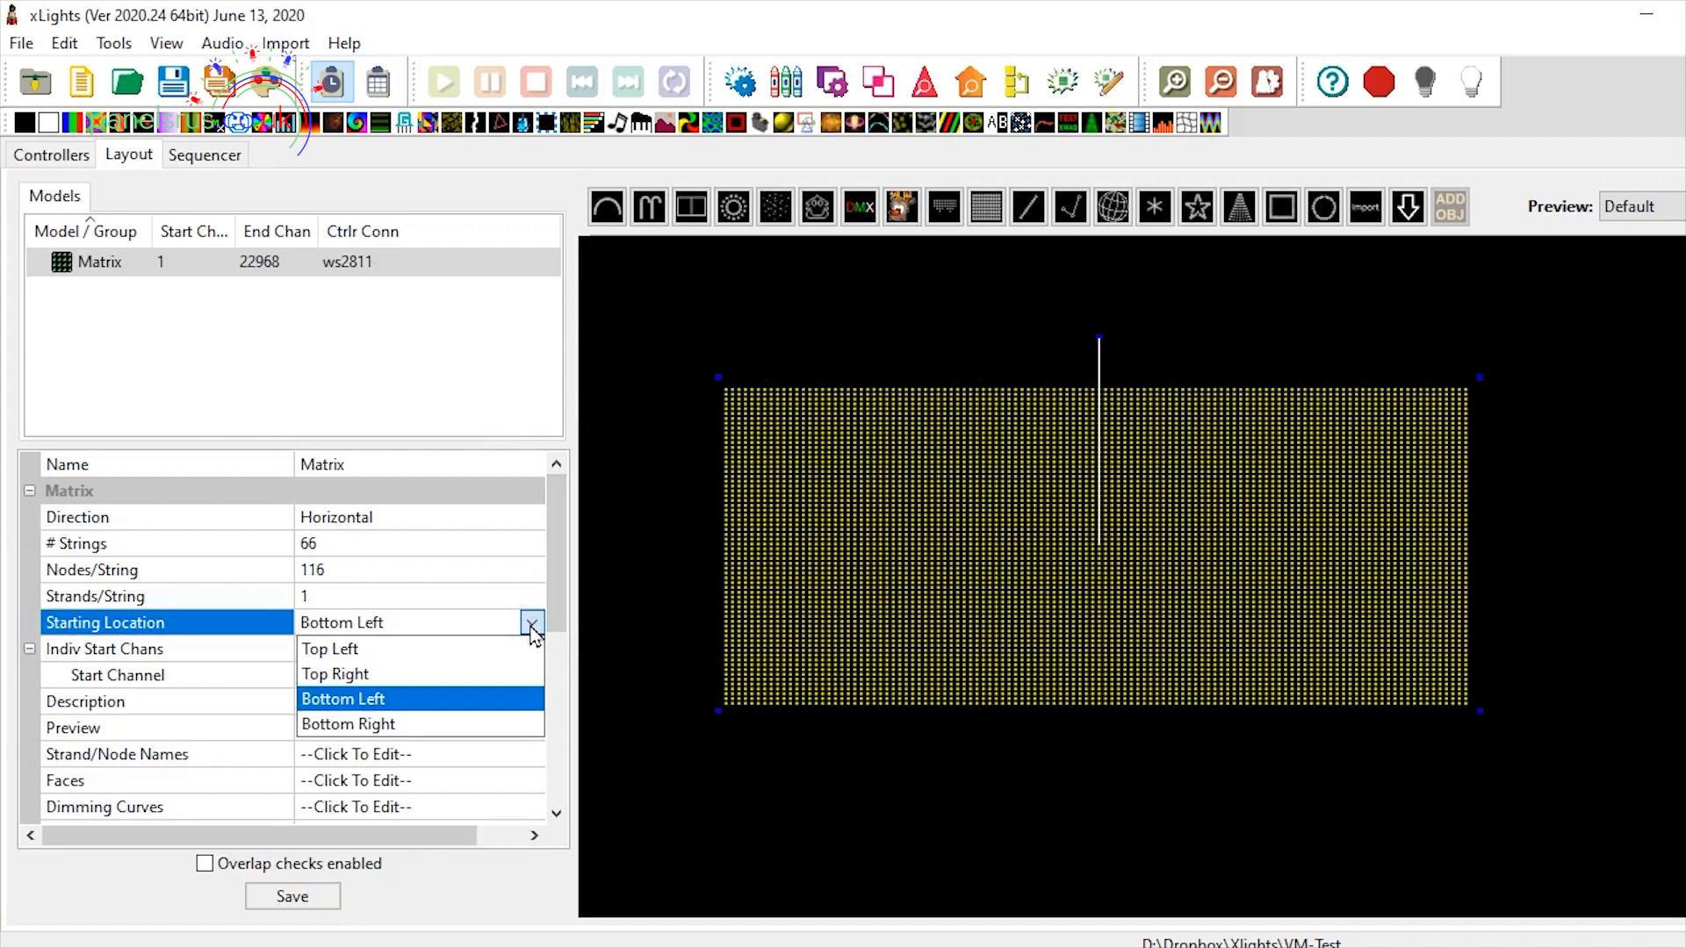
click(342, 699)
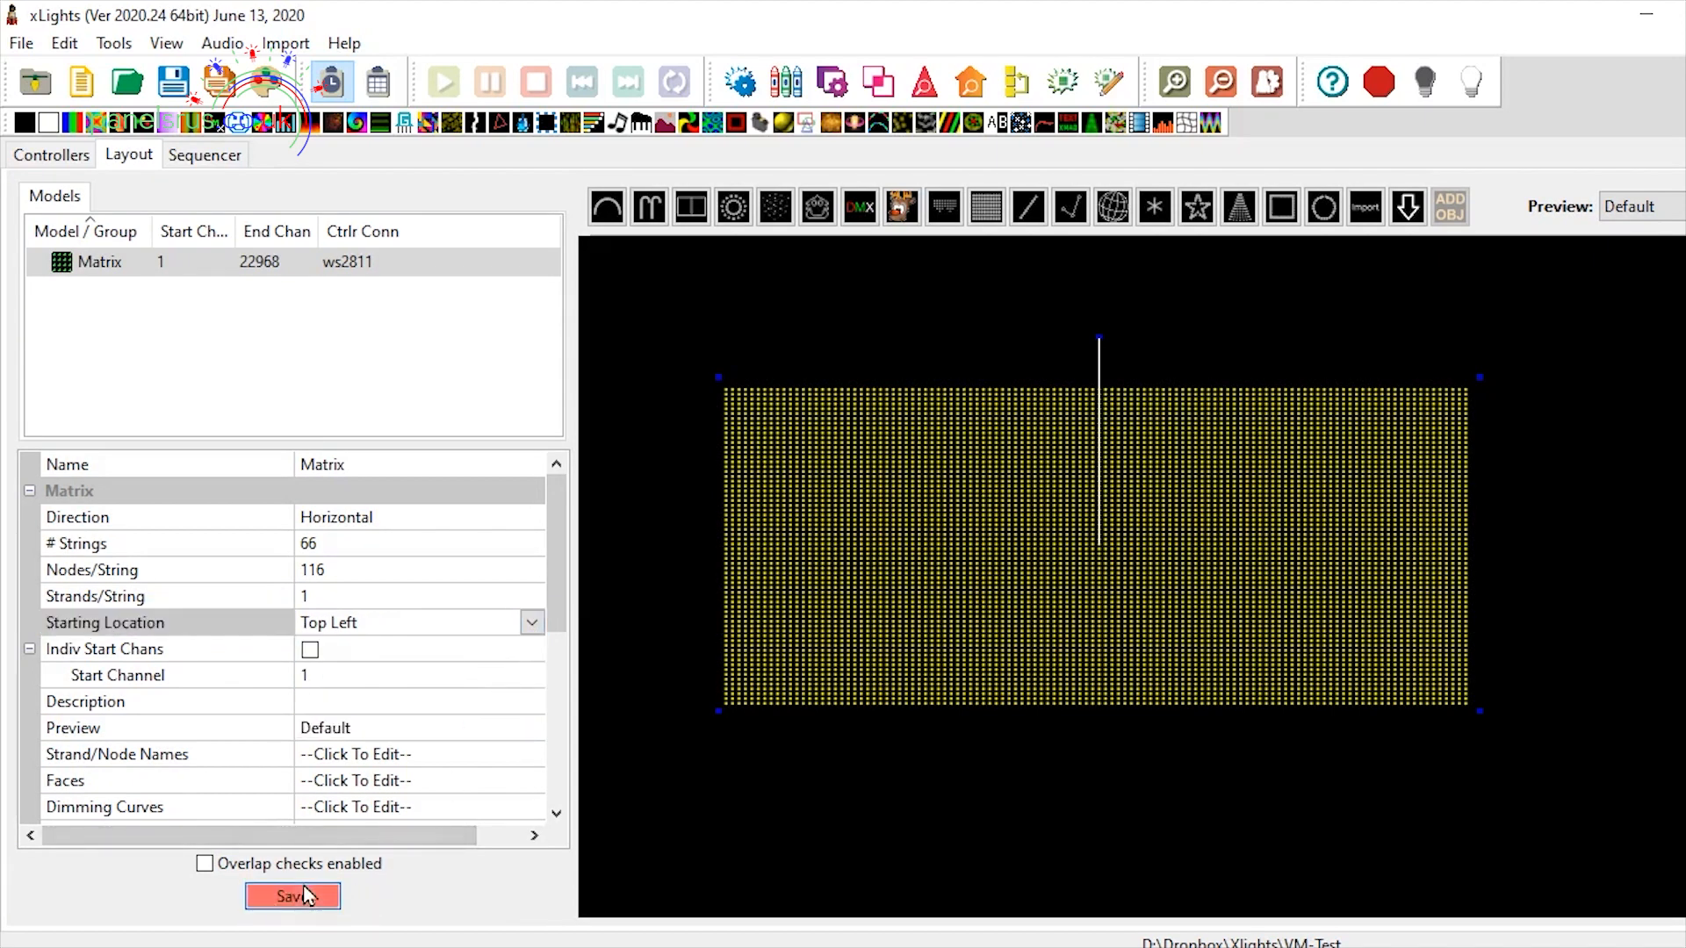
click(292, 895)
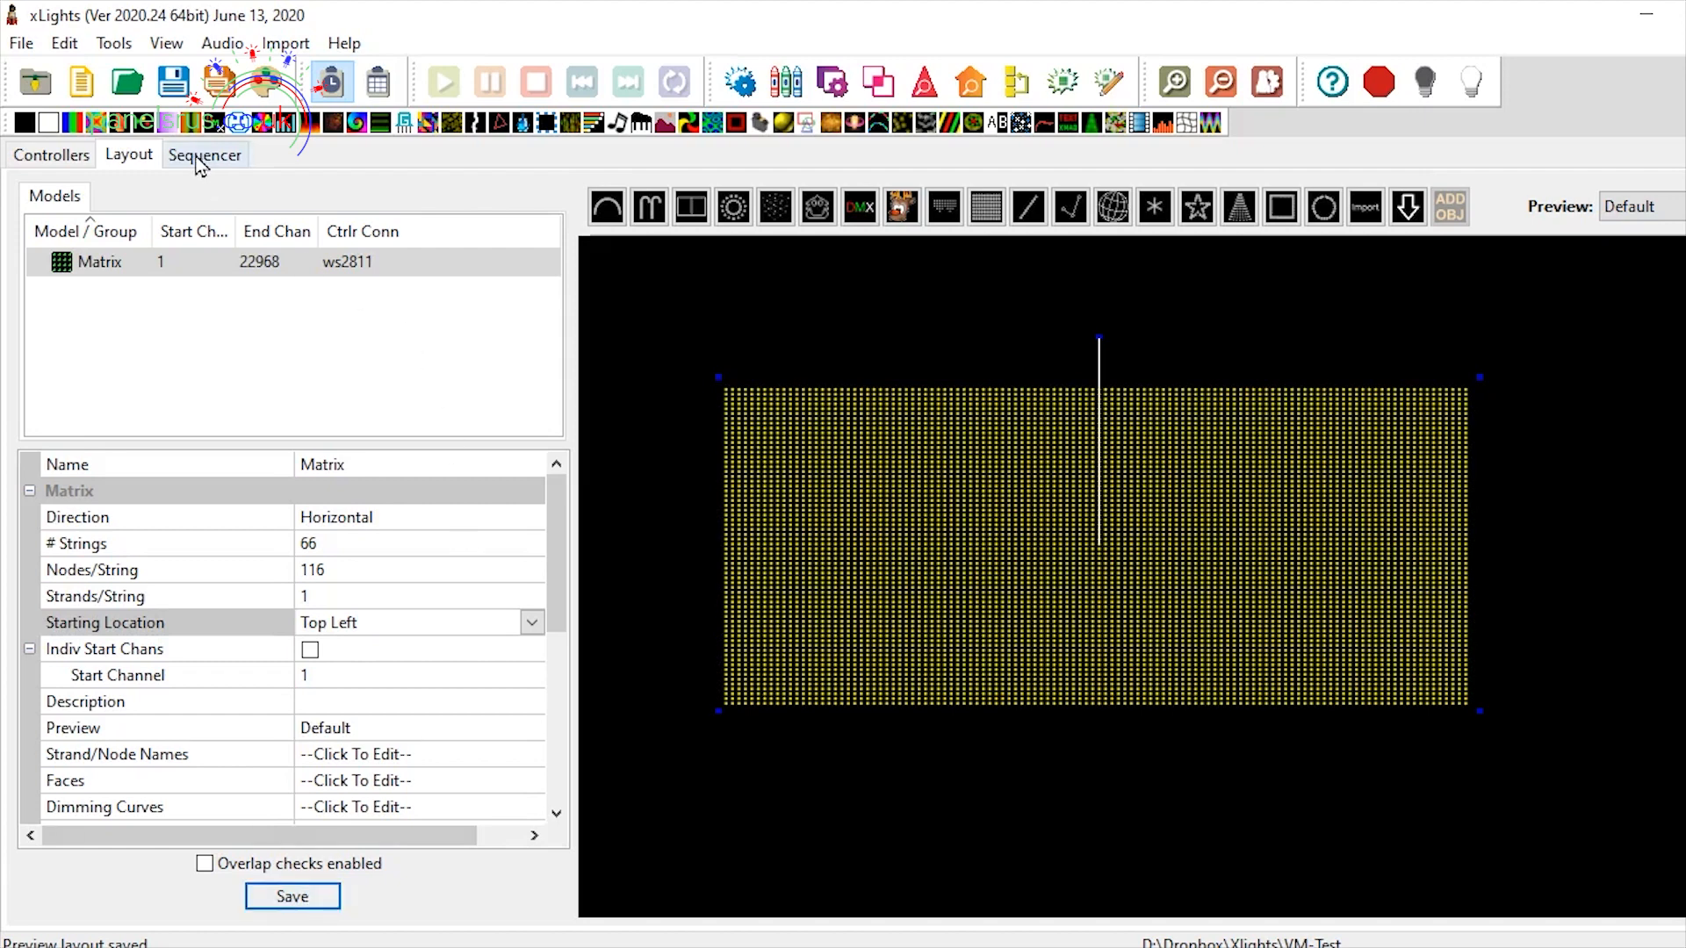
Return to the sequencer and select the Butterfly effect so it renders on the matrix previews
click(205, 154)
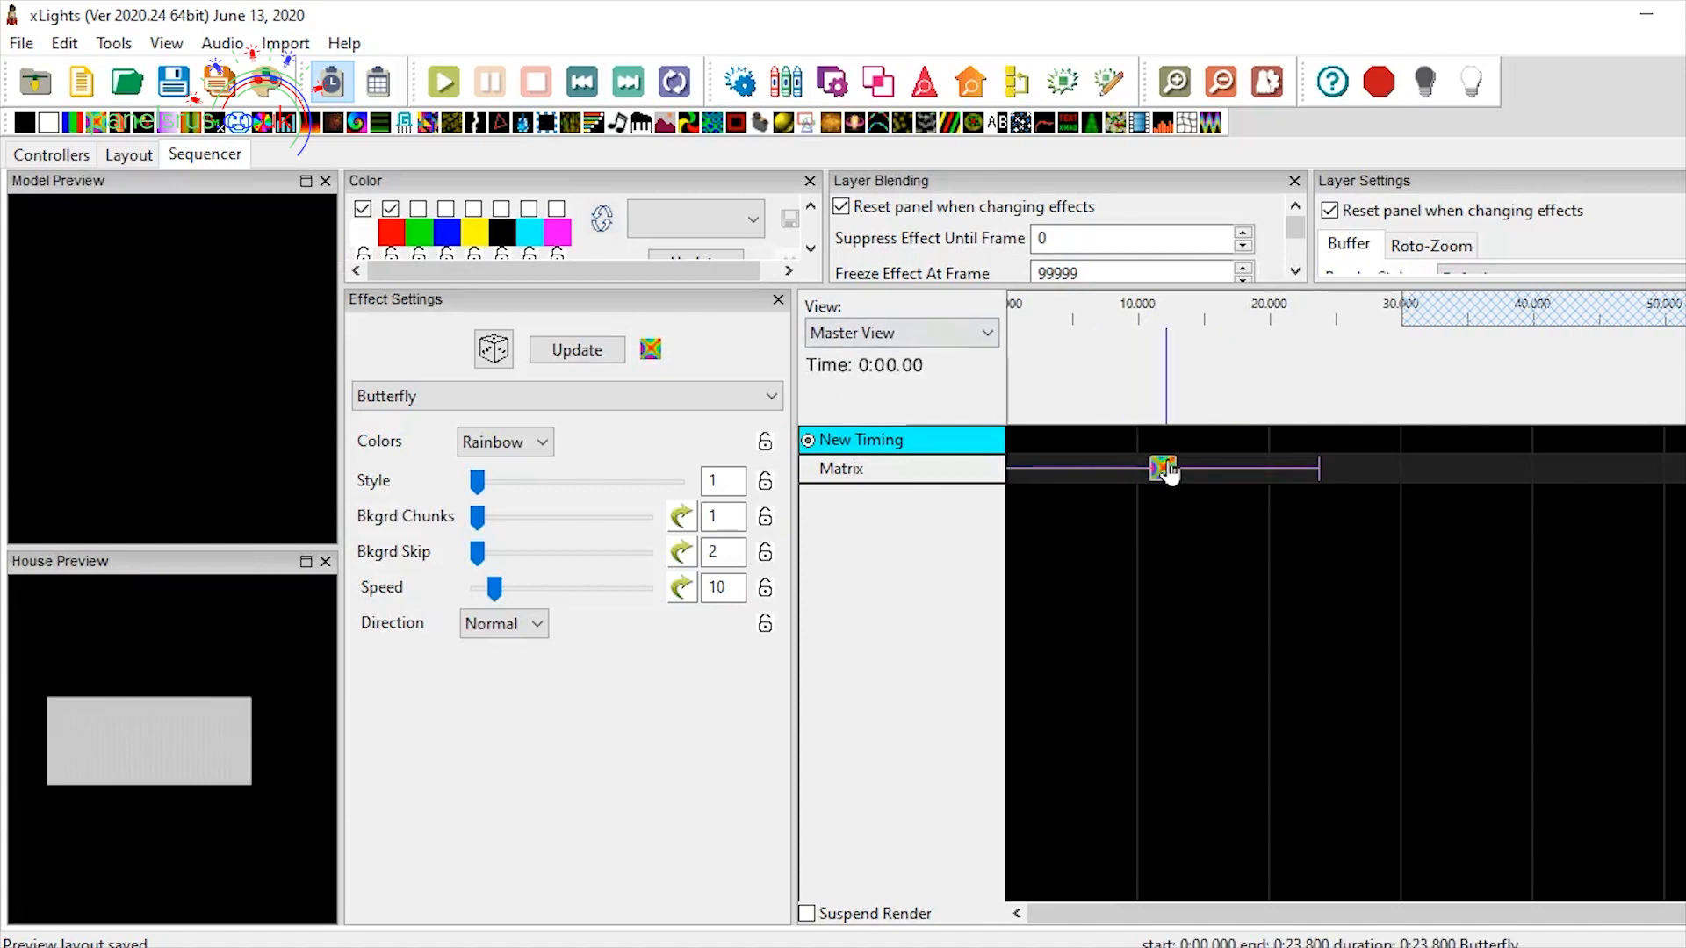
click(441, 82)
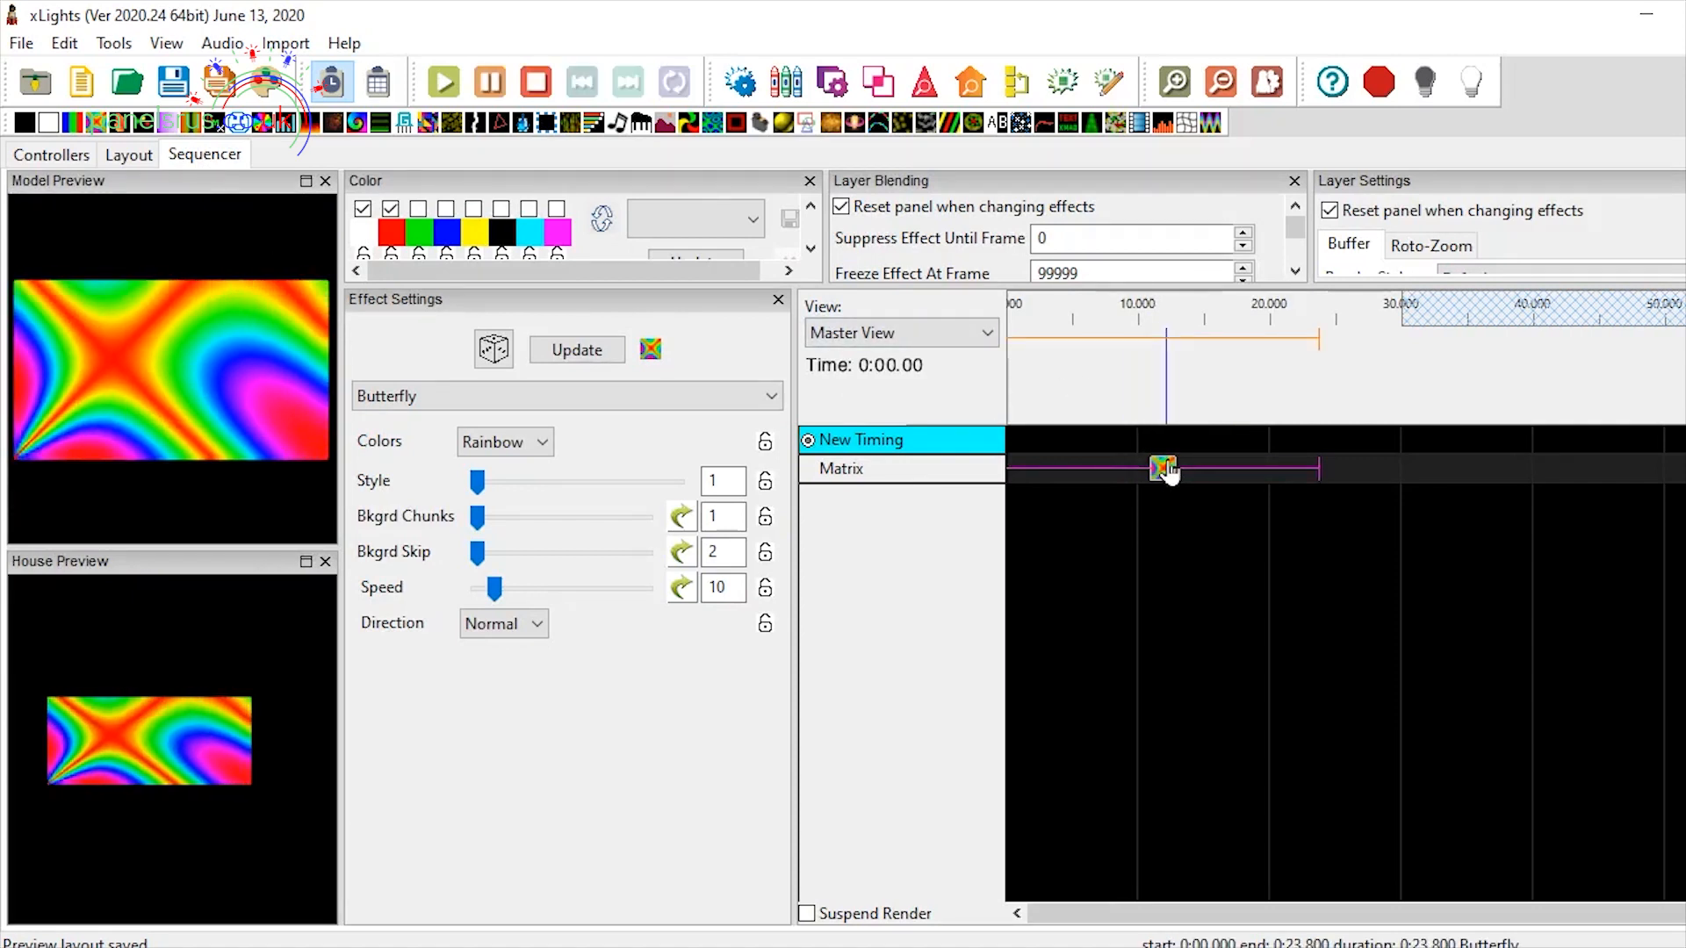